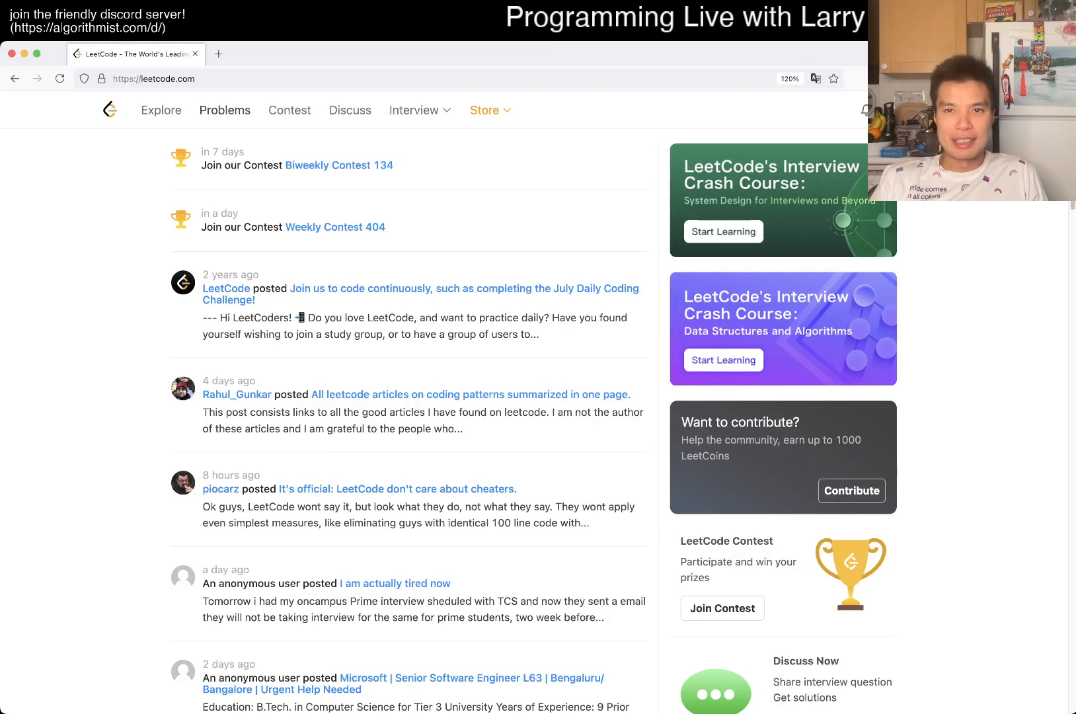
- Open daily question 2192, All Ancestors of a Node in a DAG, with Python3 selected
{"action": "left_click", "coordinate": [225, 110]}
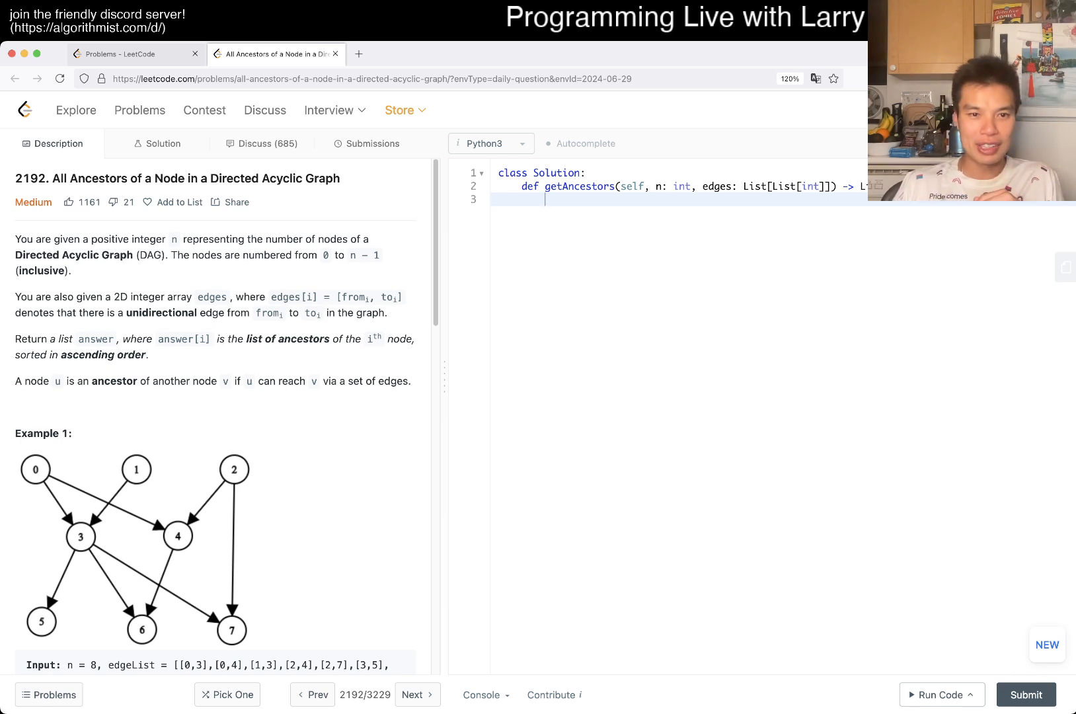
- Read through the examples, then rename the getAncestors parameter n to N
{"action": "scroll", "scroll_direction": "down", "scroll_amount": 3}
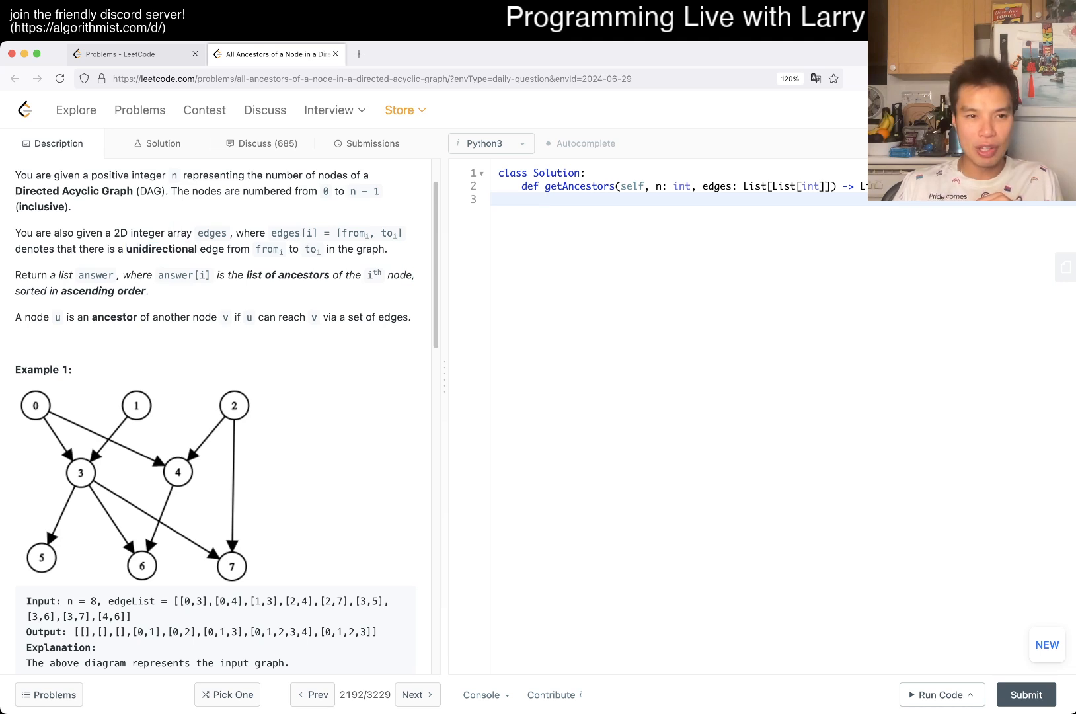
{"action": "scroll", "scroll_direction": "down", "scroll_amount": 3}
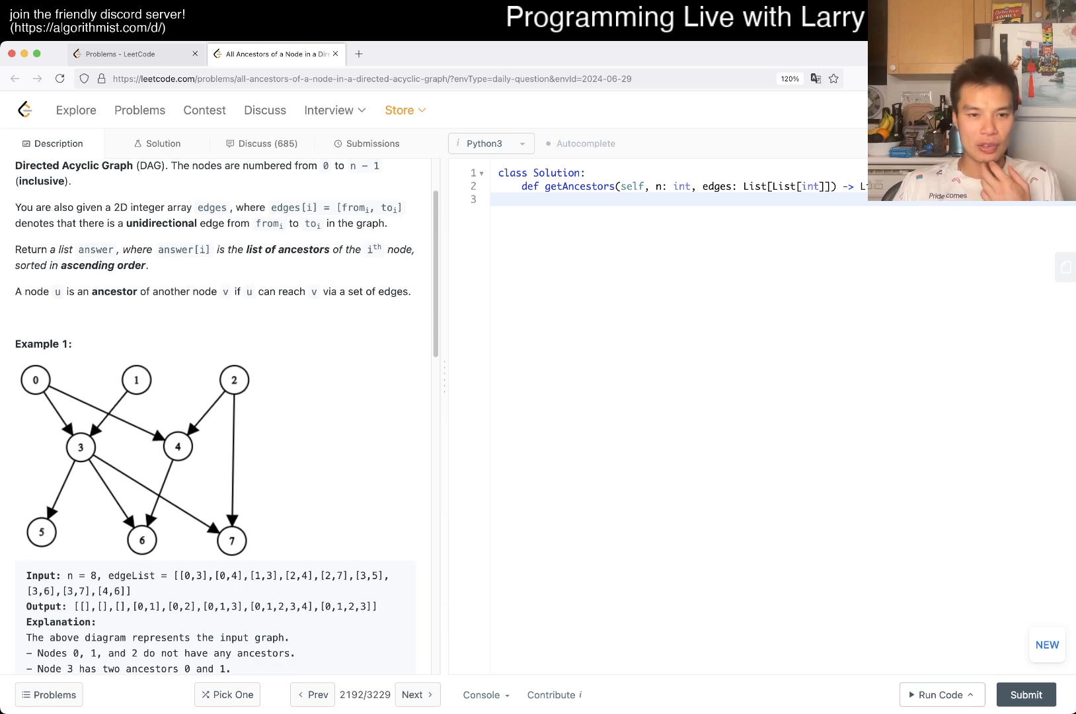
{"action": "scroll", "scroll_direction": "down", "scroll_amount": 3}
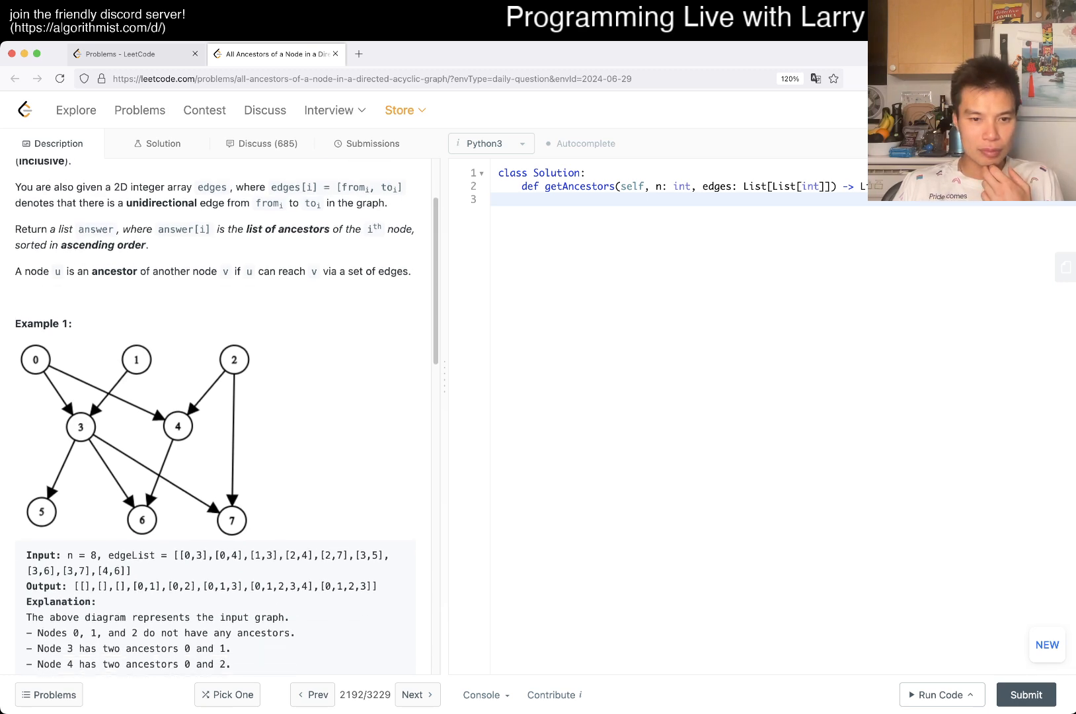
{"action": "scroll", "scroll_direction": "down", "scroll_amount": 3}
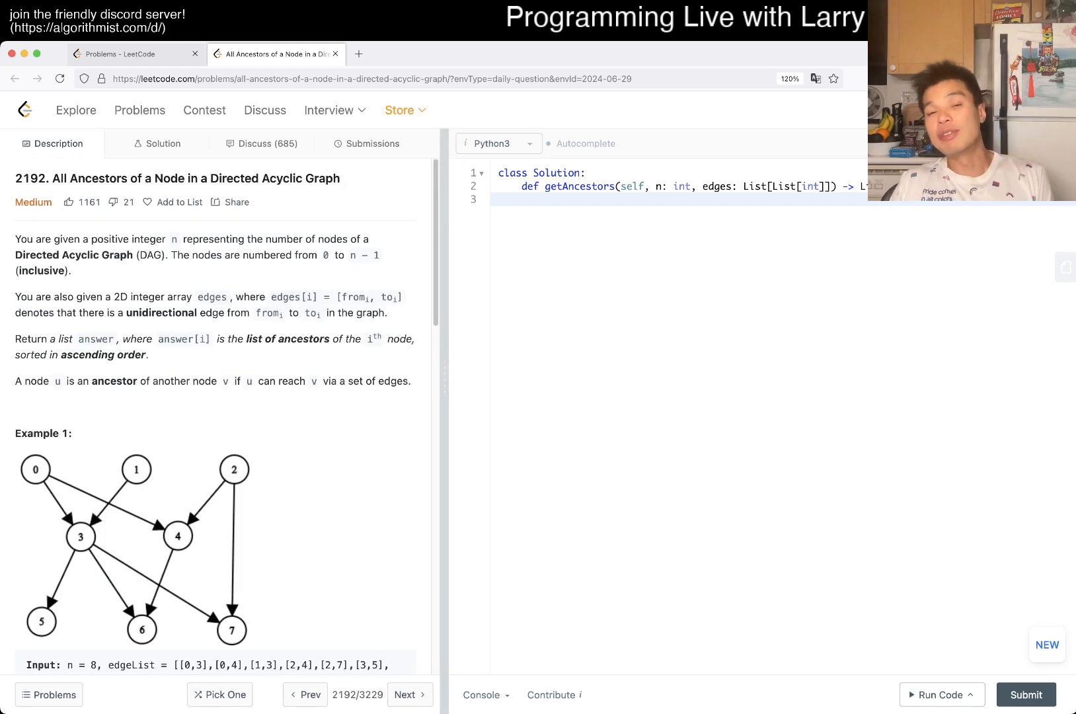
{"action": "type", "text": "N"}
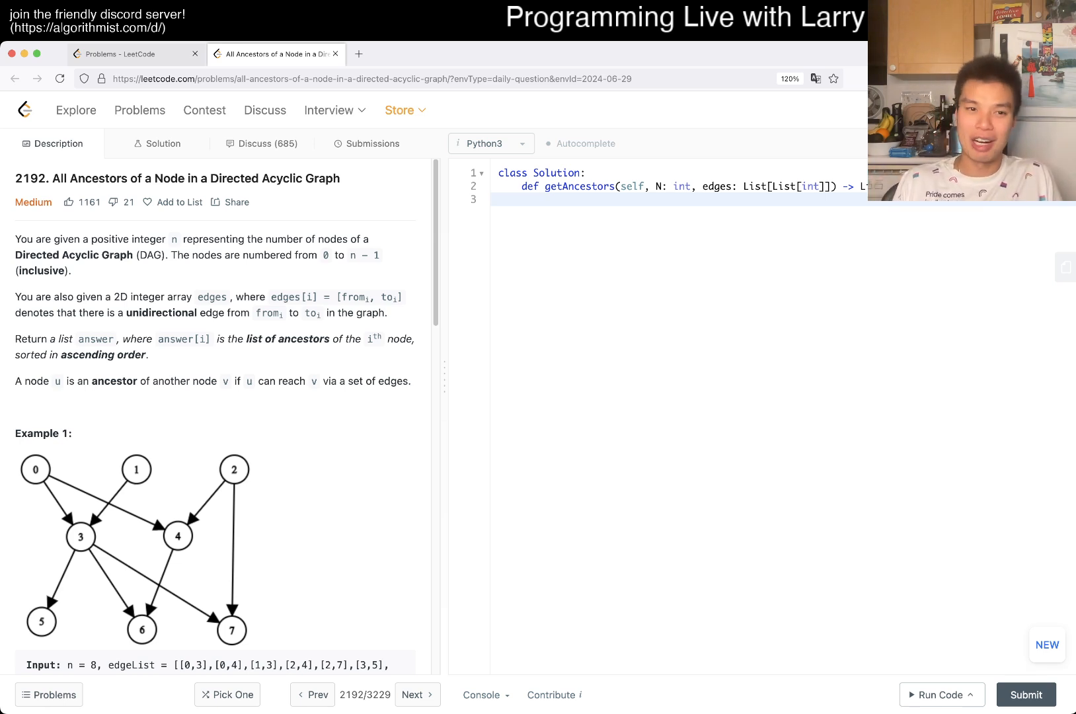
{"action": "scroll", "scroll_direction": "down", "scroll_amount": 3}
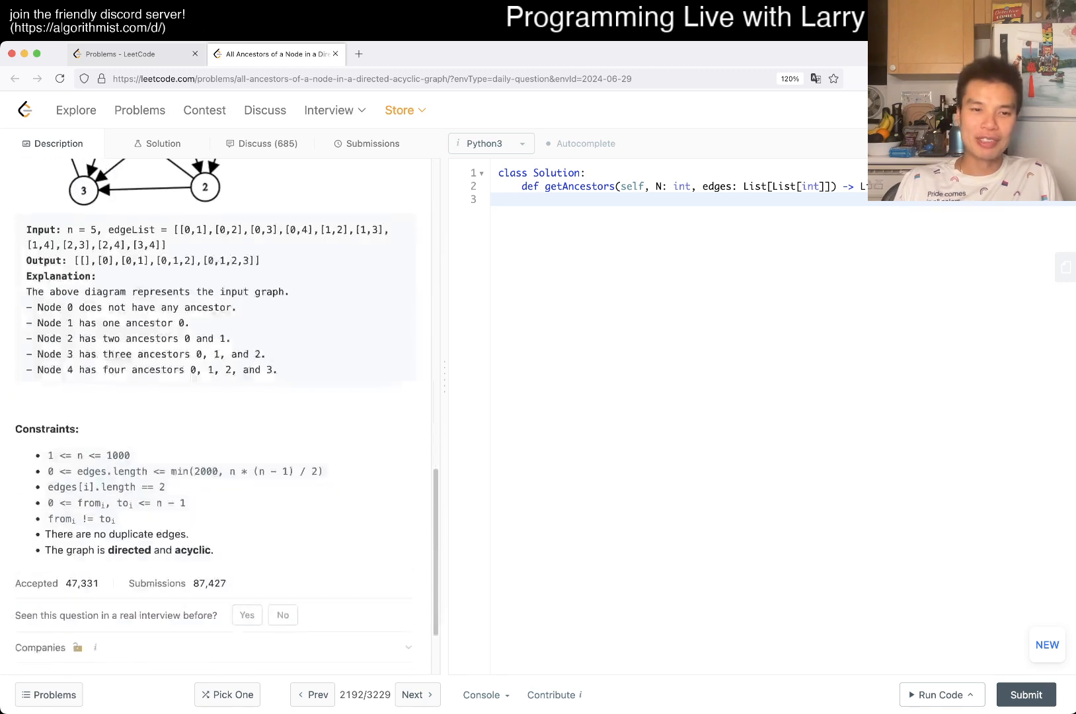
{"action": "scroll", "scroll_direction": "down", "scroll_amount": 3}
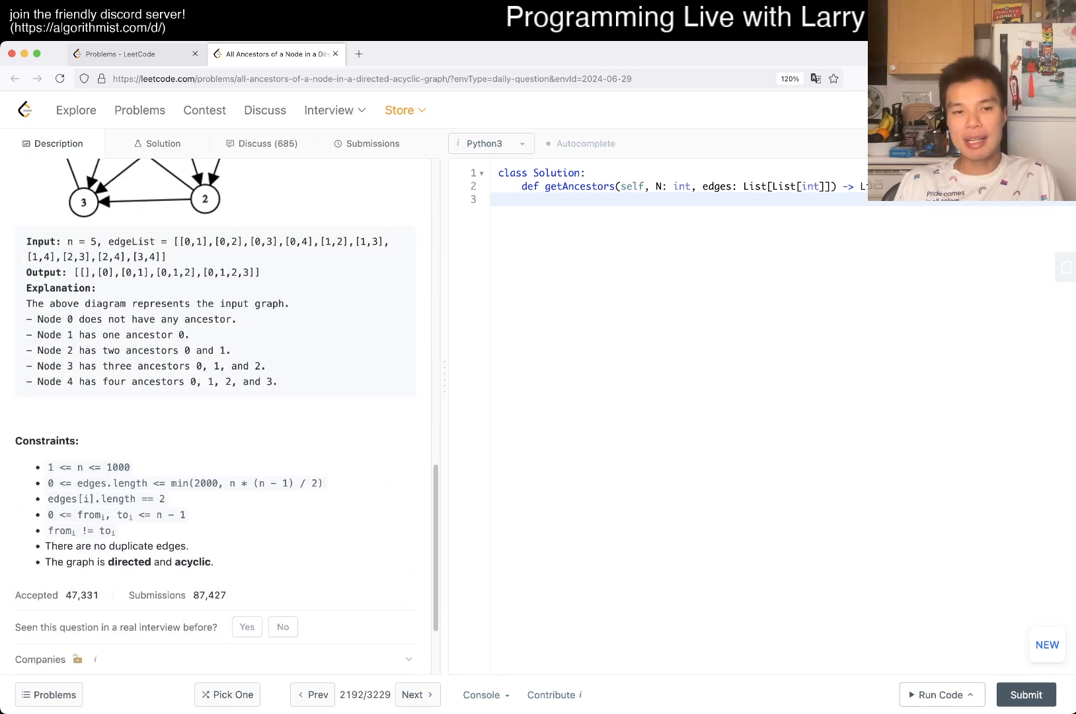
{"action": "double_click", "coordinate": [205, 483]}
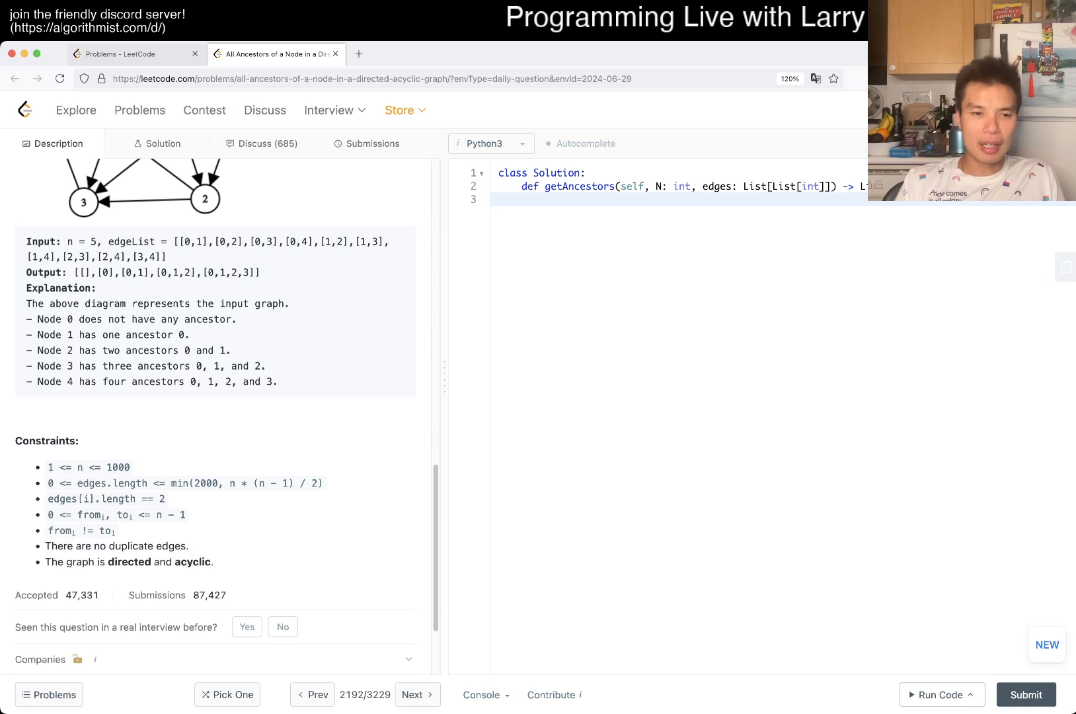
{"action": "double_click", "coordinate": [193, 561]}
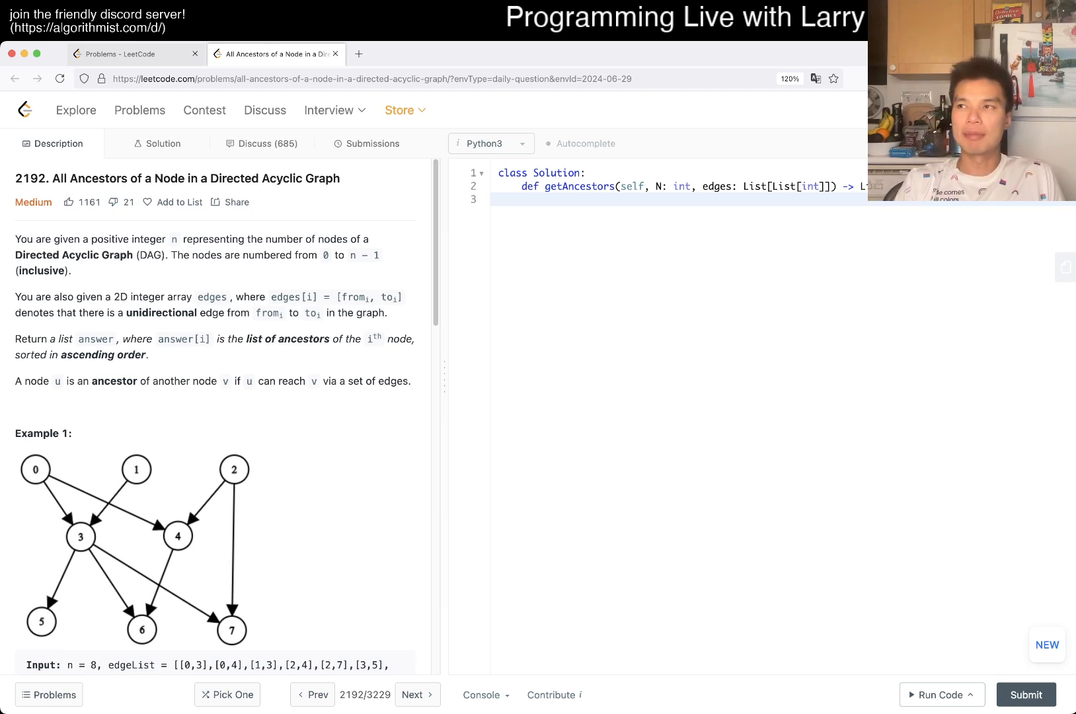
{"action": "scroll", "scroll_direction": "down", "scroll_amount": 3}
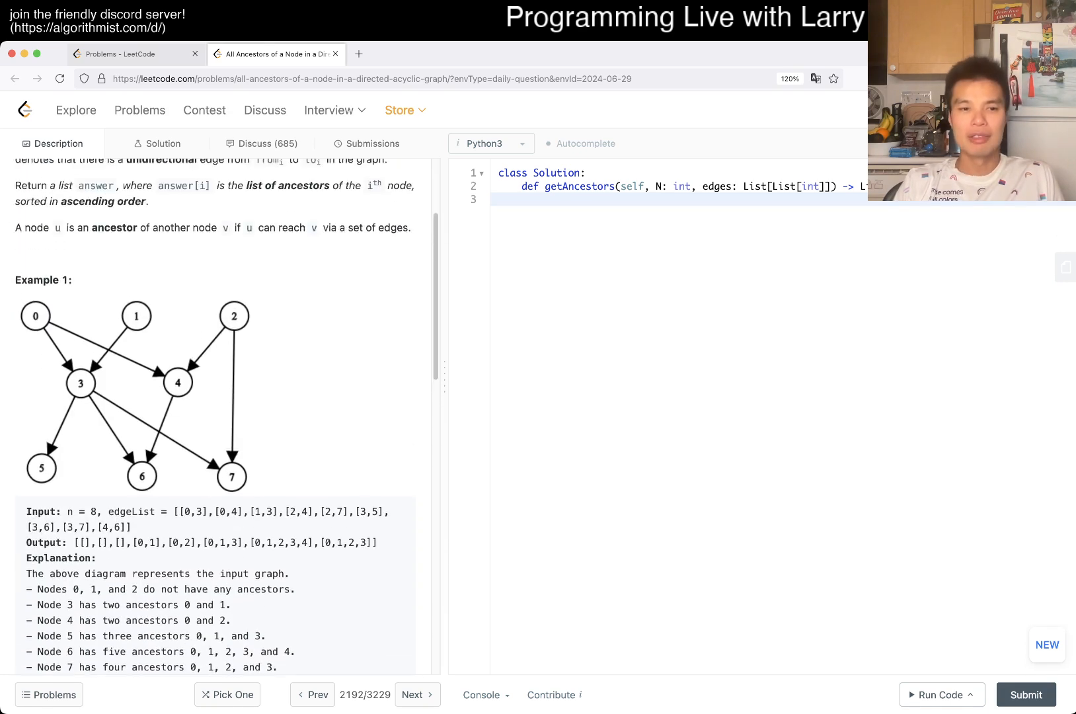
{"action": "scroll", "scroll_direction": "down", "scroll_amount": 3}
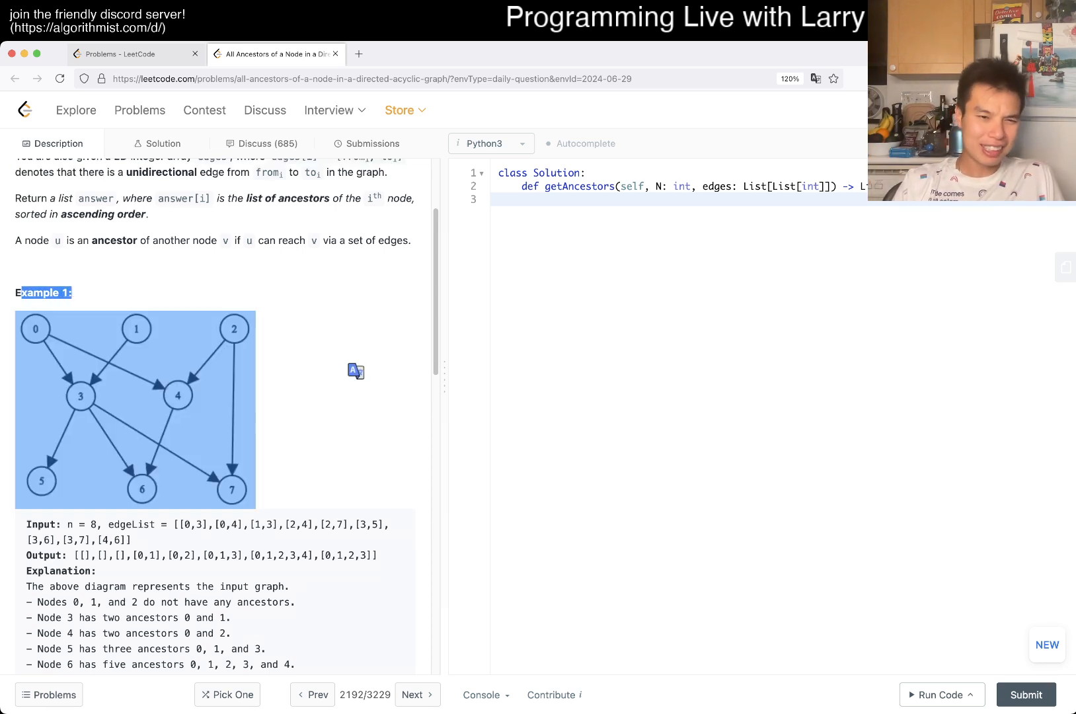
{"action": "scroll", "scroll_direction": "down", "scroll_amount": 3}
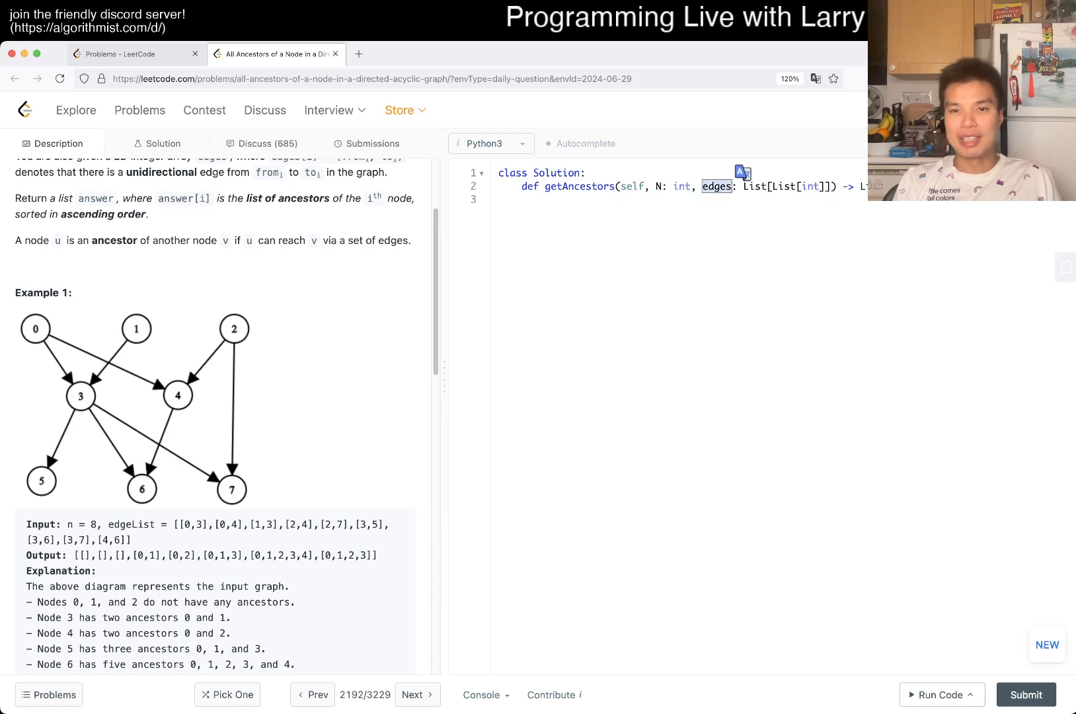
{"action": "scroll", "scroll_direction": "down", "scroll_amount": 3}
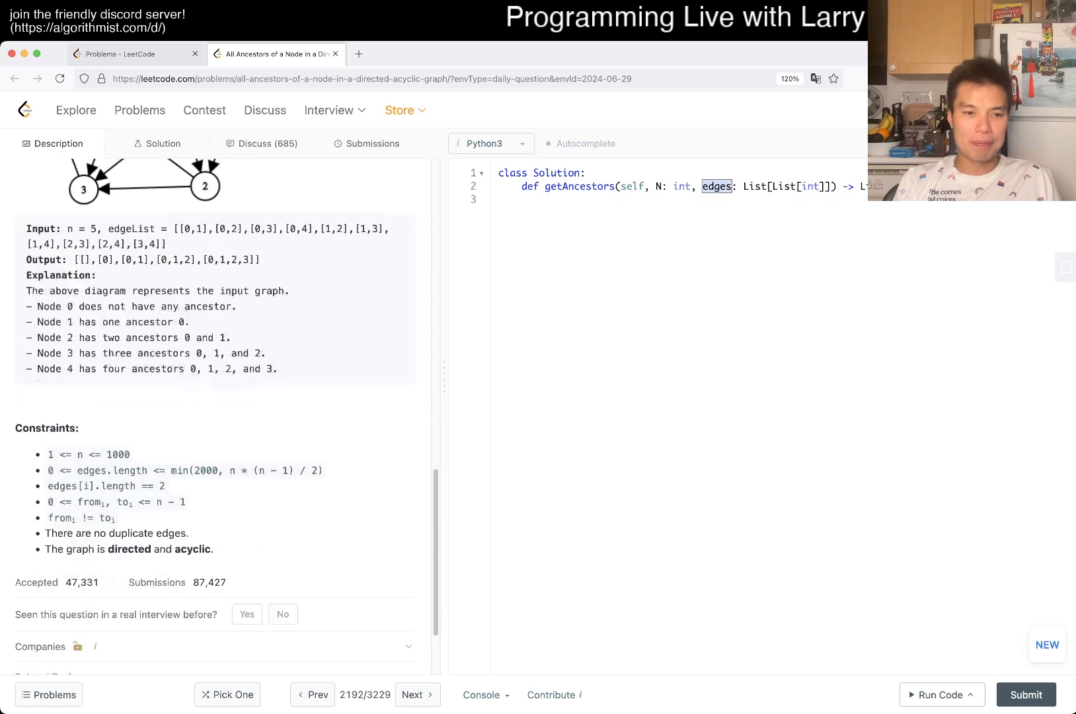
{"action": "scroll", "scroll_direction": "down", "scroll_amount": 3}
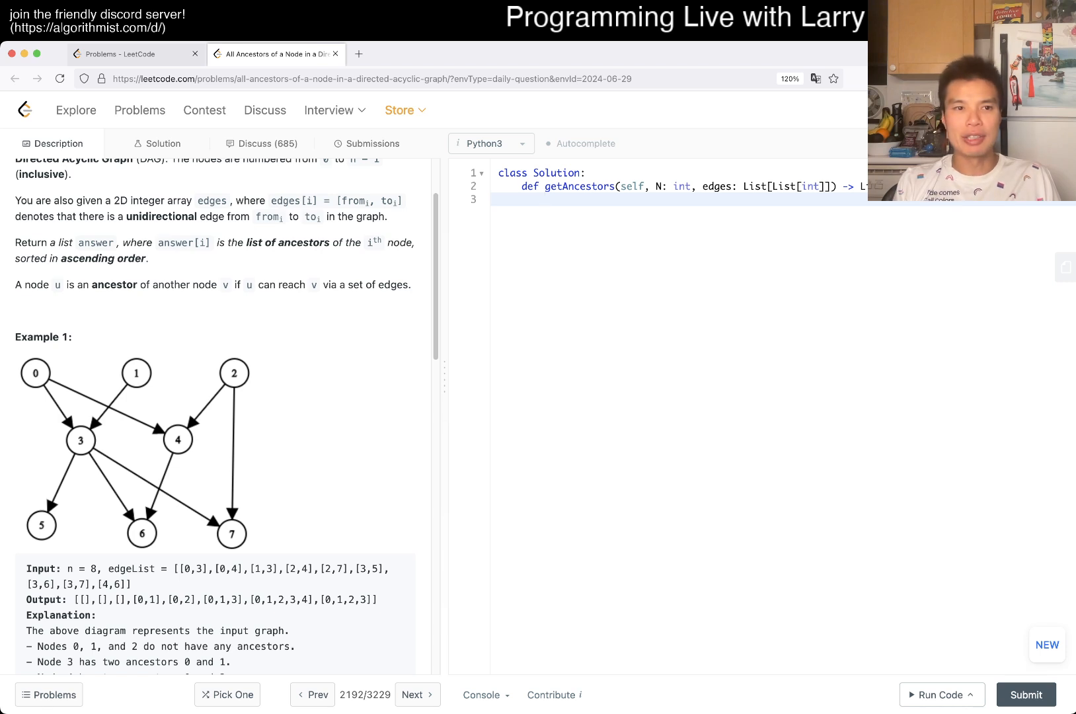
- Add a '# topological sort' comment as the first line of getAncestors
{"action": "type", "text": "#"}
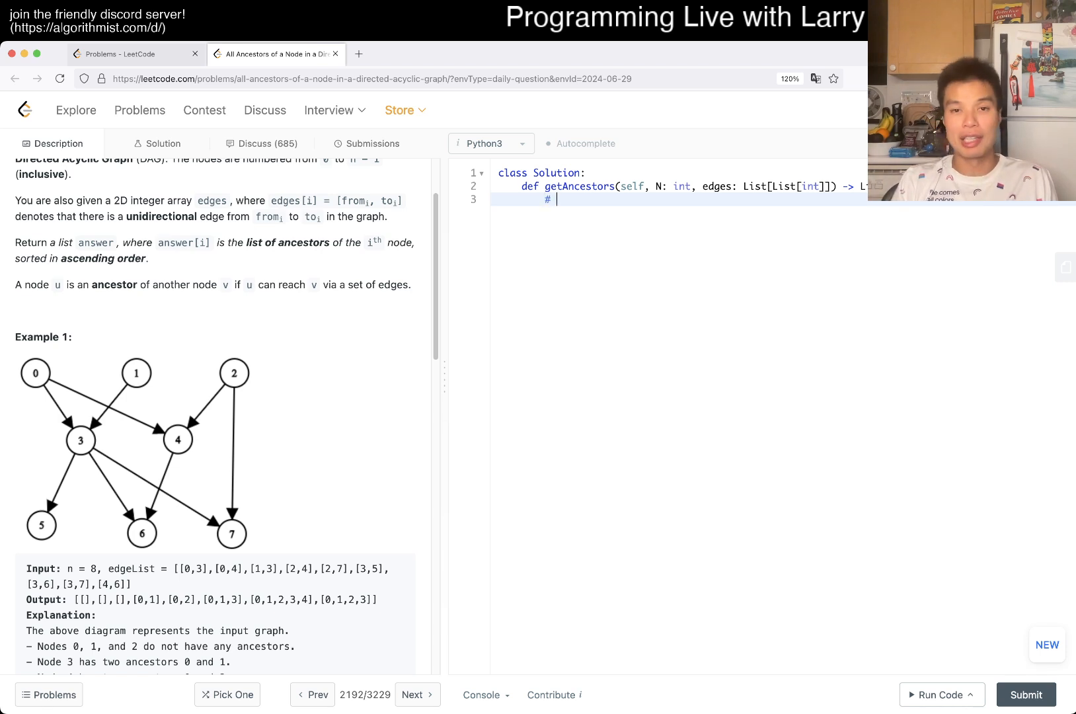
{"action": "type", "text": "topological sor"}
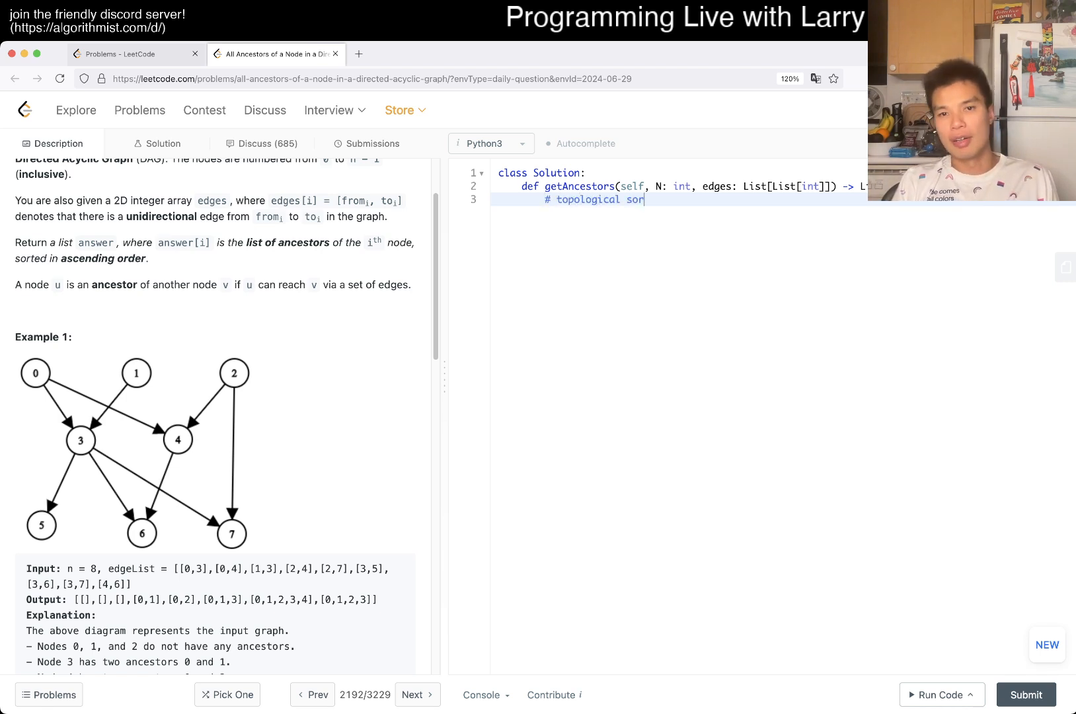
{"action": "type", "text": "t"}
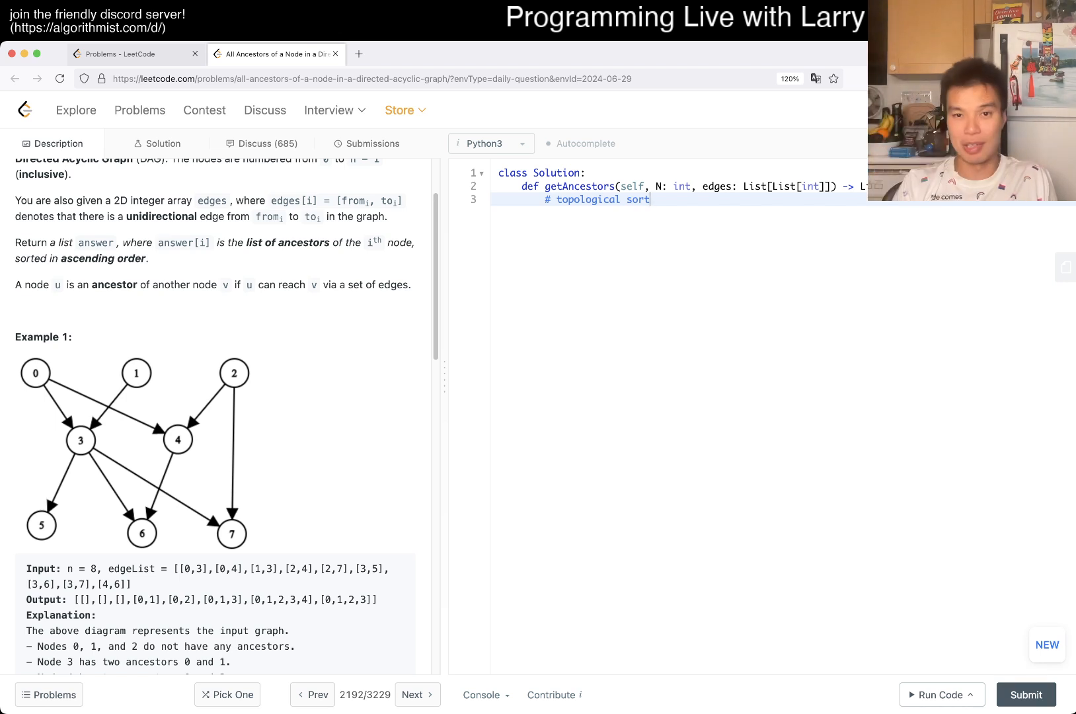
- Create indegrees = [0] * N and loop over edges incrementing indegrees[v]
{"action": "key", "text": "enter"}
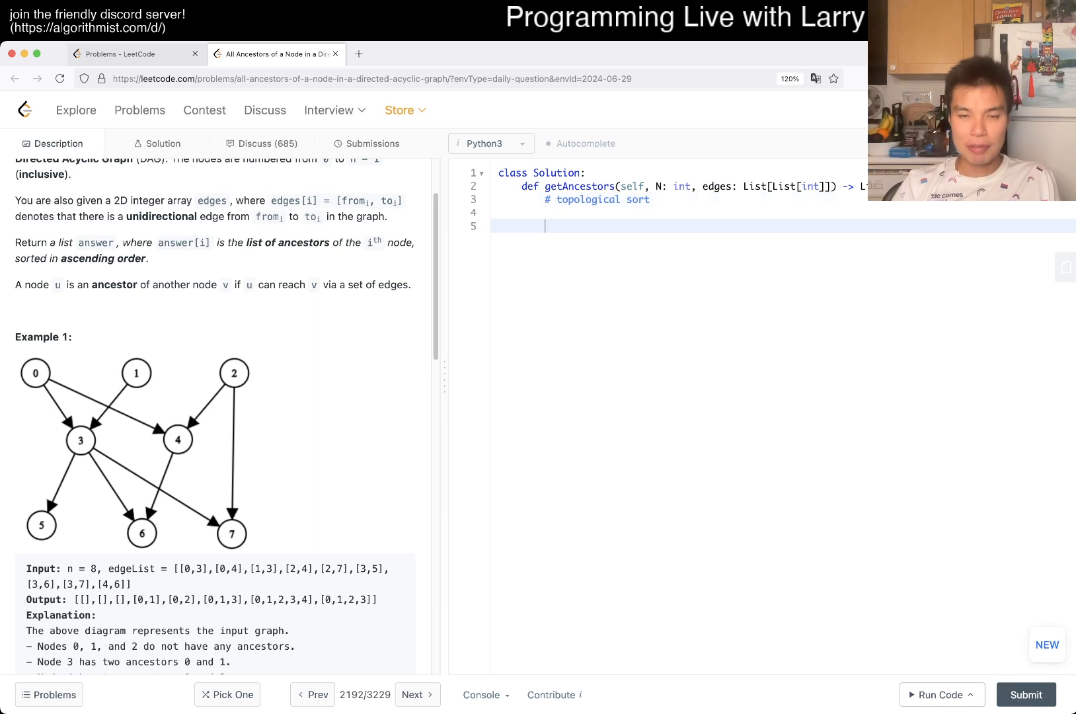
{"action": "type", "text": "indegrees ="}
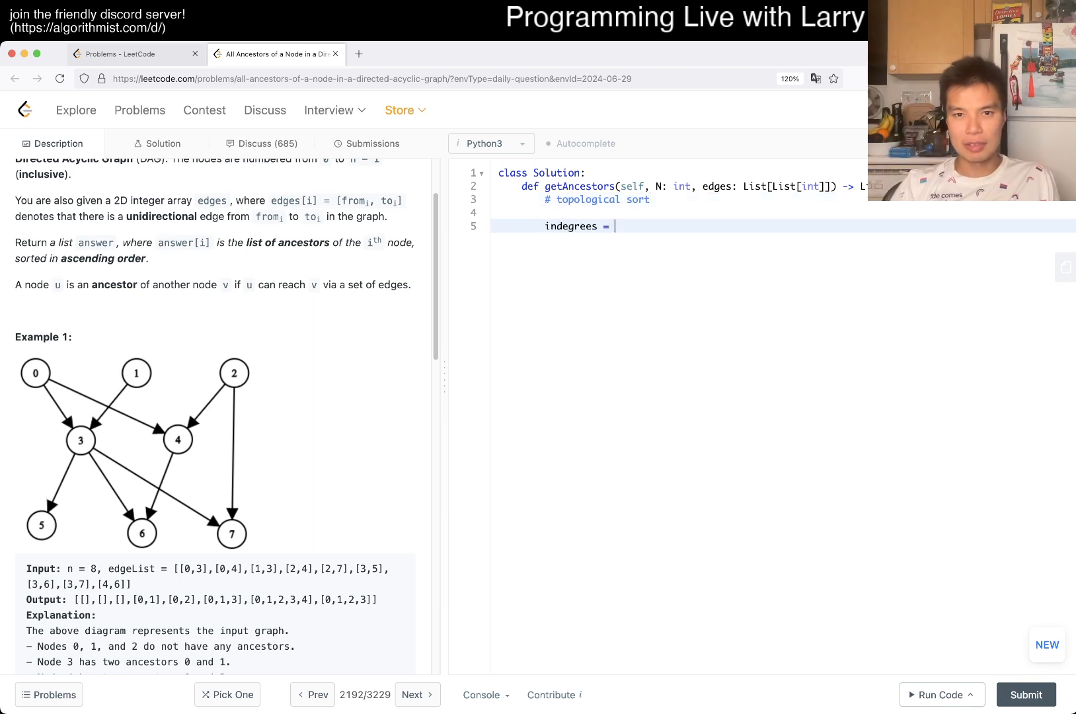
{"action": "type", "text": "[0] * N"}
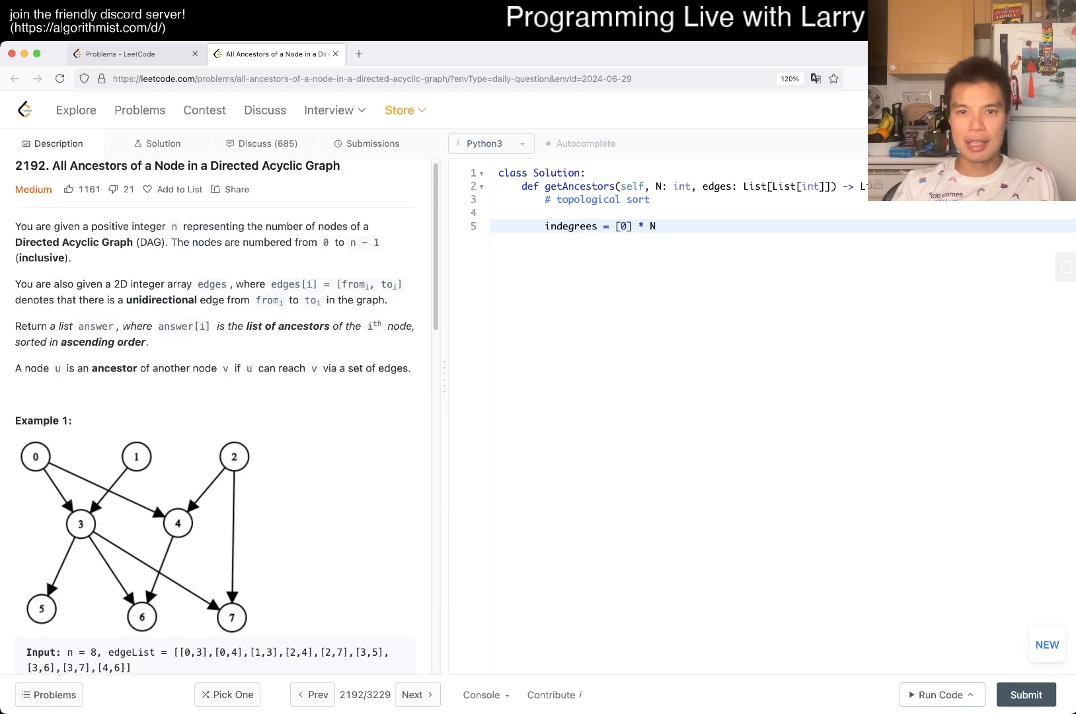
{"action": "type", "text": "for u, v in"}
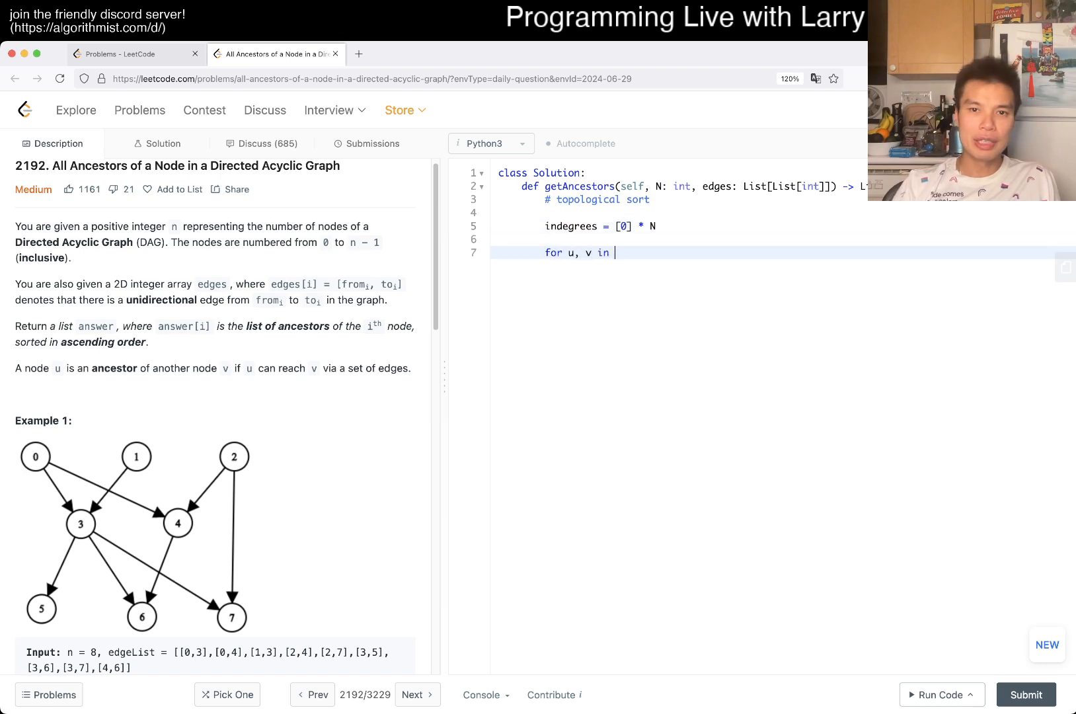
{"action": "type", "text": "edges:"}
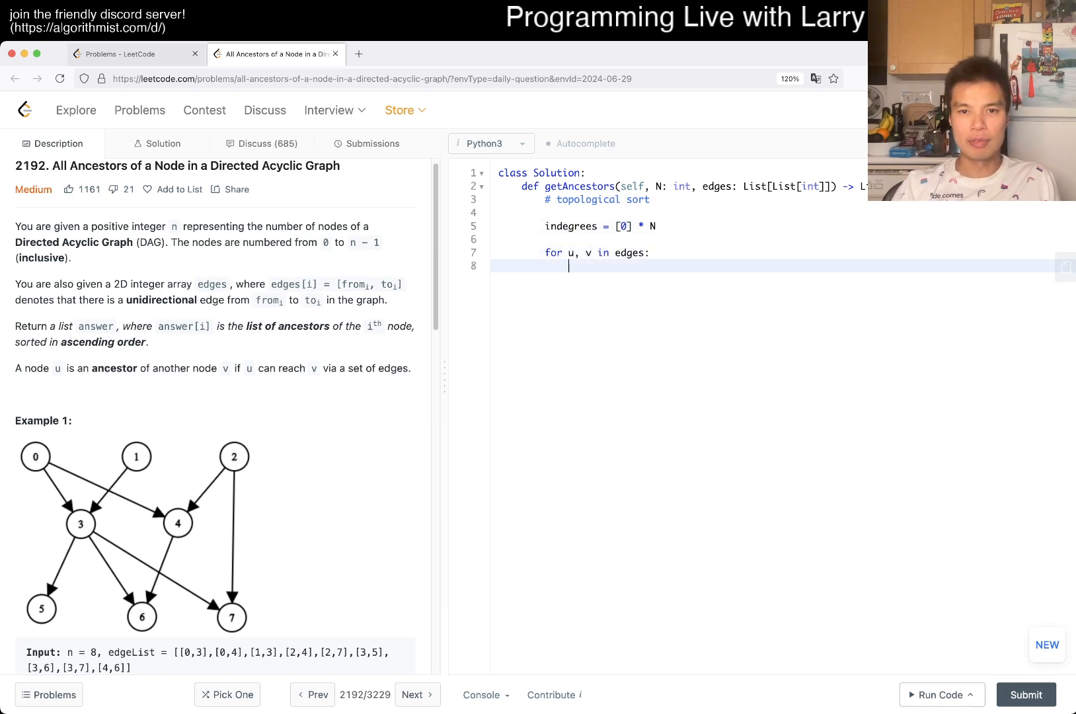
{"action": "type", "text": "indegres"}
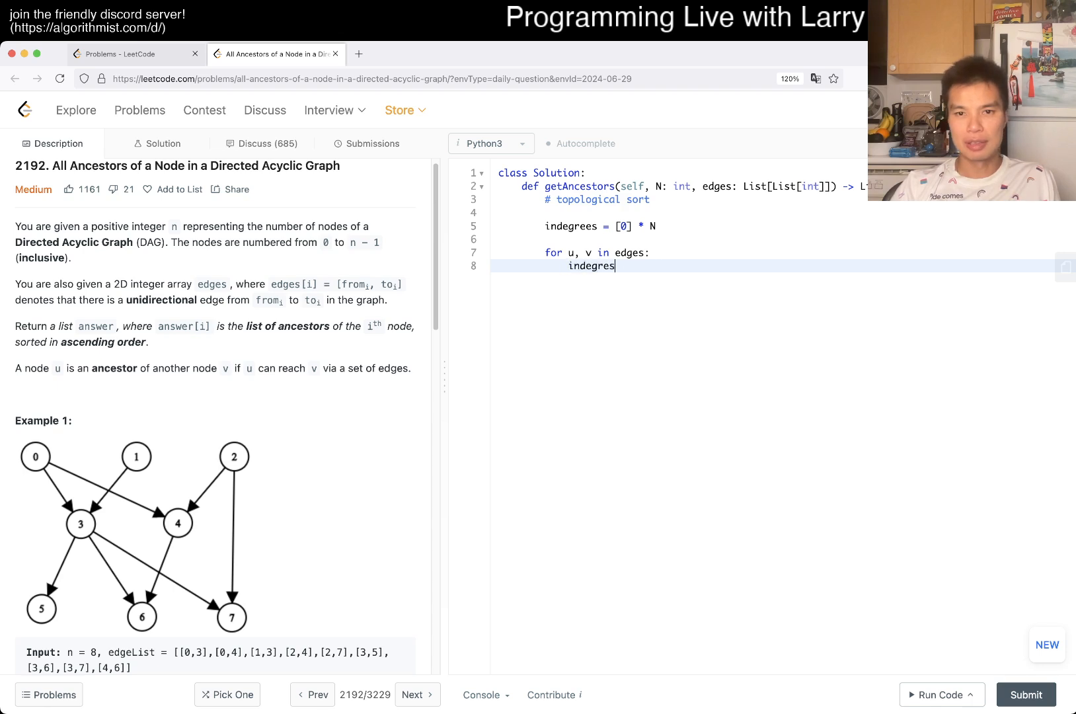
{"action": "type", "text": "s[v] ="}
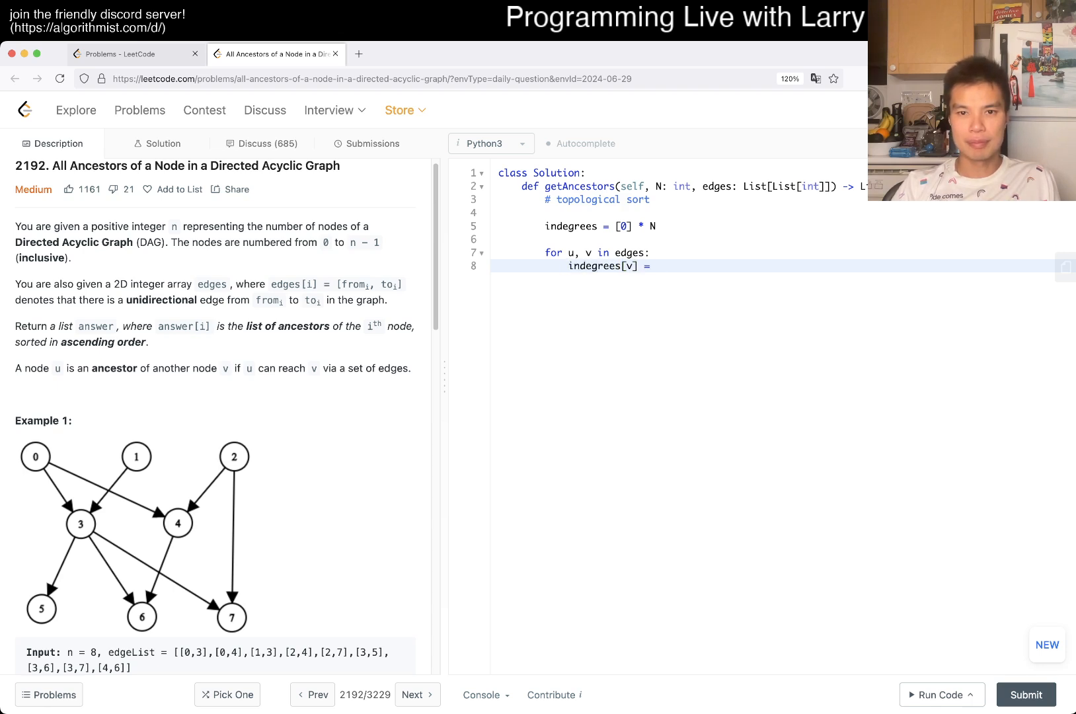
{"action": "type", "text": "+= 1"}
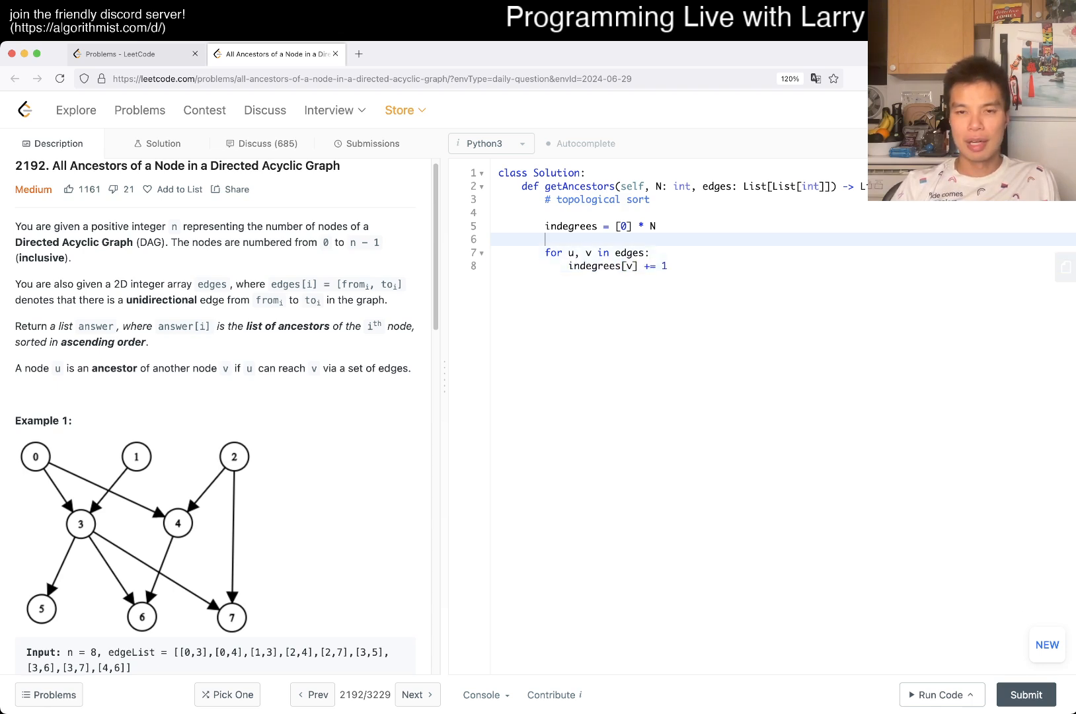
- Add an adj_list defaultdict(list) and append v to adj_list[u] inside the edge loop
{"action": "key", "text": "enter"}
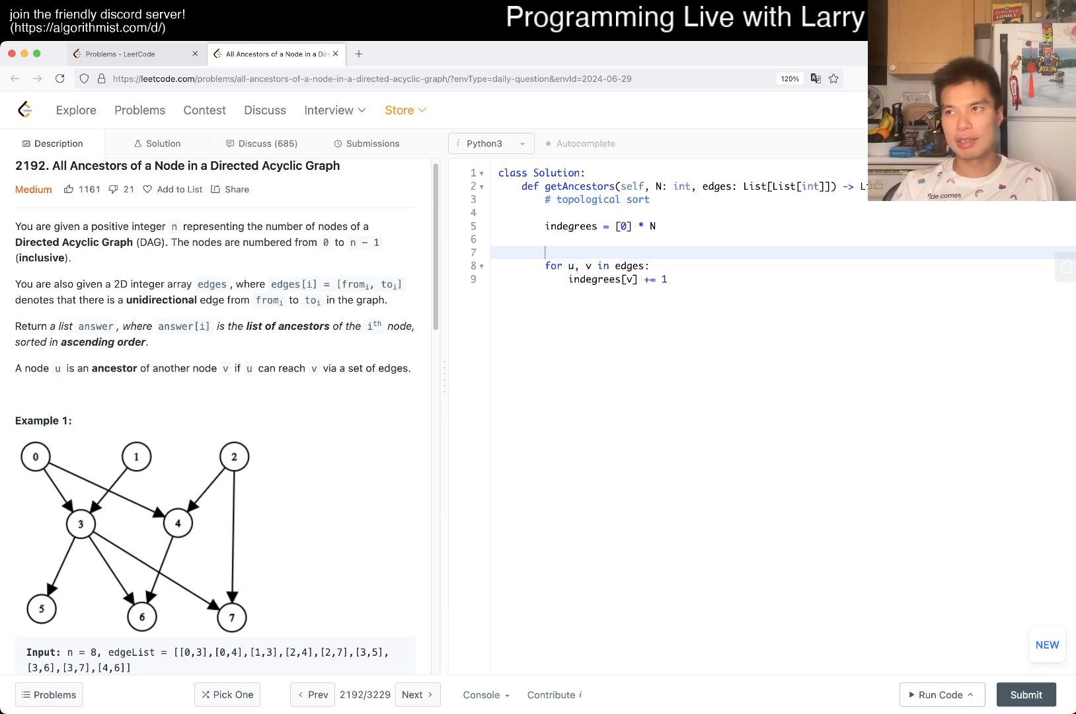
{"action": "type", "text": "adj_list = collections."}
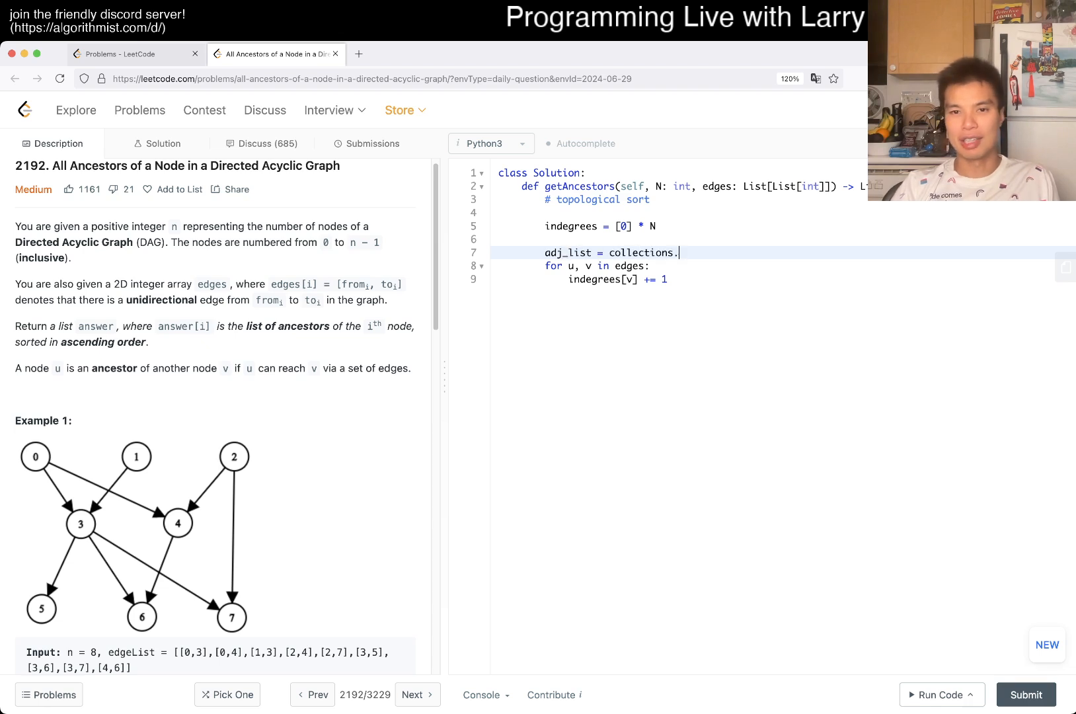
{"action": "type", "text": "defaultdict(list"}
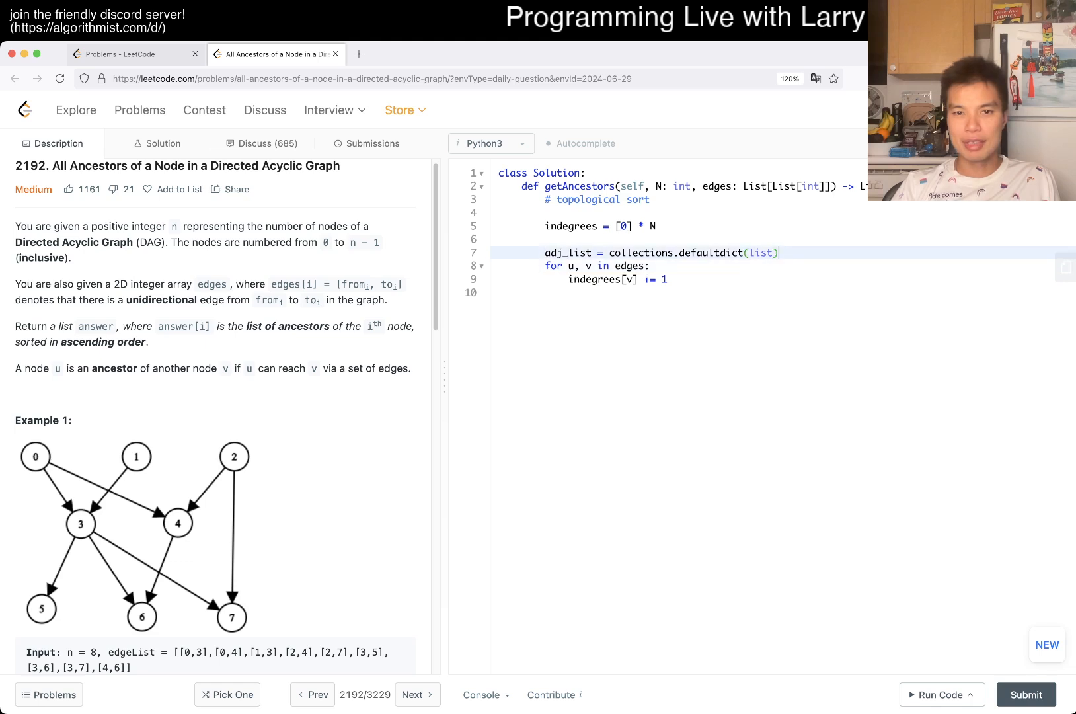
{"action": "key", "text": "enter"}
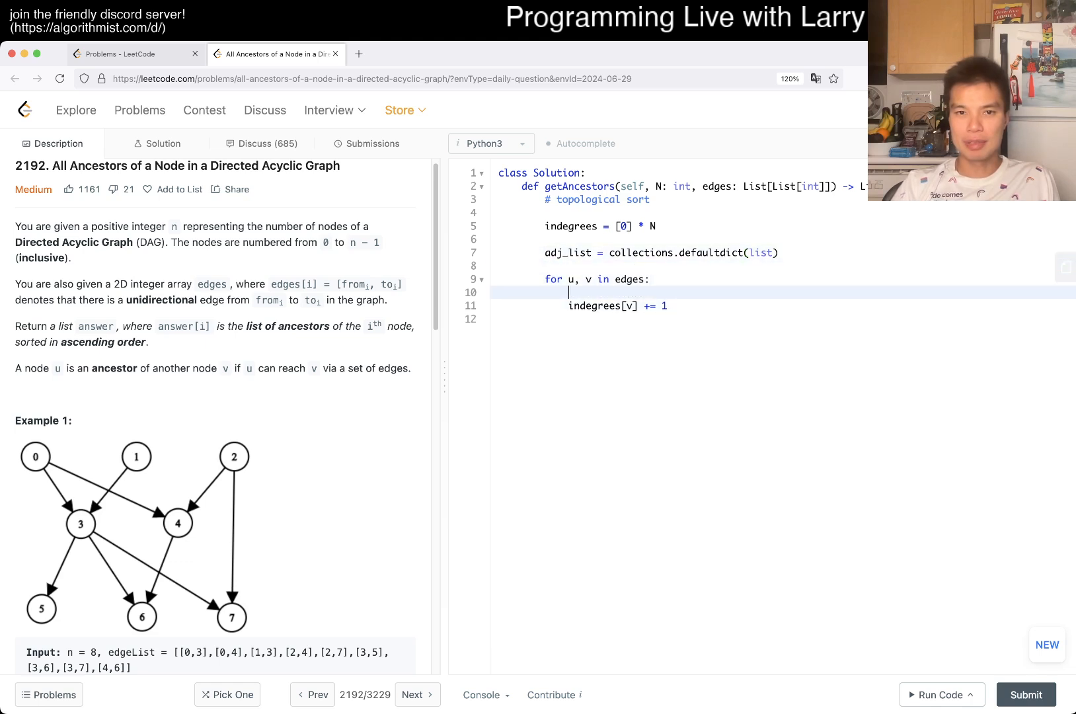
{"action": "type", "text": "adj_list"}
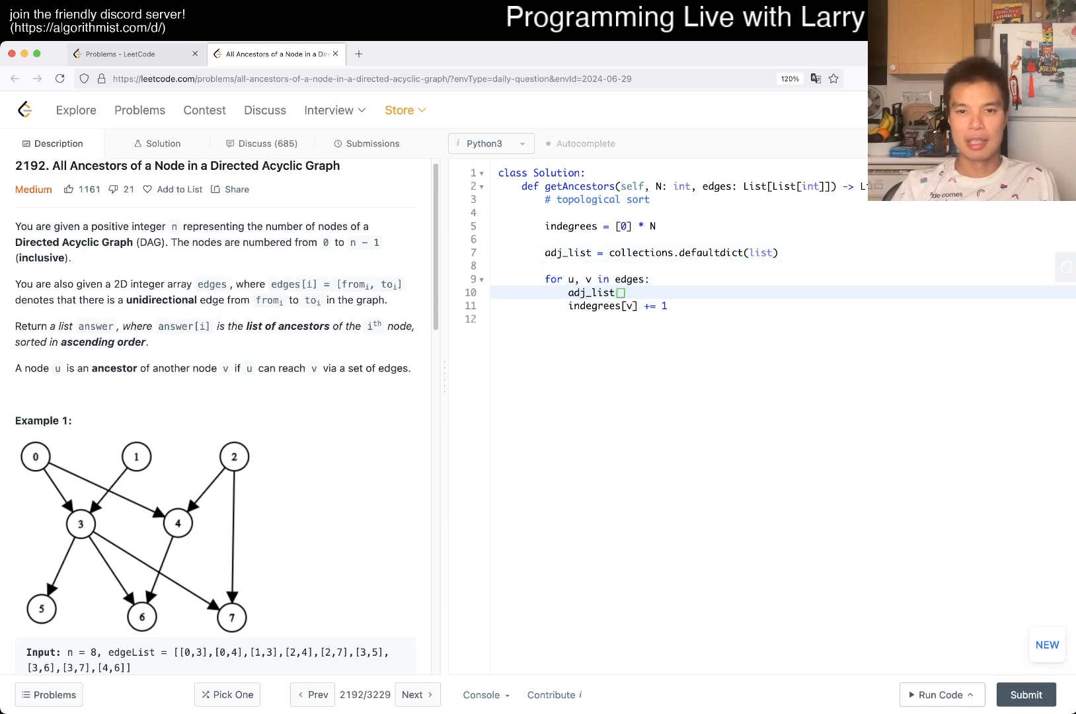
{"action": "type", "text": "[u].append(v)"}
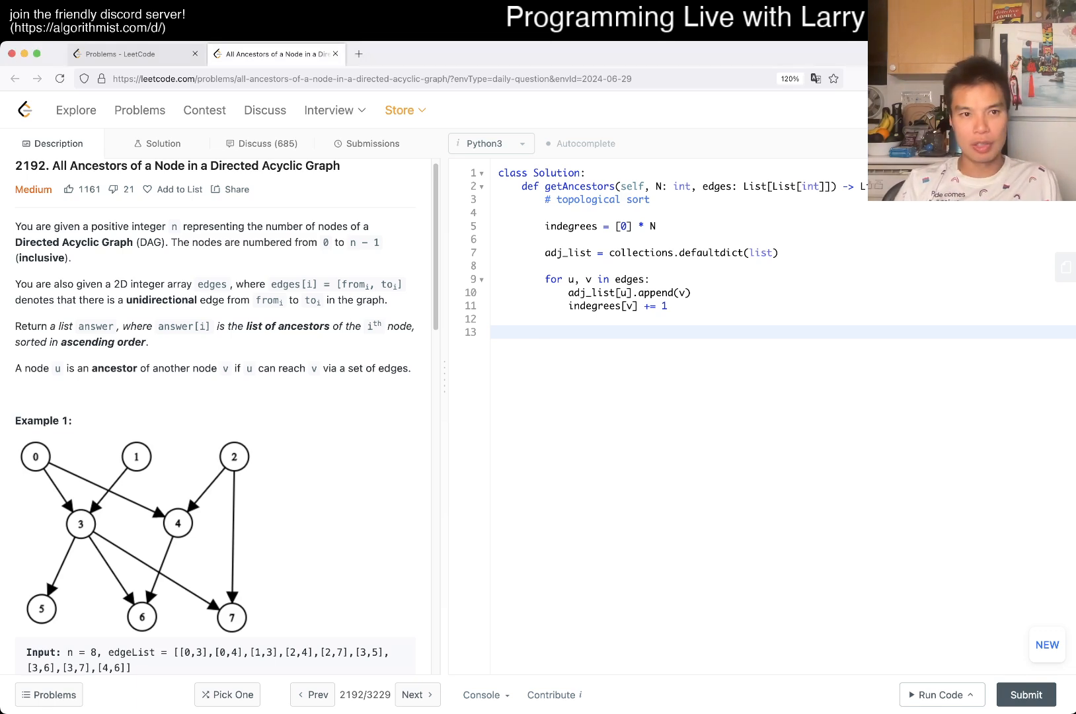
{"action": "left_click", "coordinate": [545, 332]}
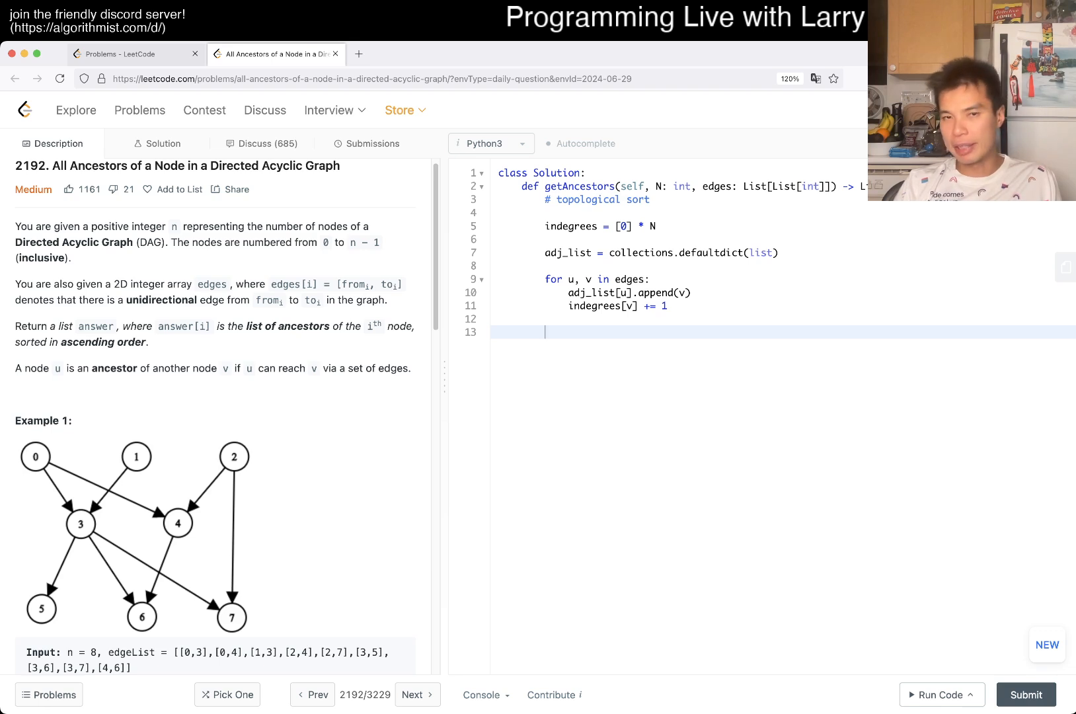
- Under '# find indegrees of 0', queue zero-indegree nodes into deque q, then start ans
{"action": "type", "text": "# find d"}
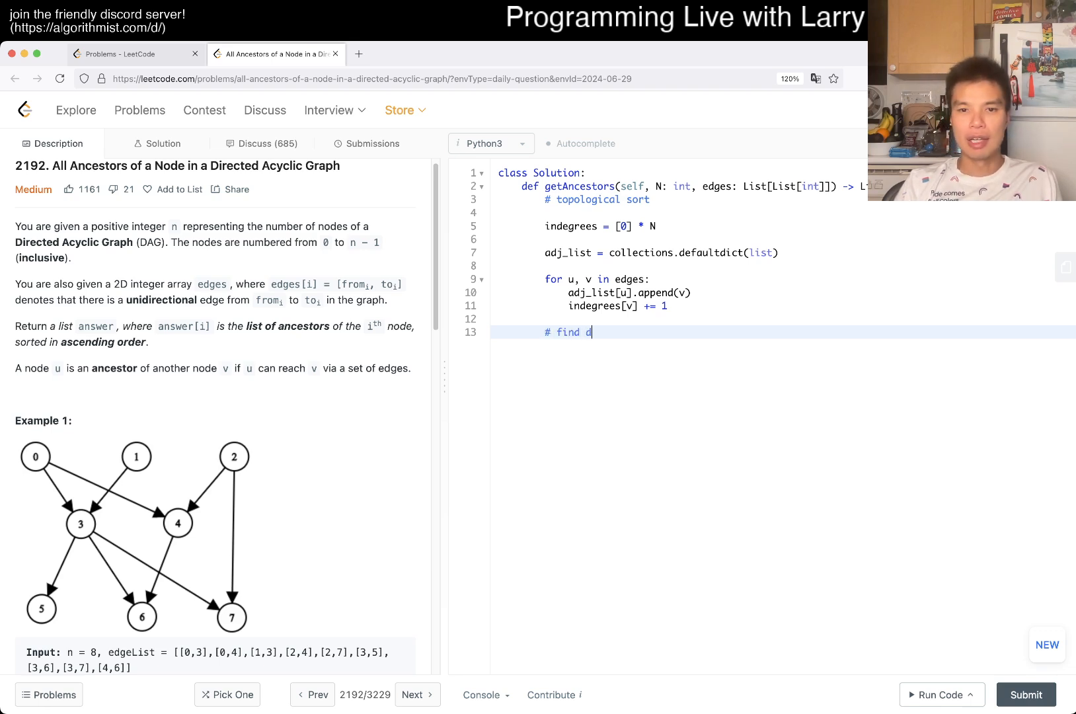
{"action": "type", "text": "indegrees of 0"}
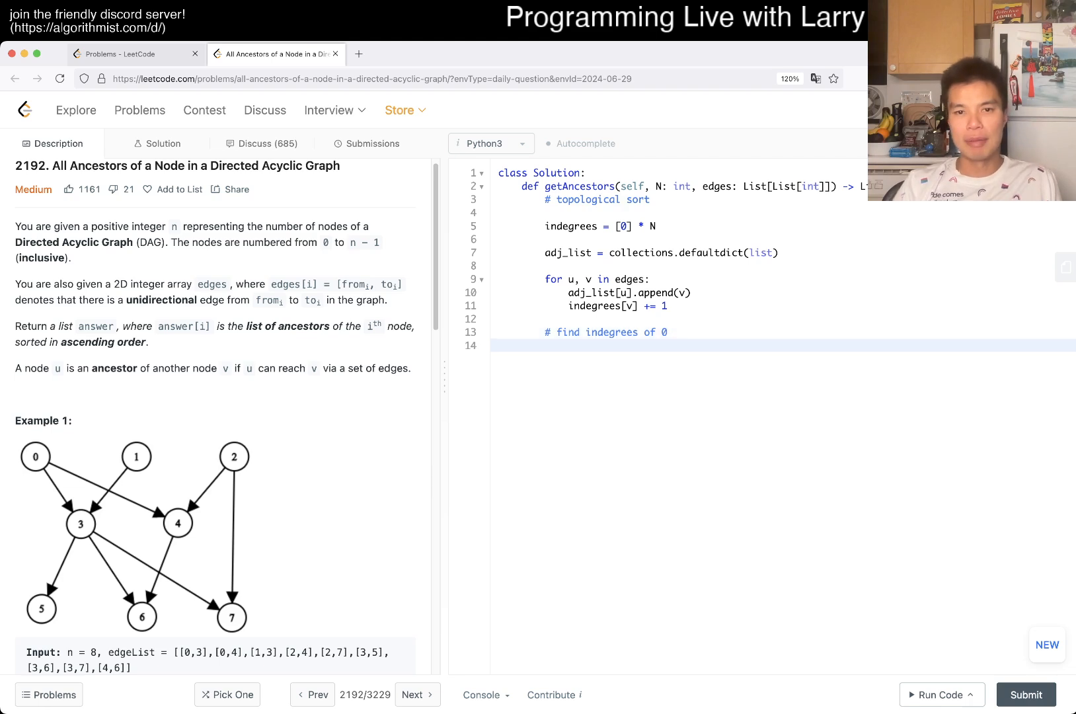
{"action": "type", "text": "q = collections.deque("}
{"action": "type", "text": "for"}
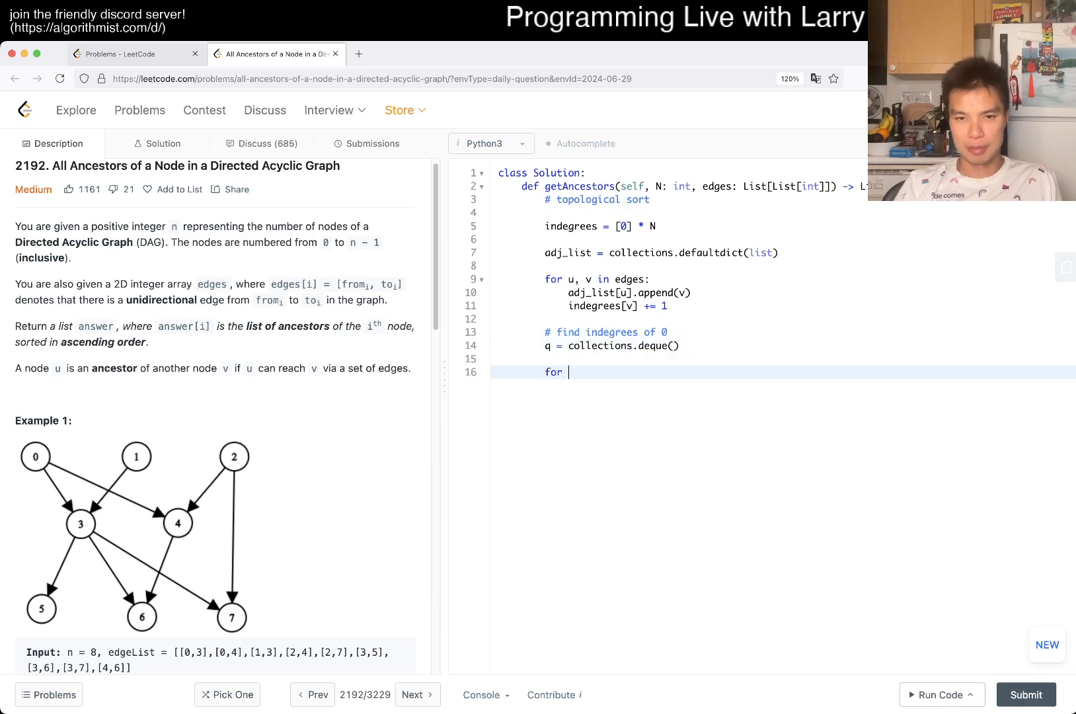
{"action": "type", "text": "i in range(N):"}
{"action": "type", "text": "if"}
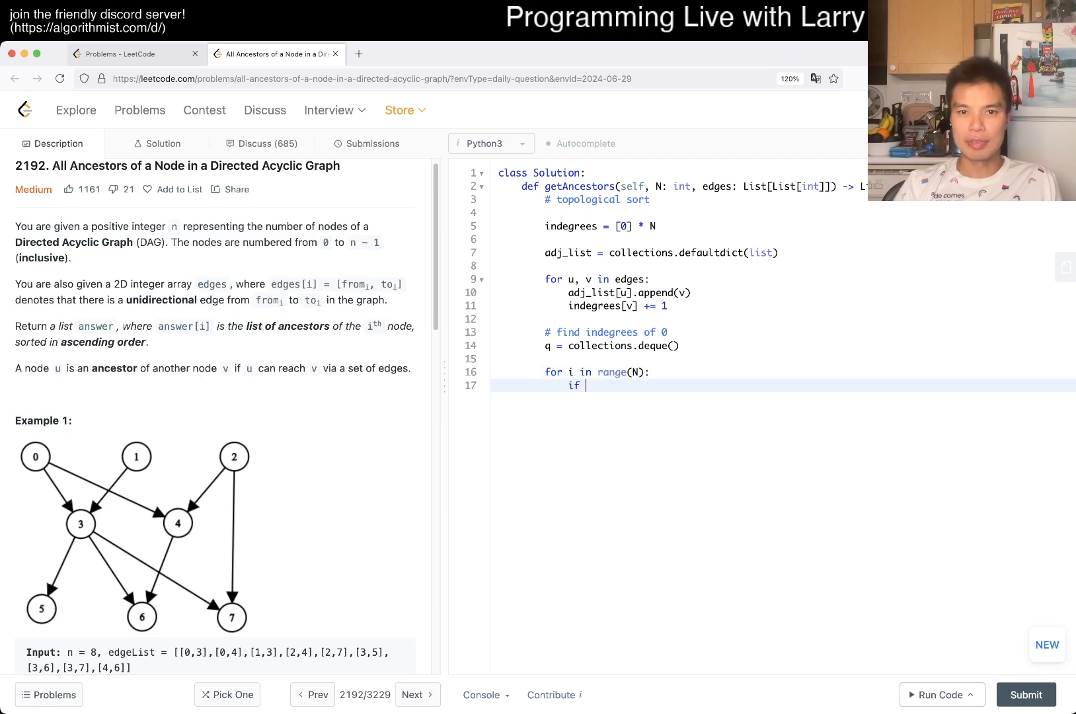
{"action": "type", "text": "indegrees[i]"}
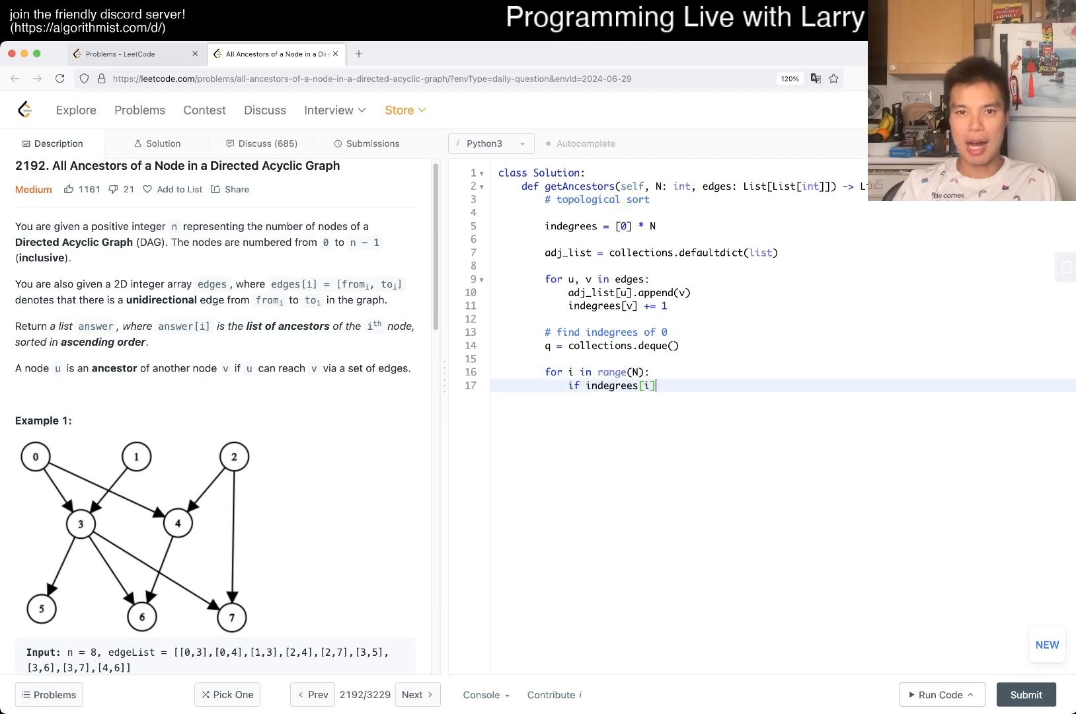
{"action": "type", "text": "== 0:"}
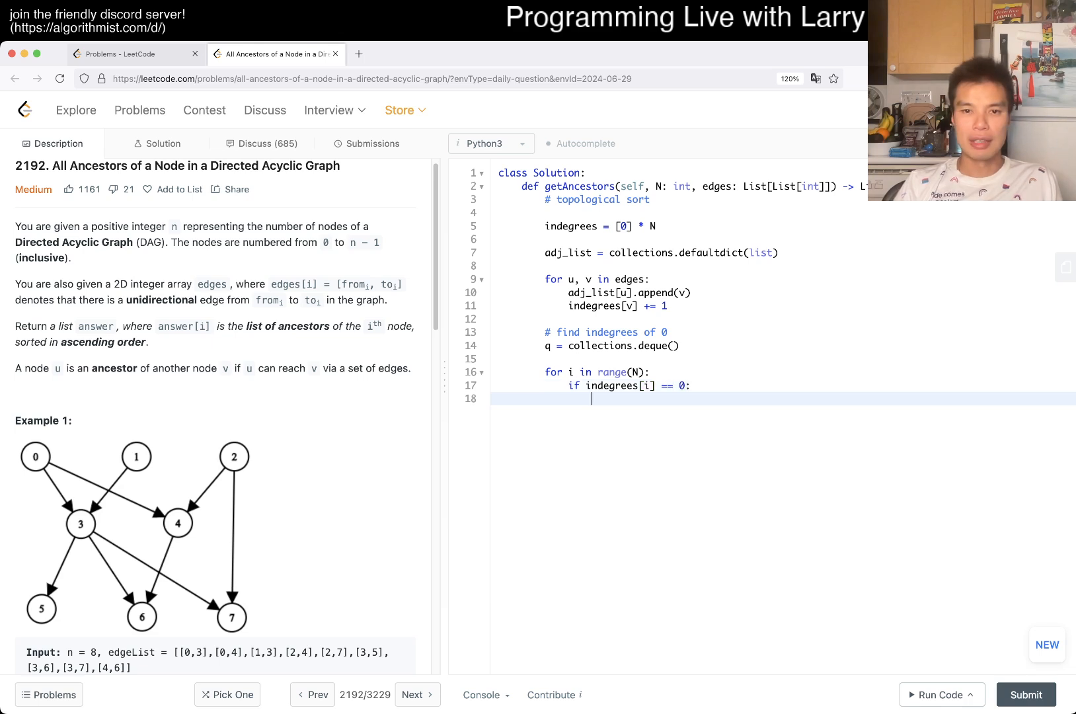
{"action": "type", "text": "q.append(i)"}
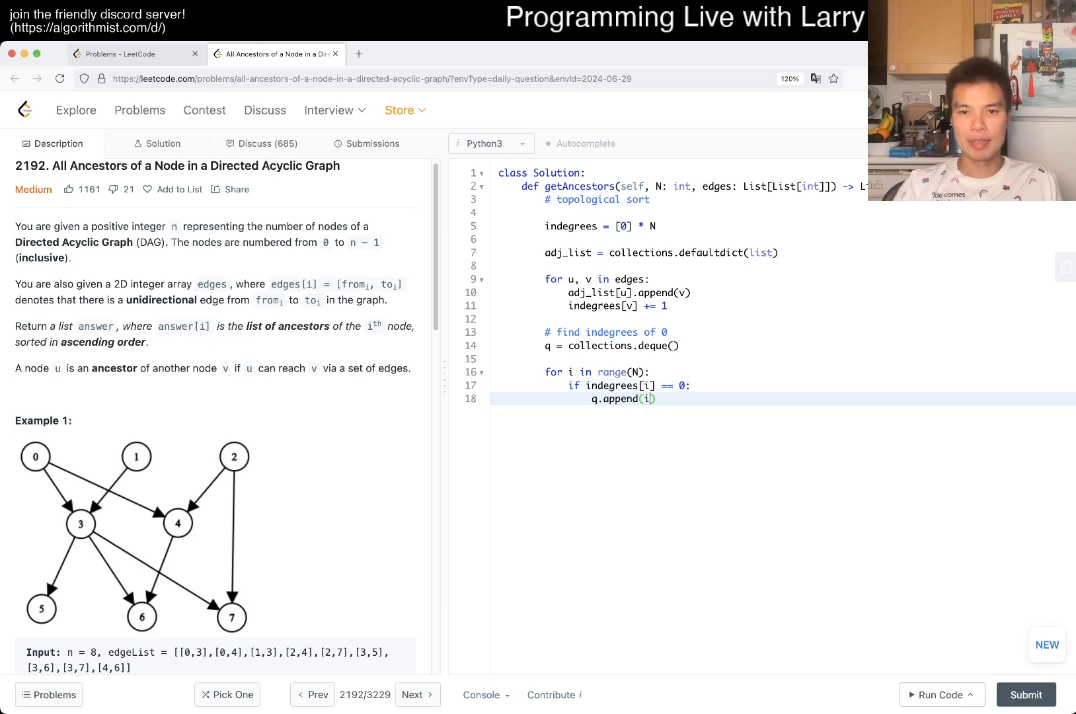
{"action": "key", "text": "Enter"}
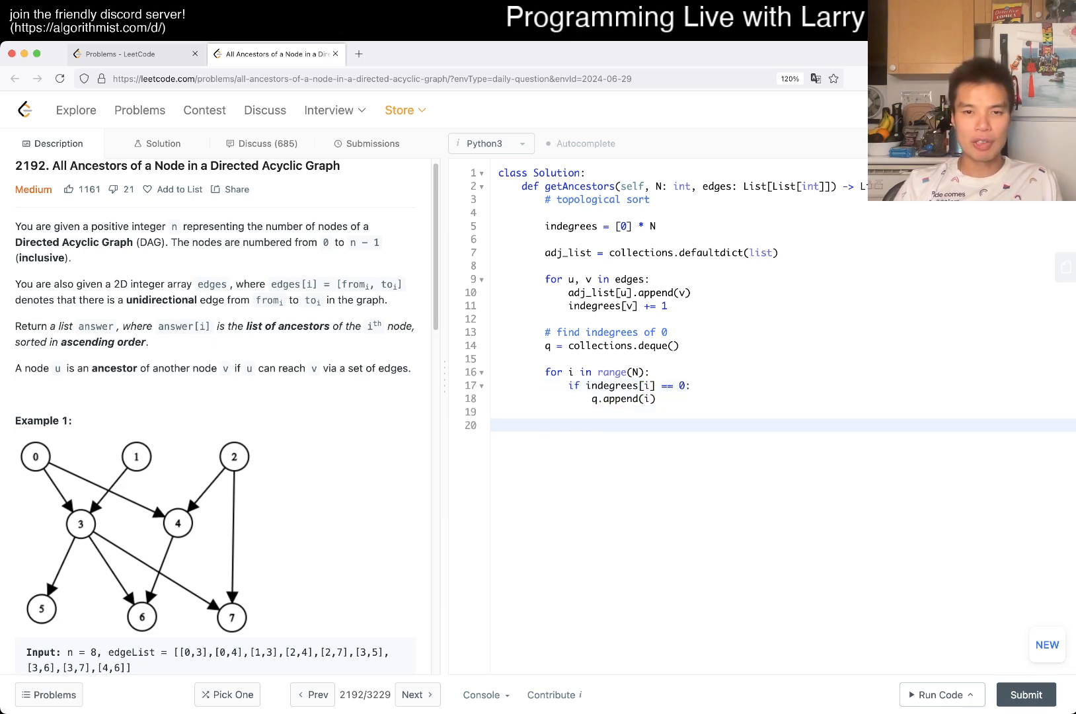
{"action": "type", "text": "ans = []"}
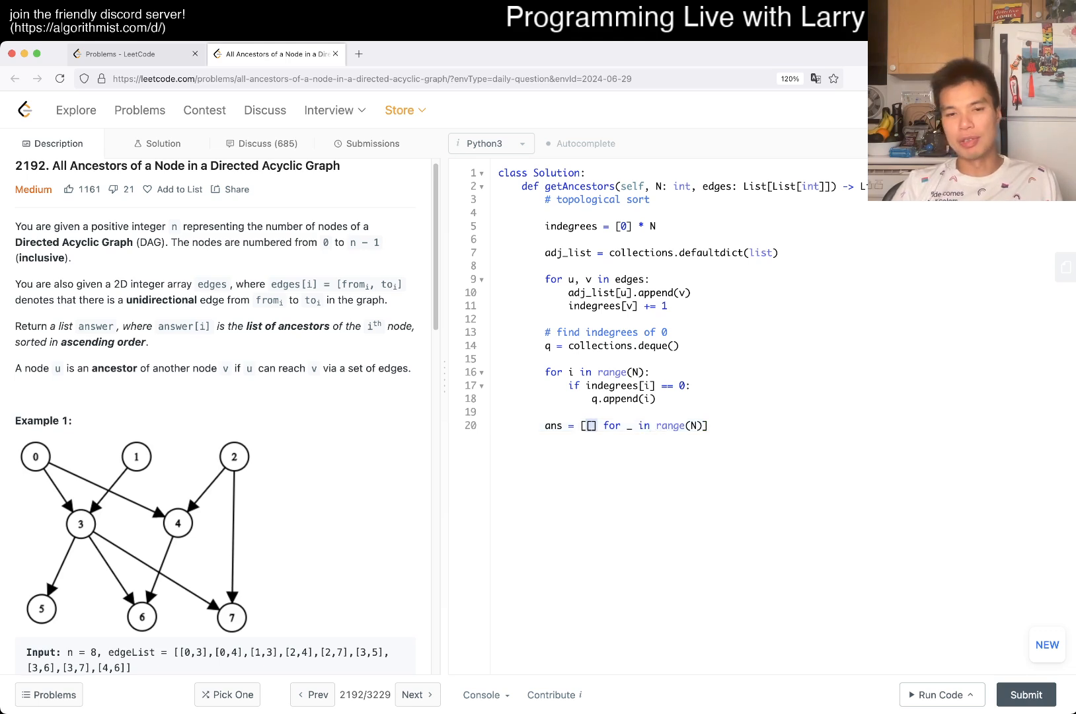
- Briefly split and duplicate the ans line, then restore a single list of N empty lists
{"action": "key", "text": "Enter"}
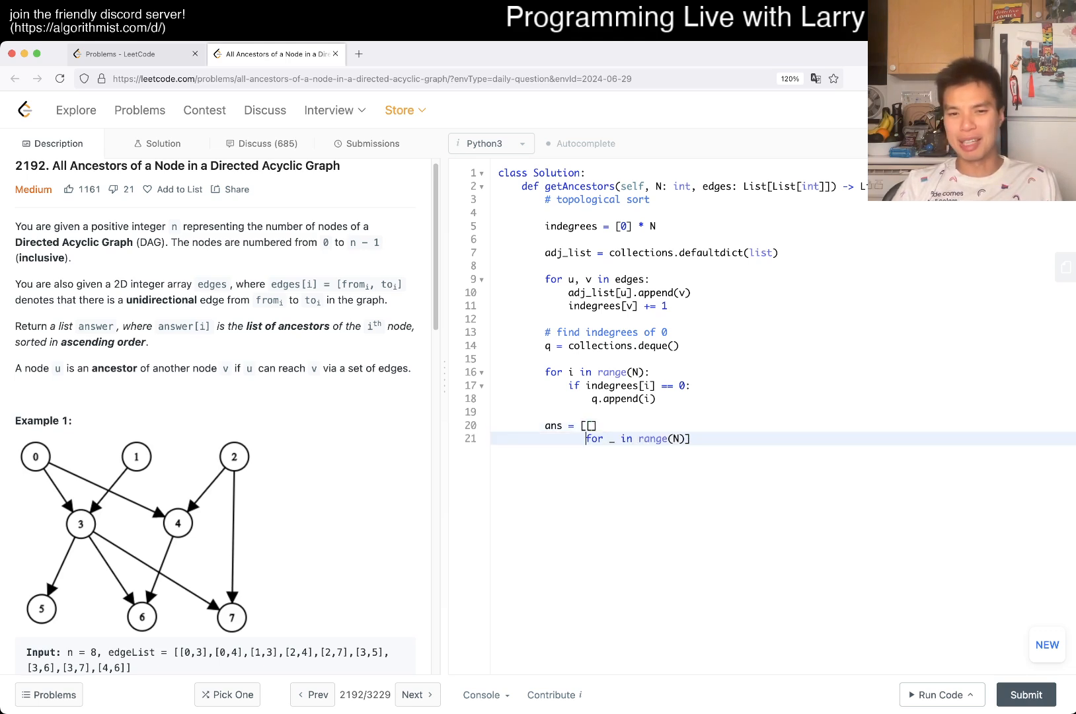
{"action": "type", "text": "ans = [[] * N"}
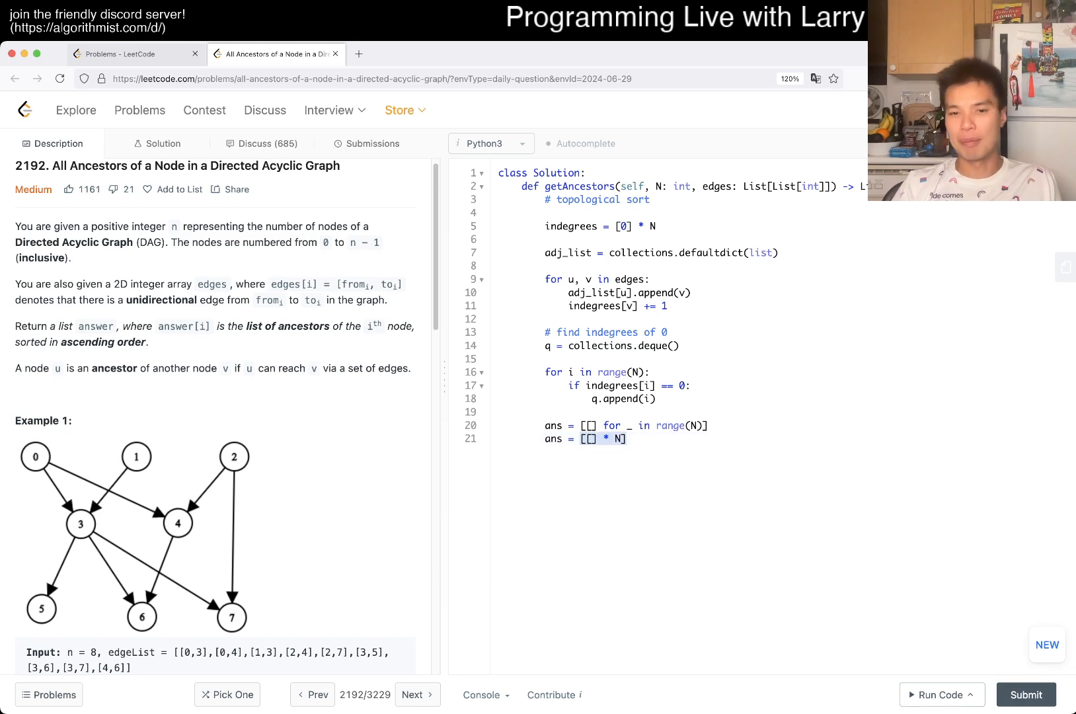
{"action": "key", "text": "Backspace"}
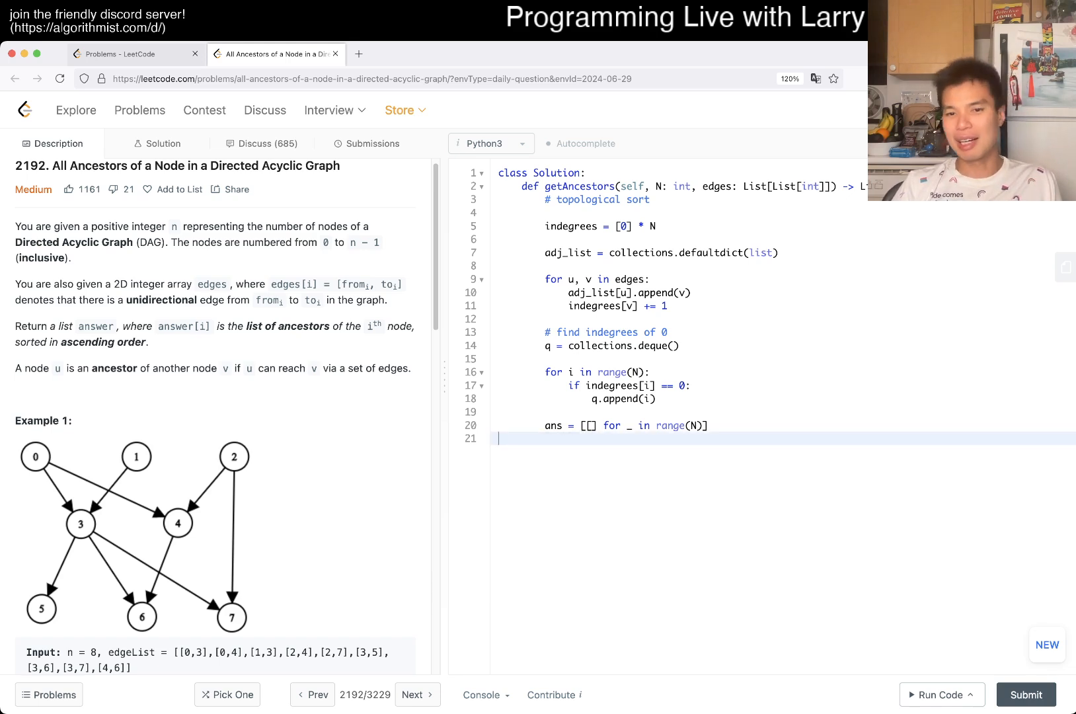
{"action": "key", "text": "enter"}
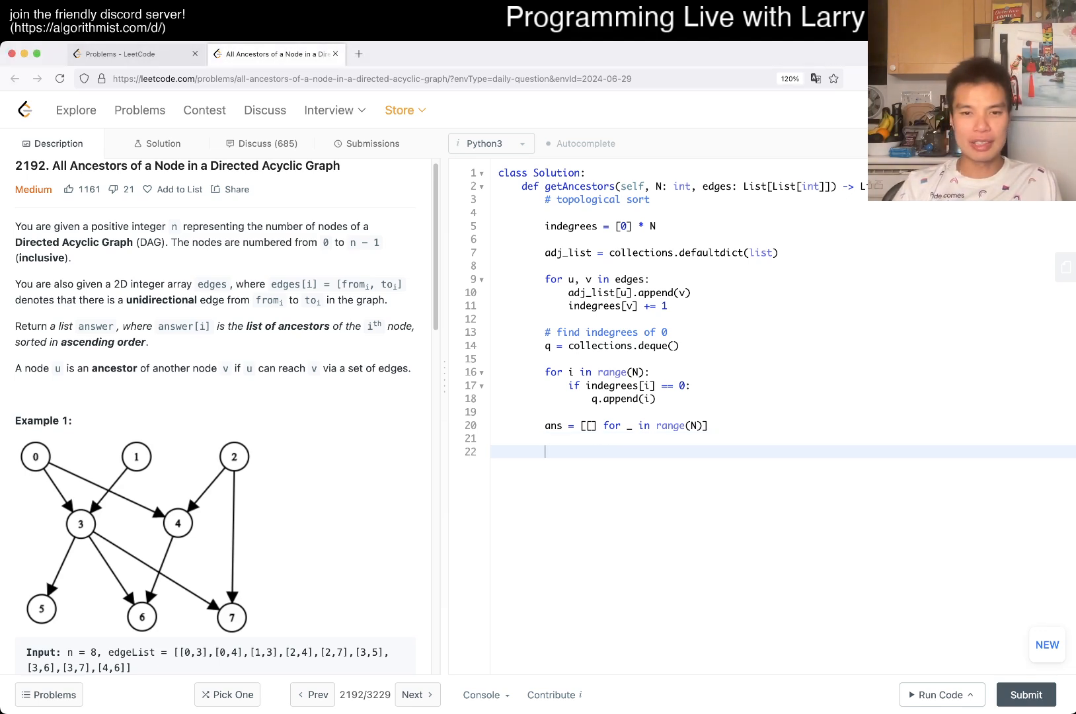
- Write a while loop popping now from q and appending now to each child's ans list
{"action": "type", "text": "while len(q) > )"}
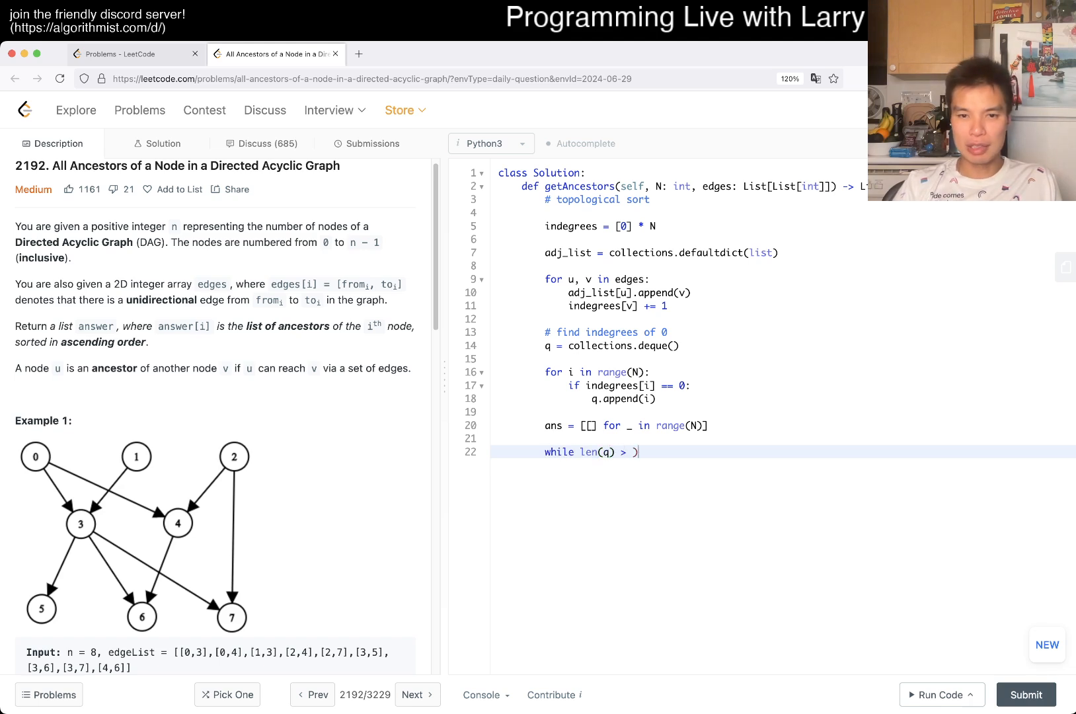
{"action": "type", "text": "0:"}
{"action": "key", "text": "Enter"}
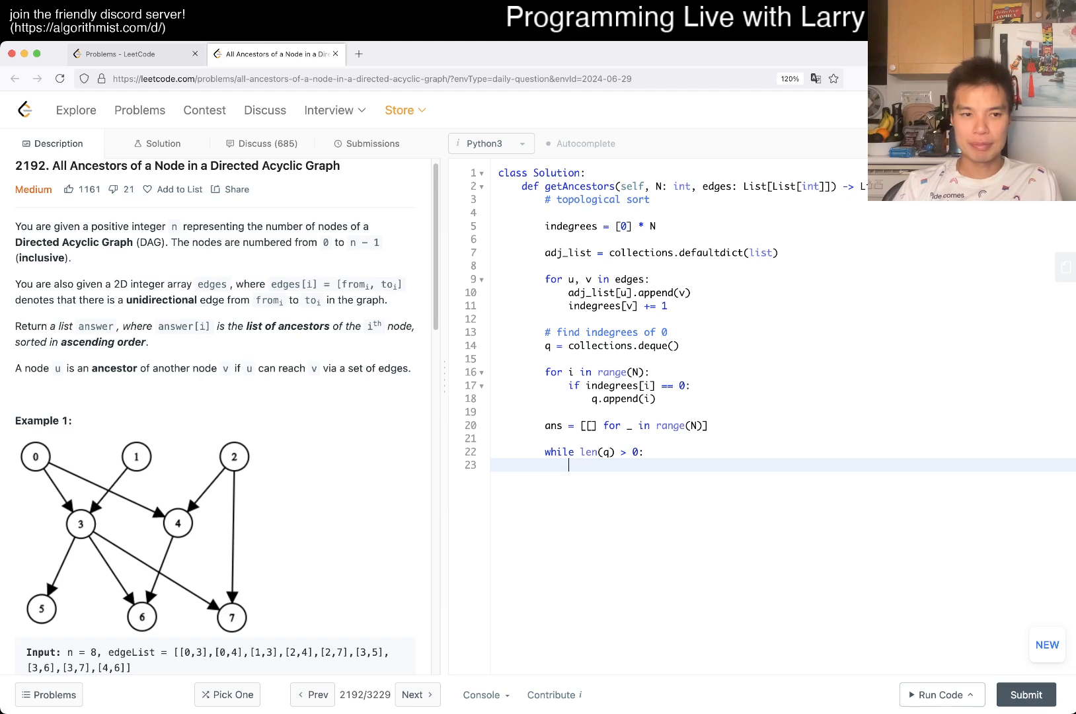
{"action": "type", "text": "no"}
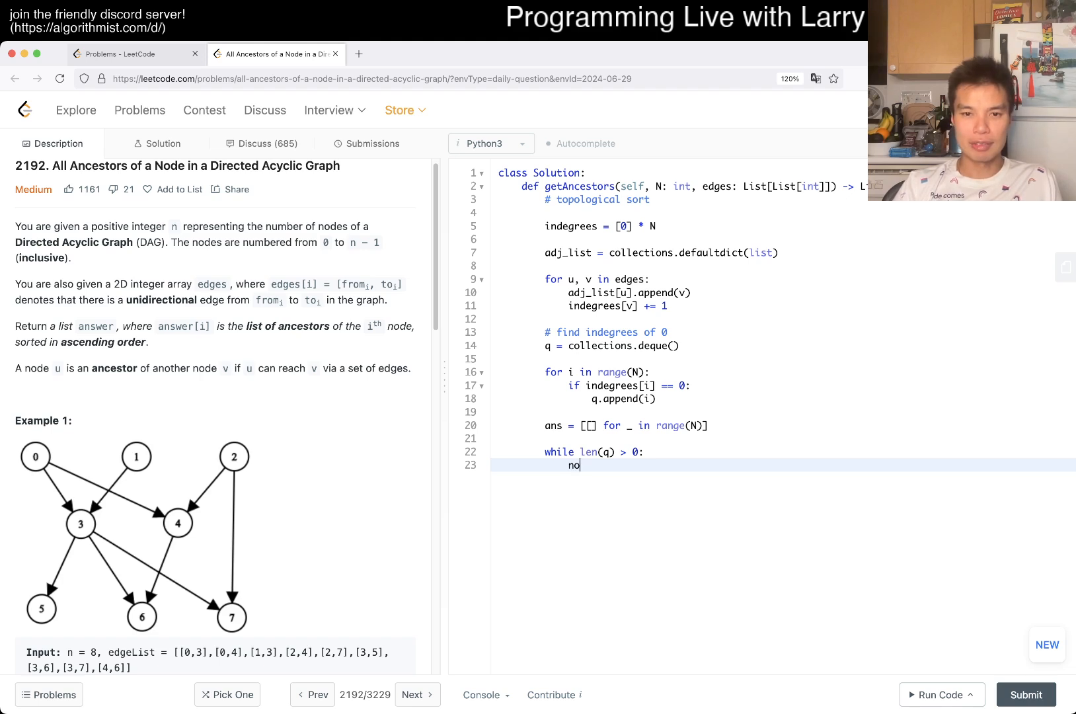
{"action": "type", "text": "w = q.popleft("}
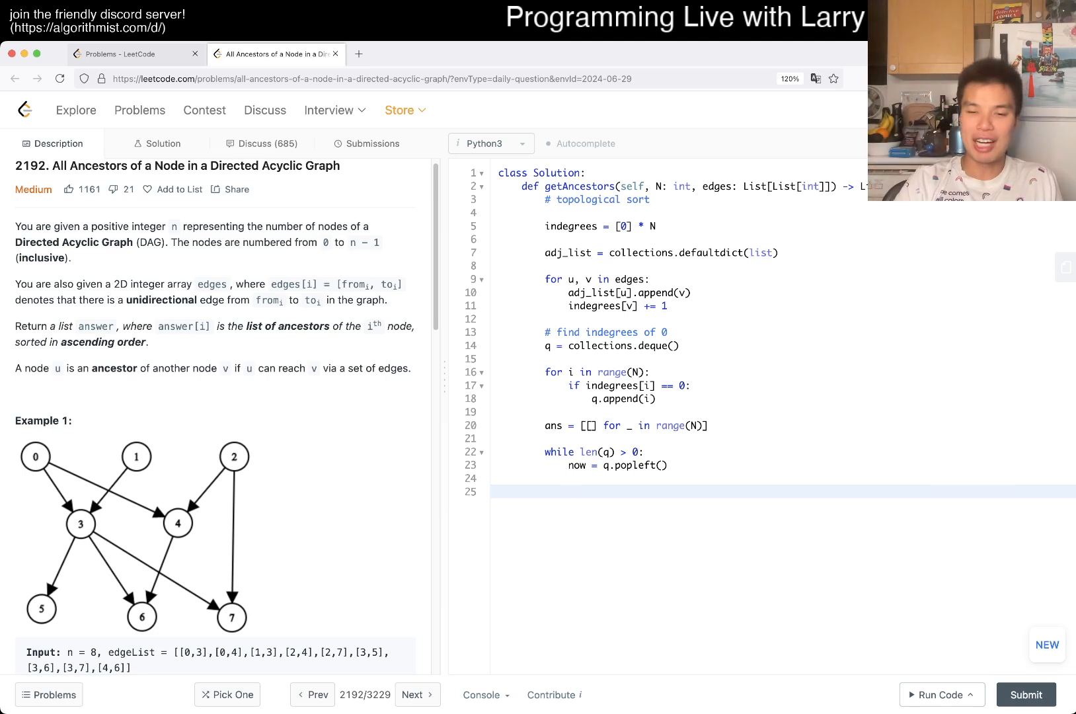
{"action": "type", "text": "for"}
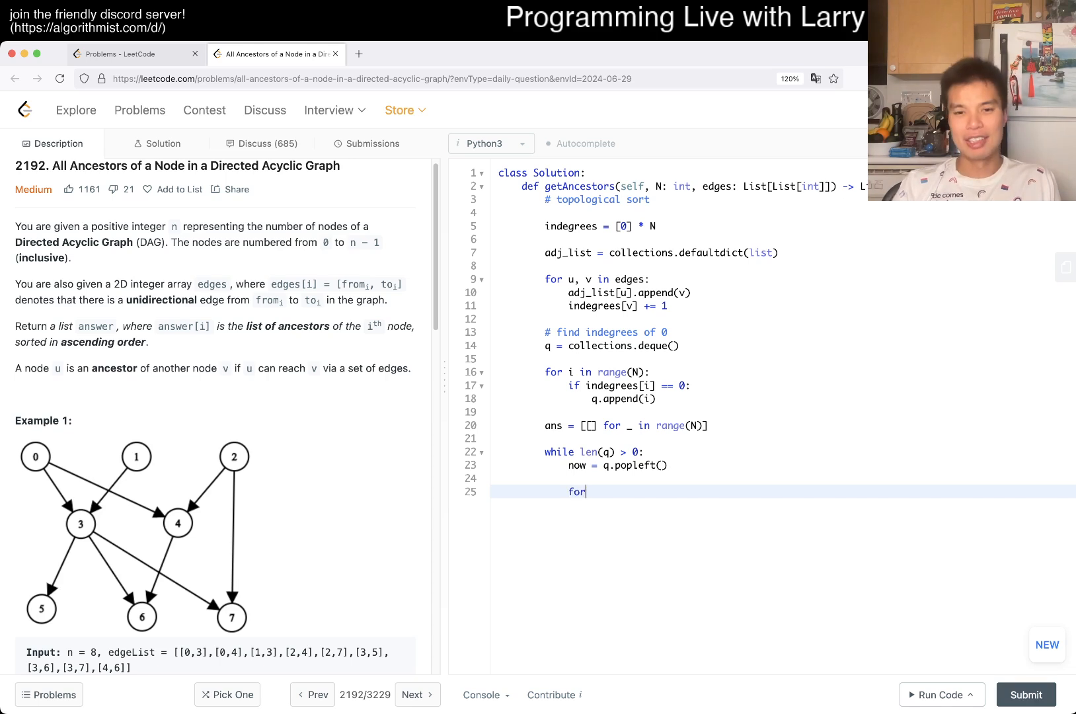
{"action": "type", "text": "child in children"}
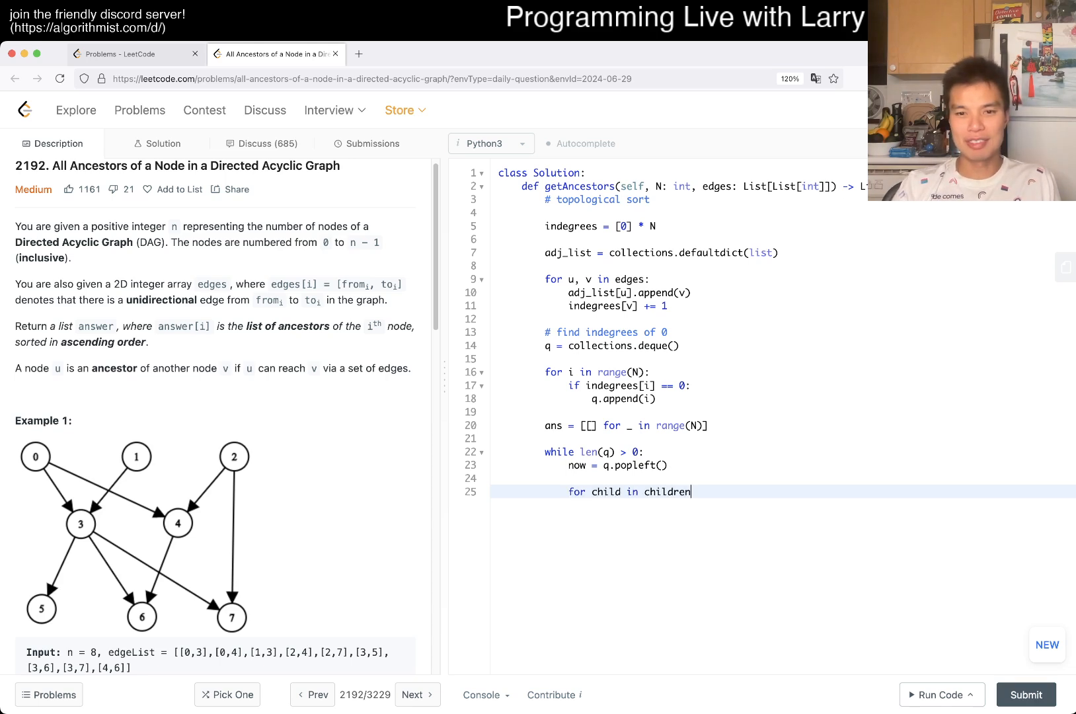
{"action": "type", "text": "adj_list[now"}
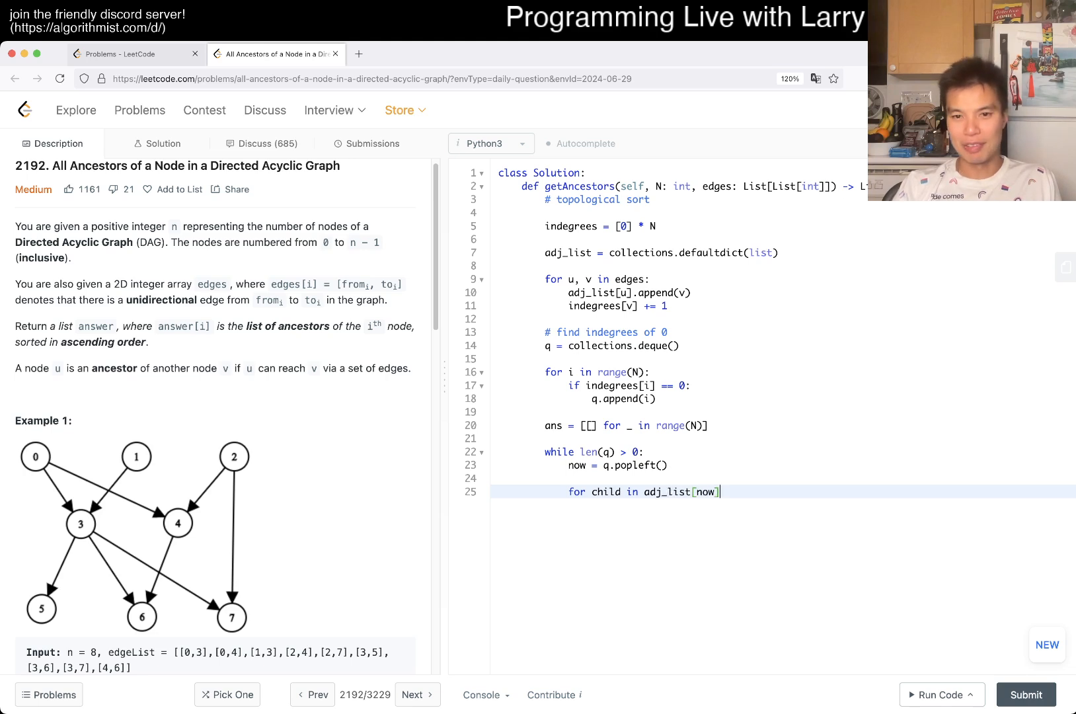
{"action": "type", "text": ":"}
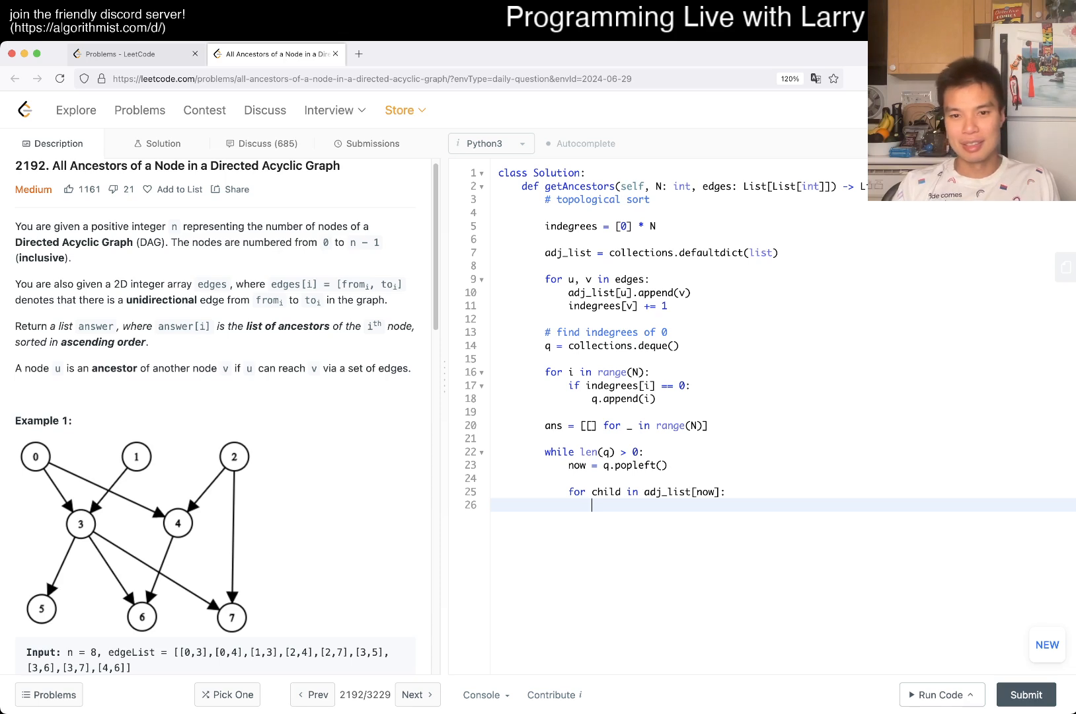
{"action": "type", "text": "ans["}
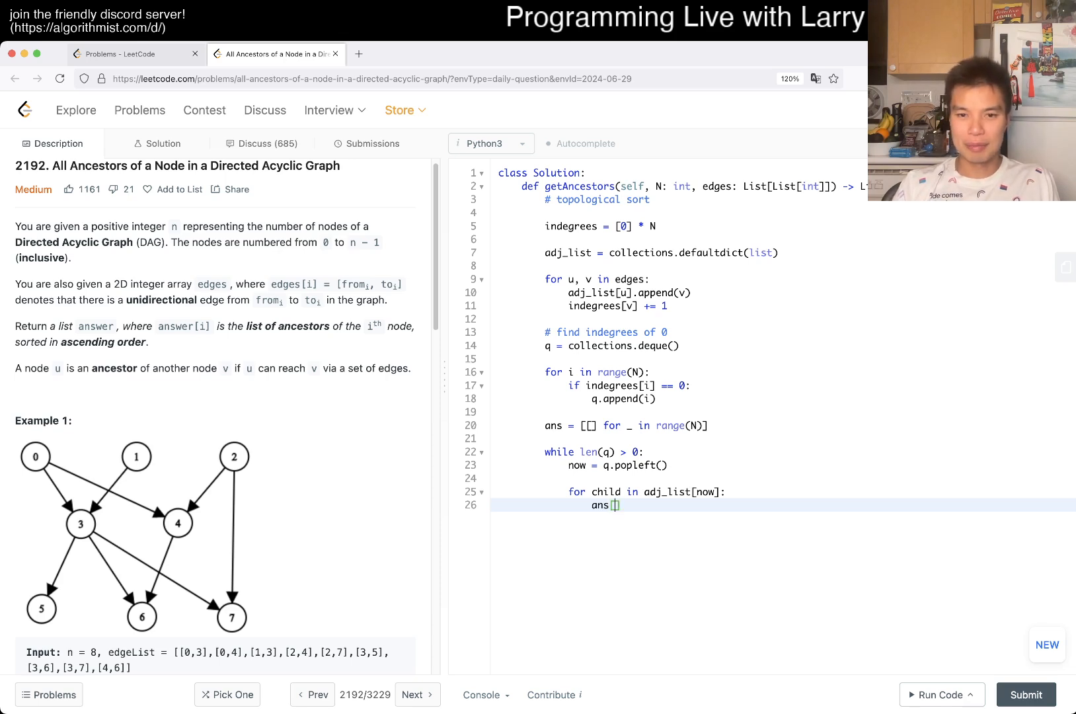
{"action": "type", "text": "child].append("}
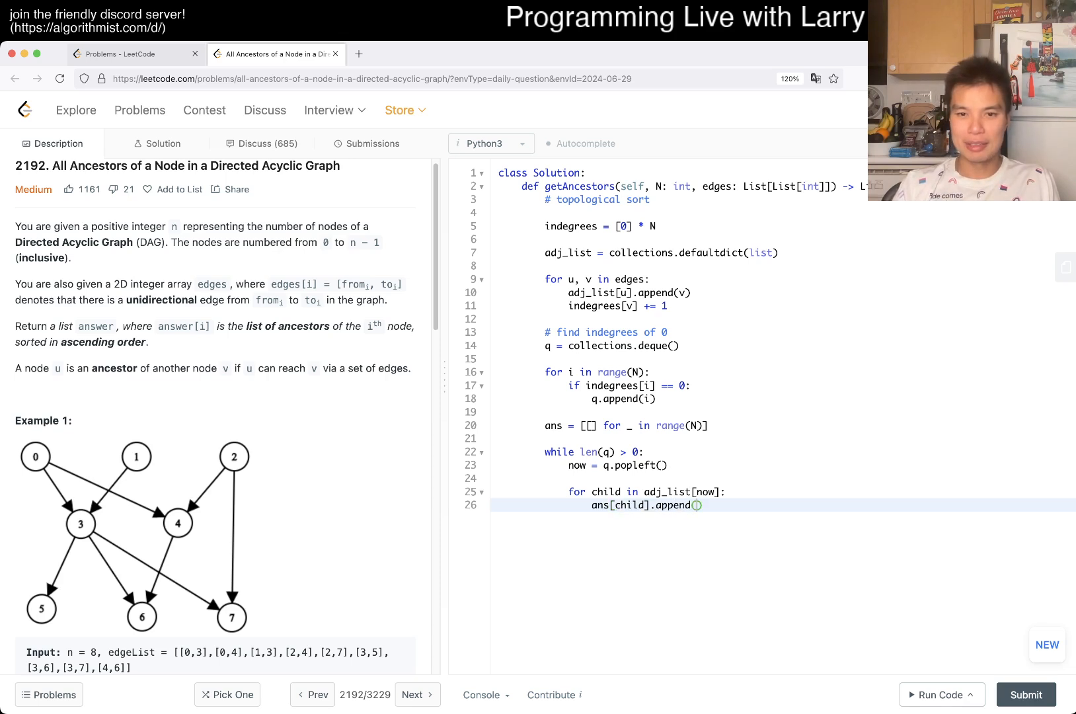
{"action": "type", "text": "now"}
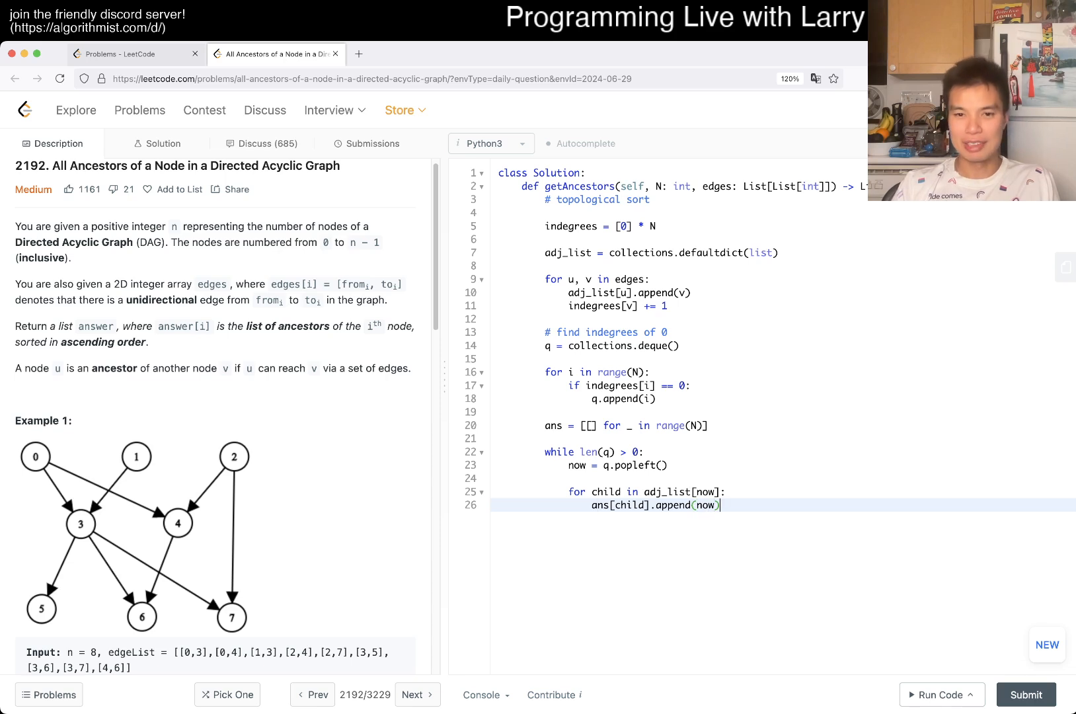
- Decrement each child's indegree and append children reaching zero to q
{"action": "key", "text": "enter"}
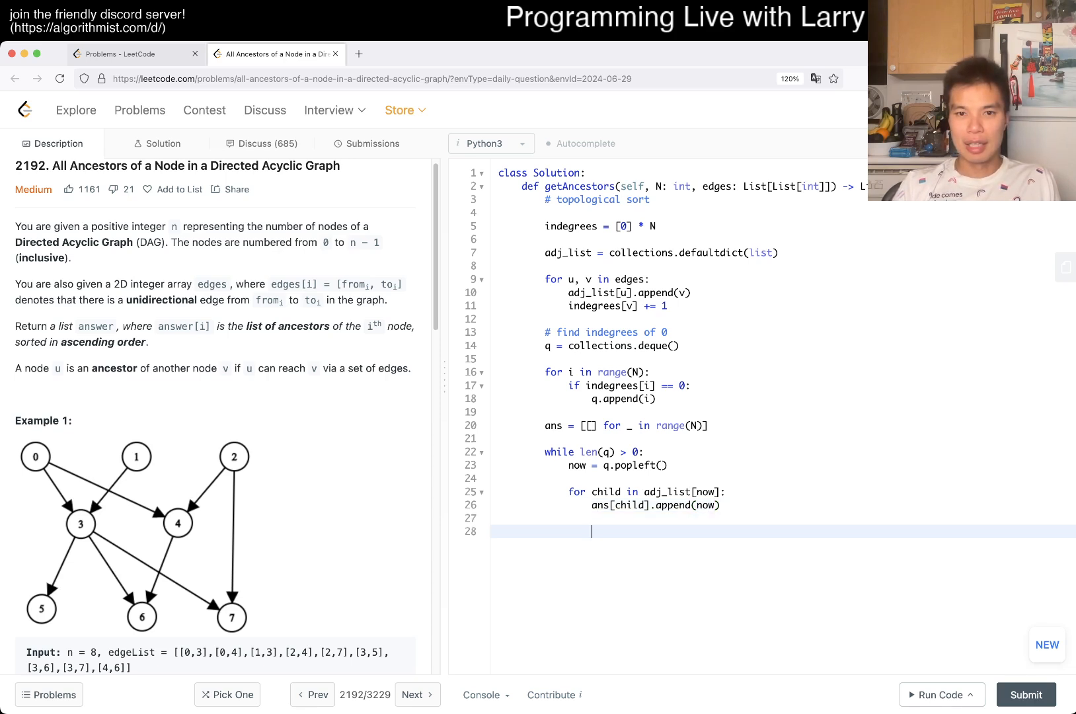
{"action": "type", "text": "indegre"}
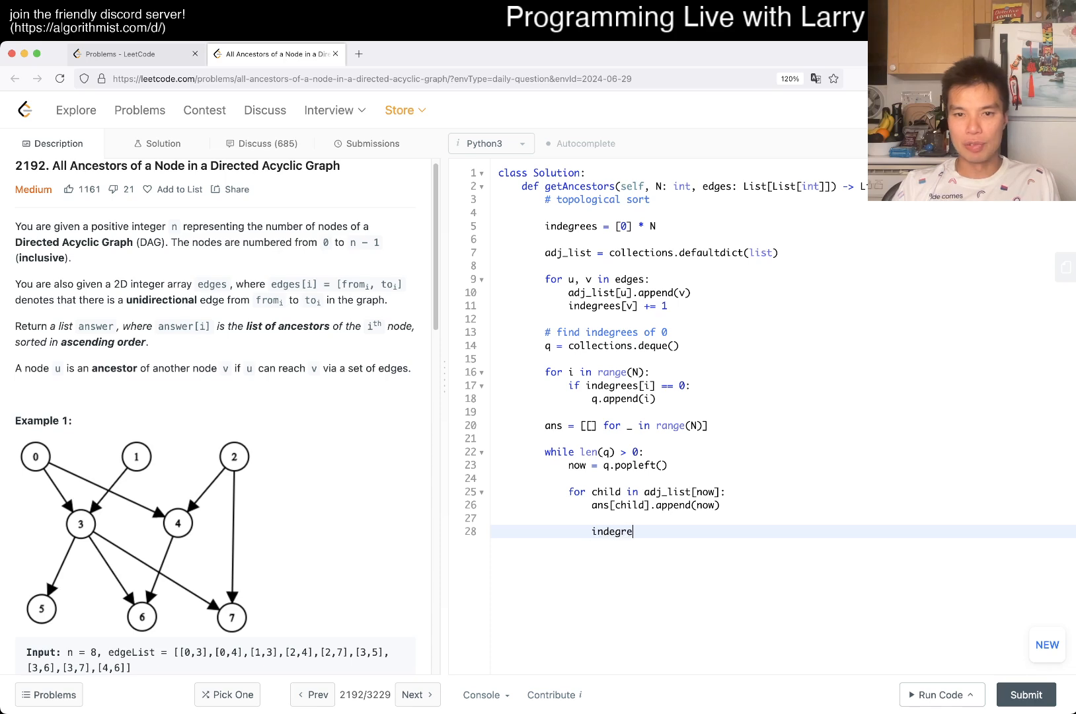
{"action": "type", "text": "es[child] -= 1"}
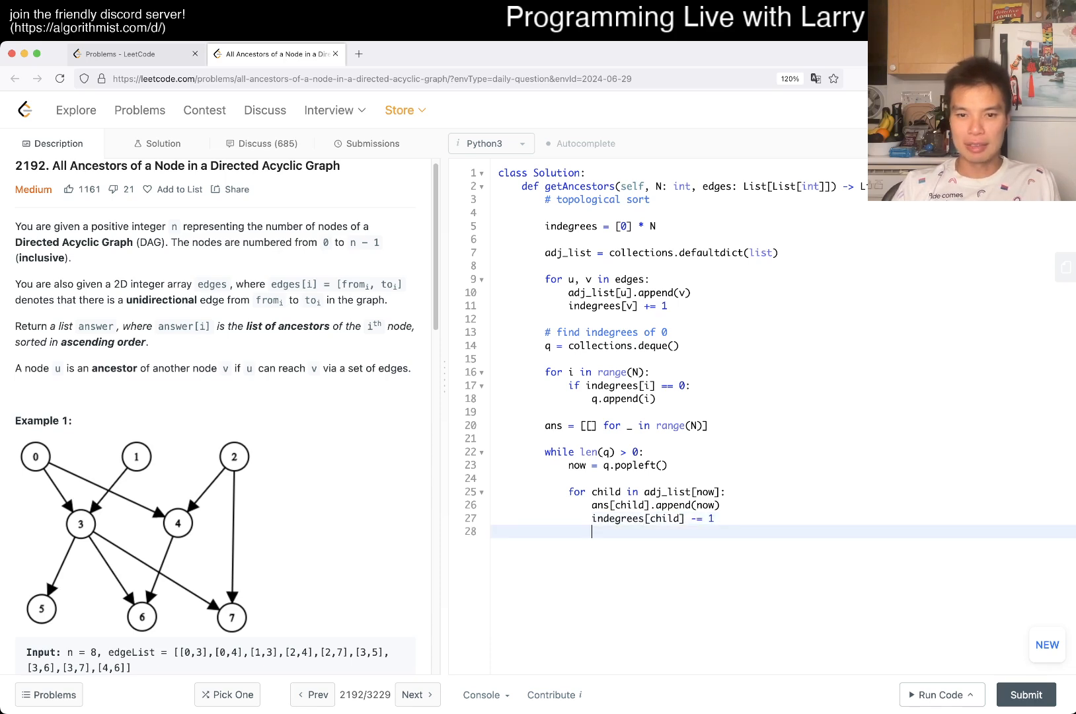
{"action": "type", "text": "if indegrees[child] == 0:"}
{"action": "type", "text": "q.a"}
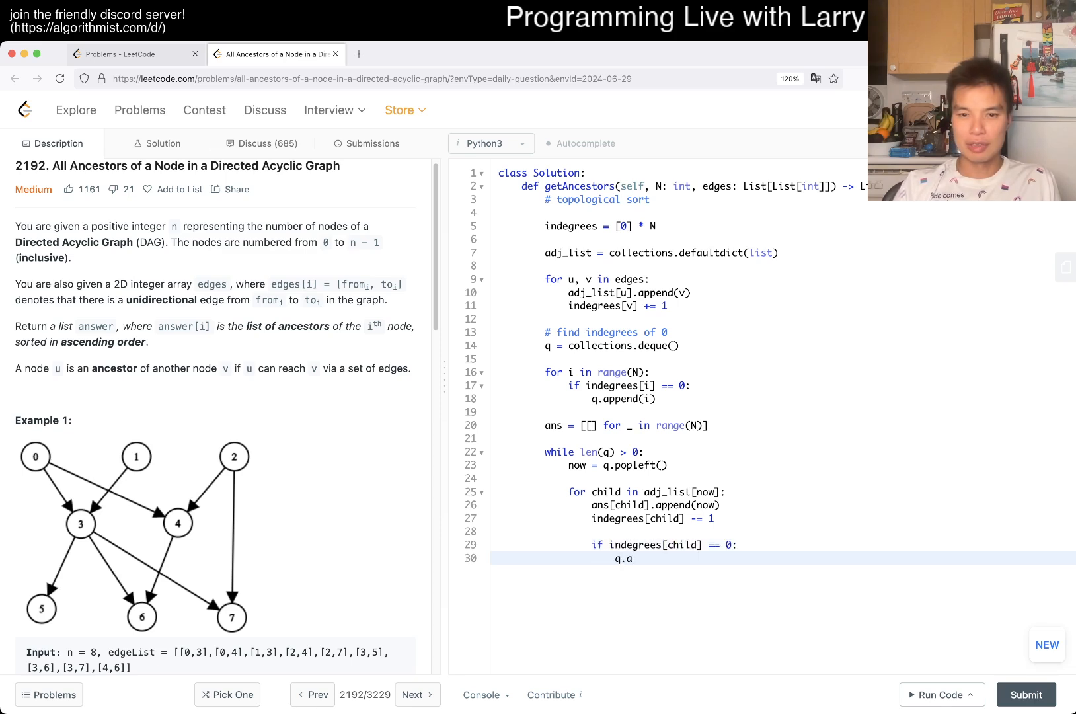
{"action": "type", "text": "ppend(child)"}
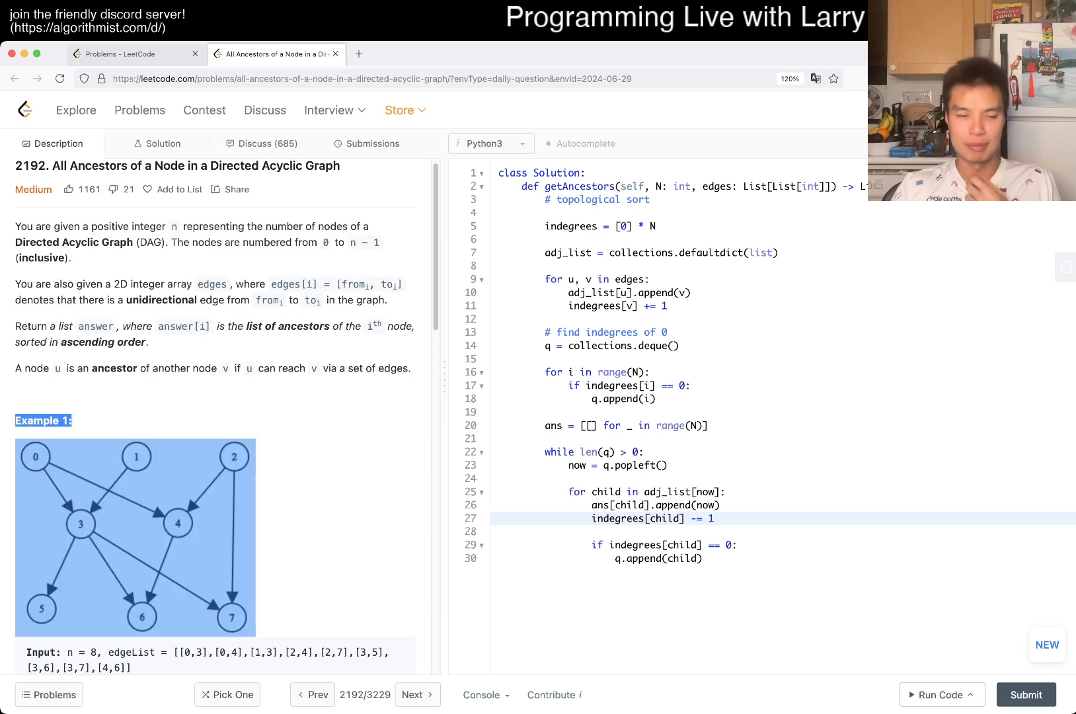
{"action": "scroll", "scroll_direction": "down", "scroll_amount": 3}
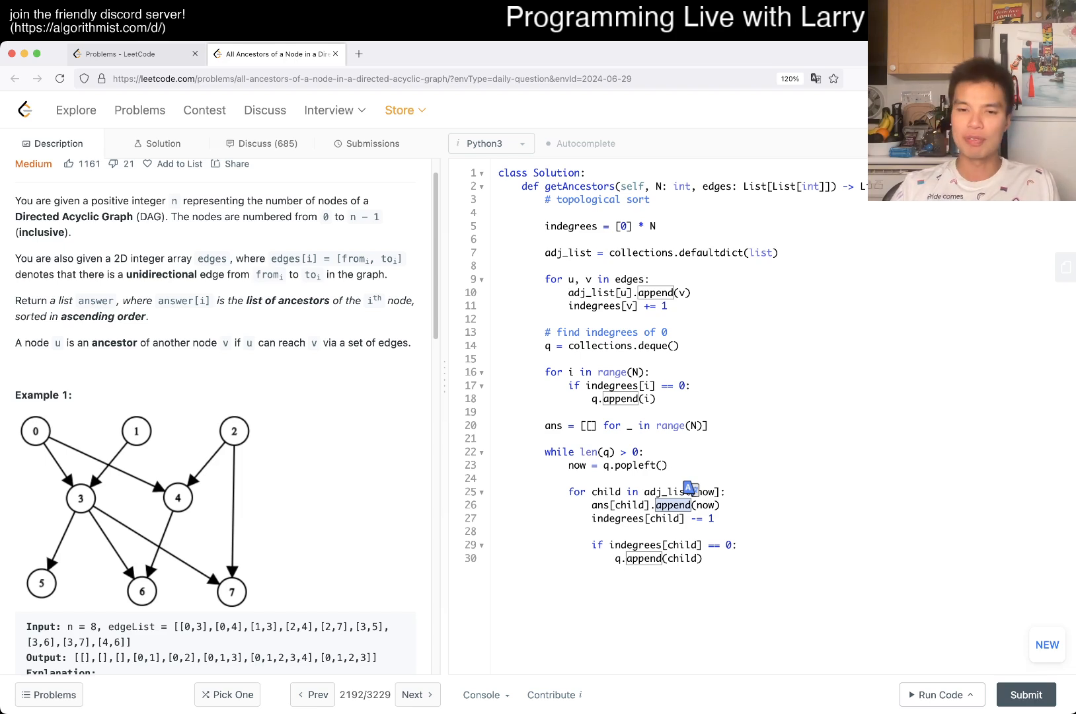
- Extend each child's list with ans[now], return ans, and show the example testcase
{"action": "type", "text": "exte"}
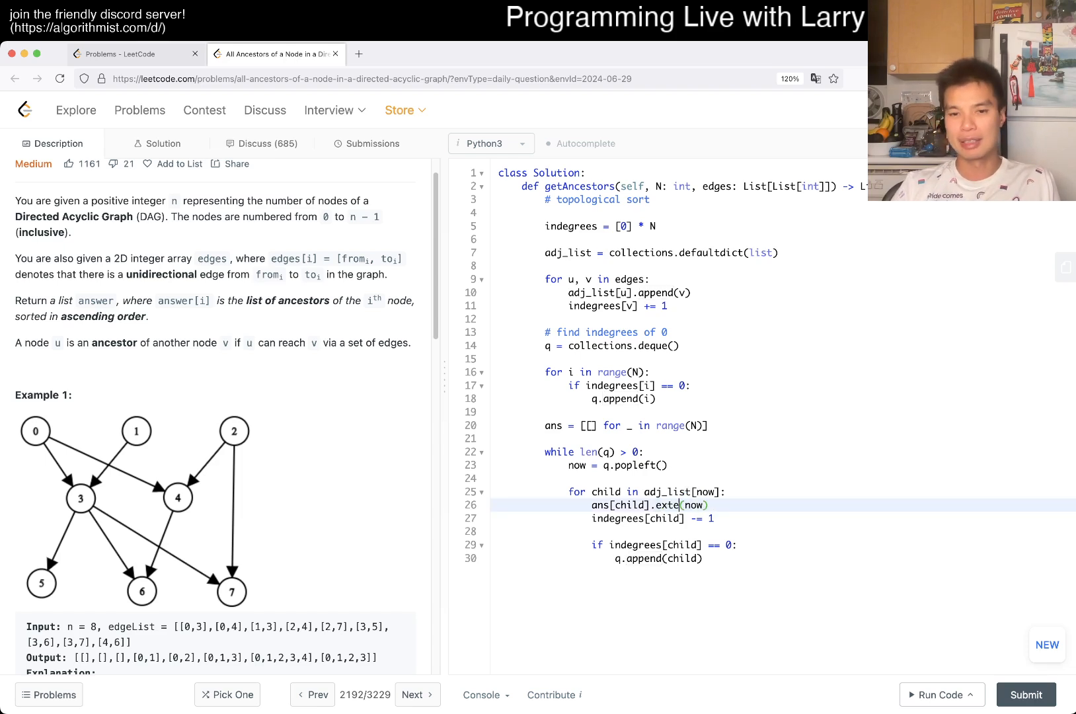
{"action": "type", "text": "nd"}
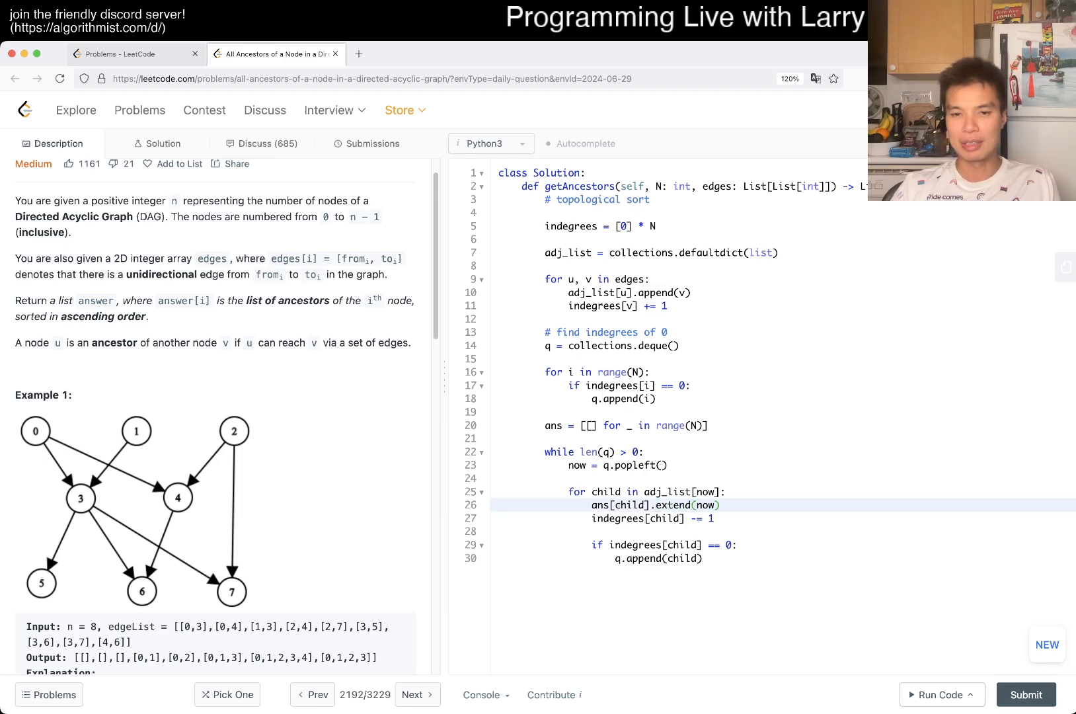
{"action": "type", "text": "append"}
{"action": "type", "text": "ans[child"}
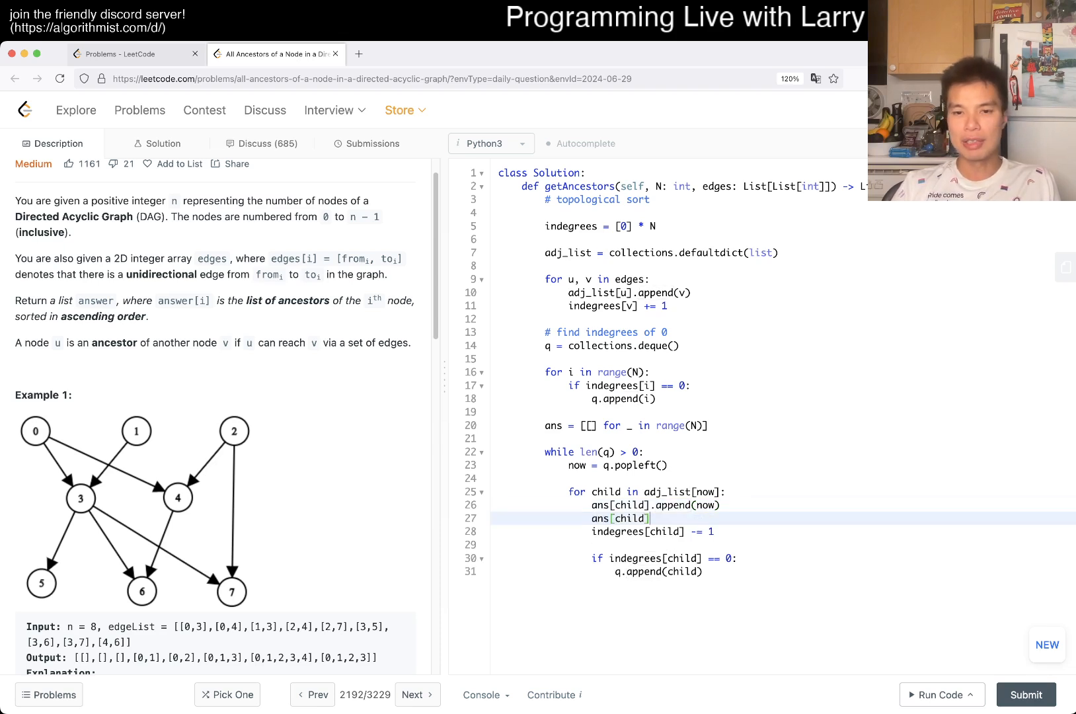
{"action": "type", "text": ".extend(a"}
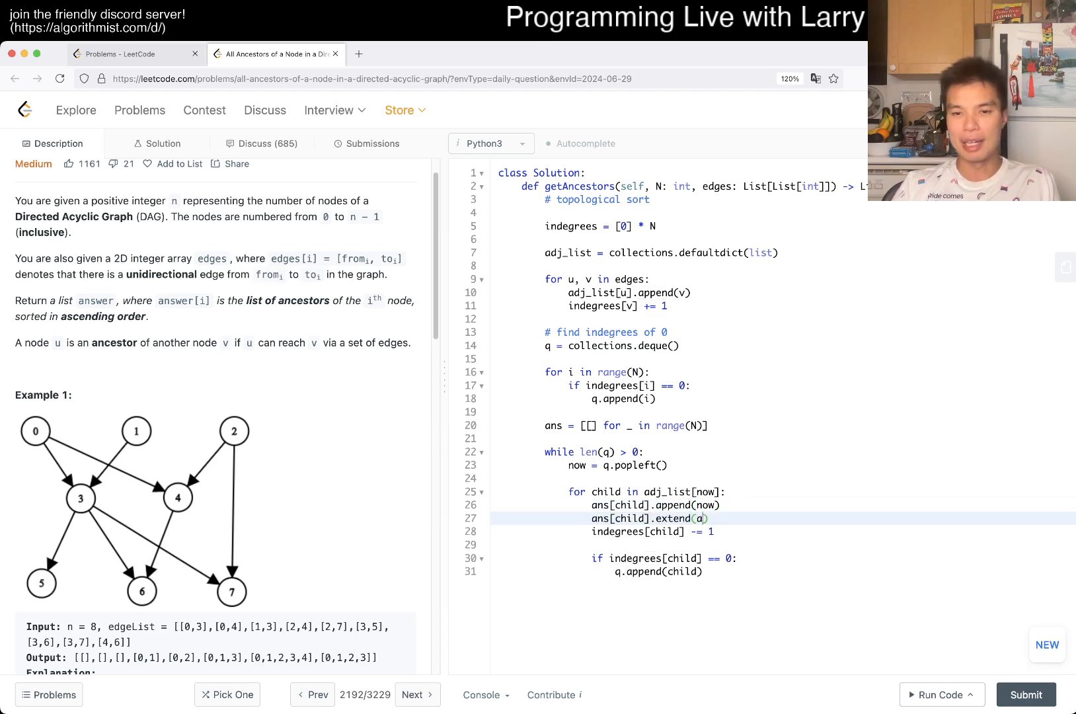
{"action": "type", "text": "ans[now])"}
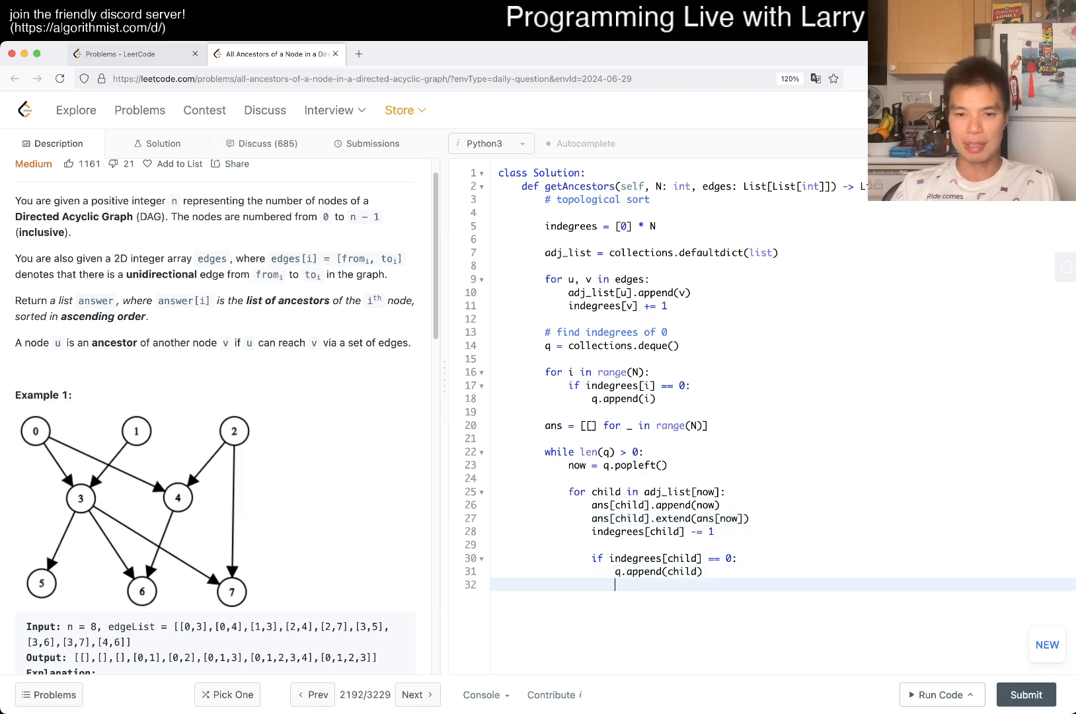
{"action": "type", "text": "return ans"}
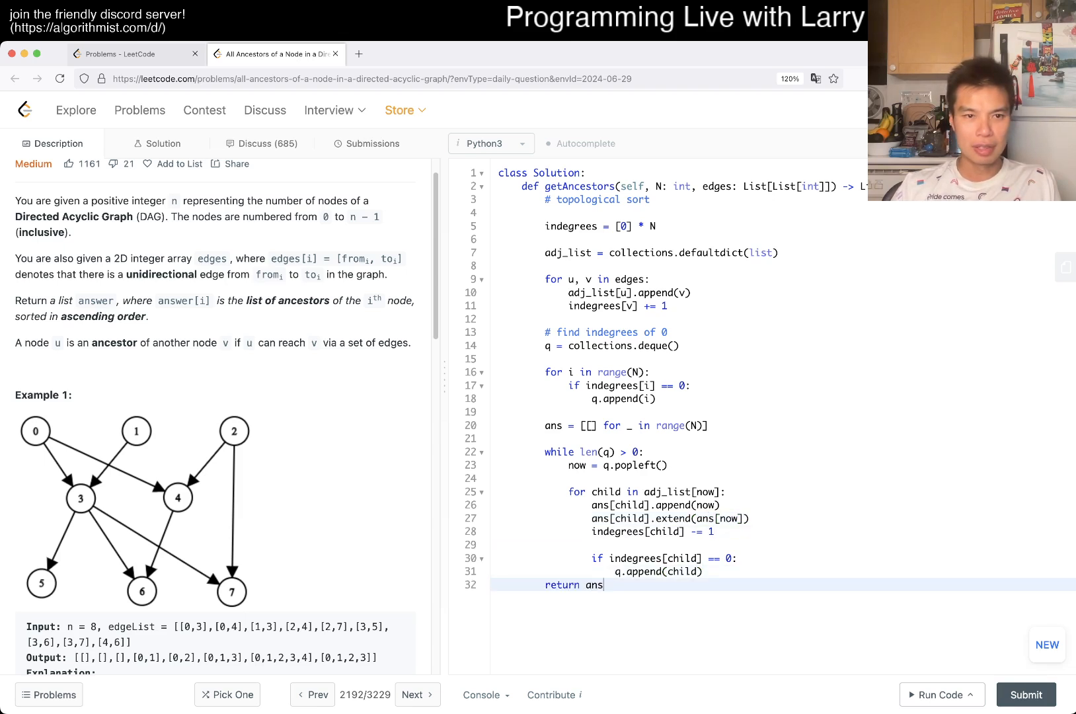
{"action": "double_click", "coordinate": [130, 316]}
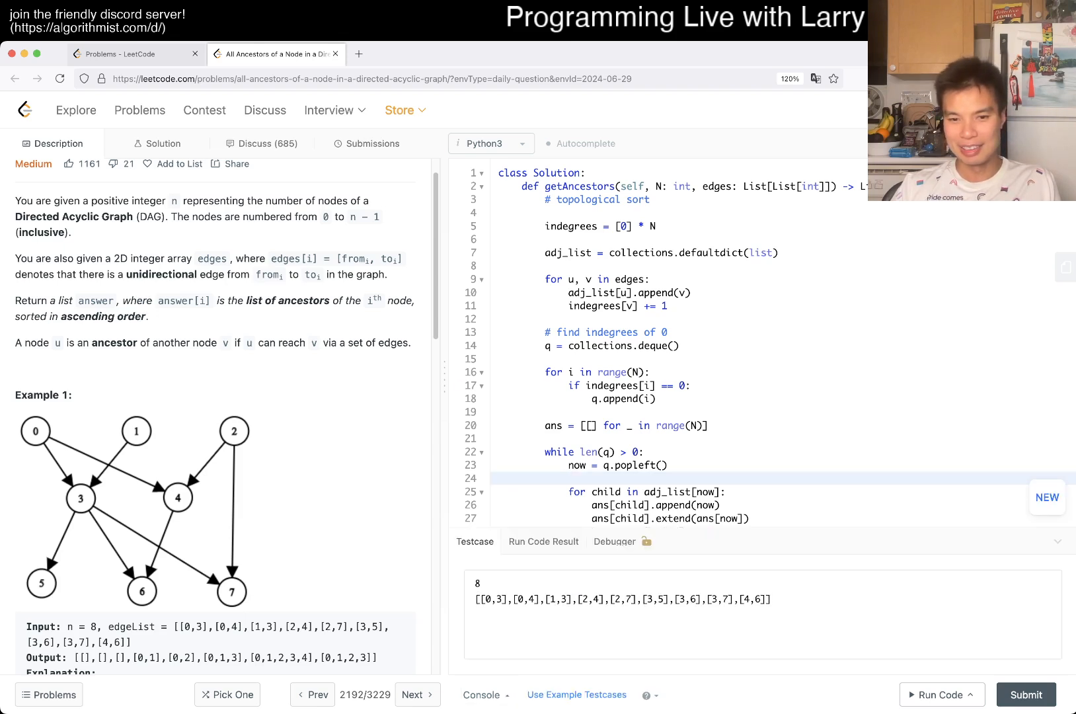
- Run the example and review the Wrong Answer with duplicate, unsorted ancestor lists
{"action": "left_click", "coordinate": [940, 694]}
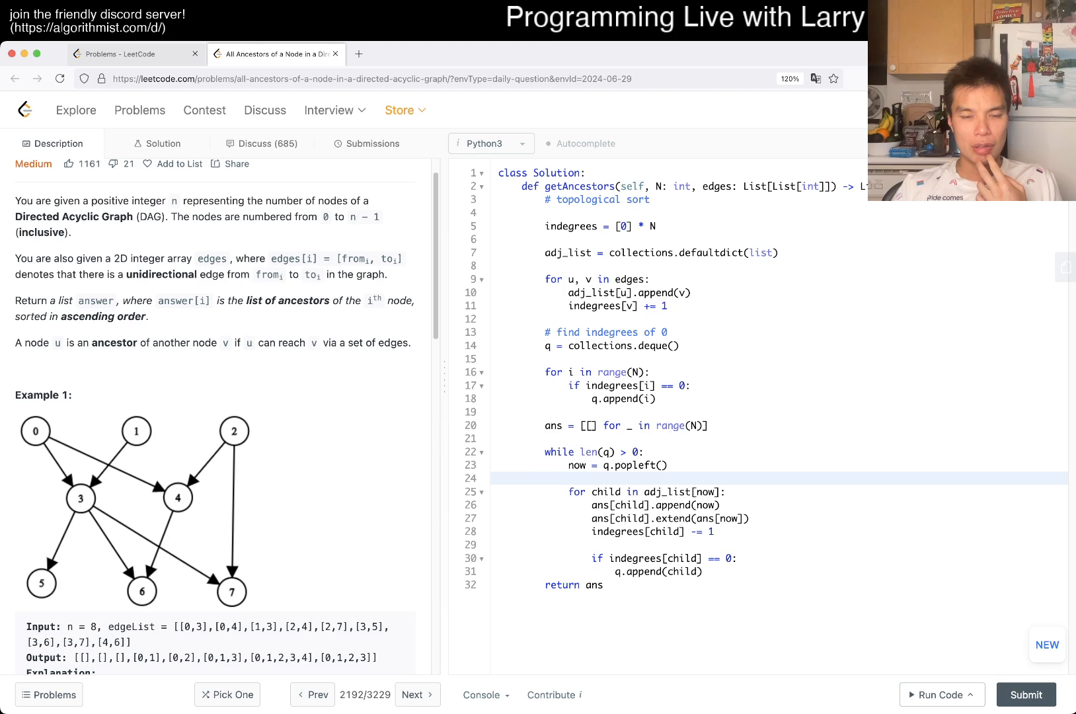
{"action": "left_click", "coordinate": [940, 694]}
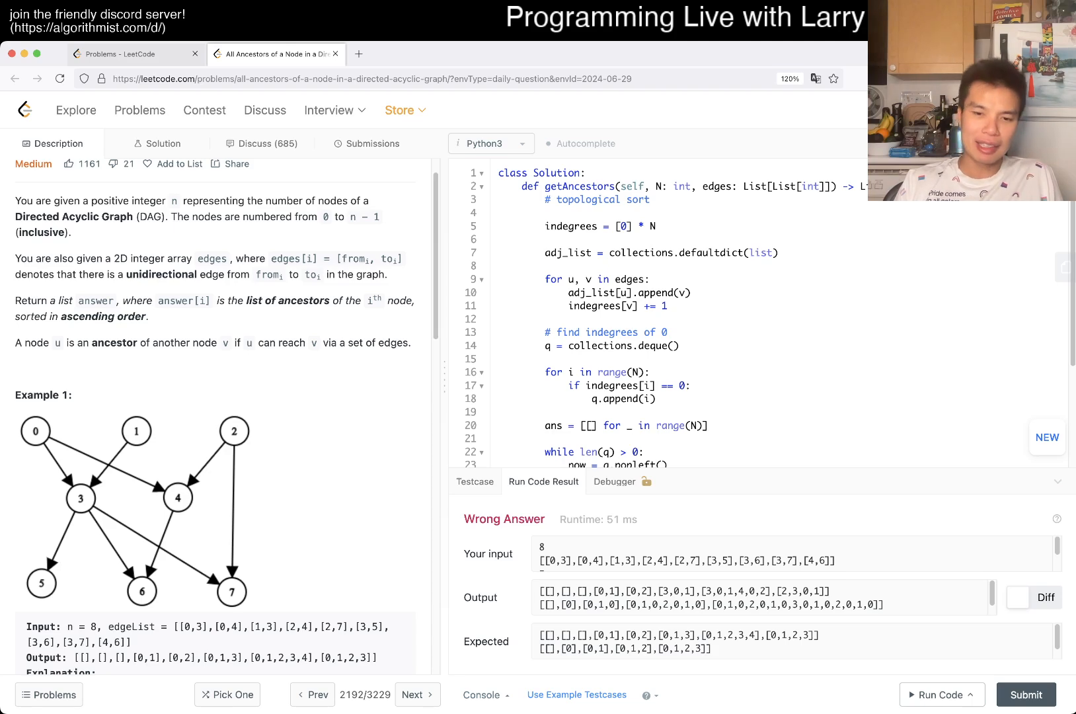
{"action": "scroll", "scroll_direction": "down", "scroll_amount": 3}
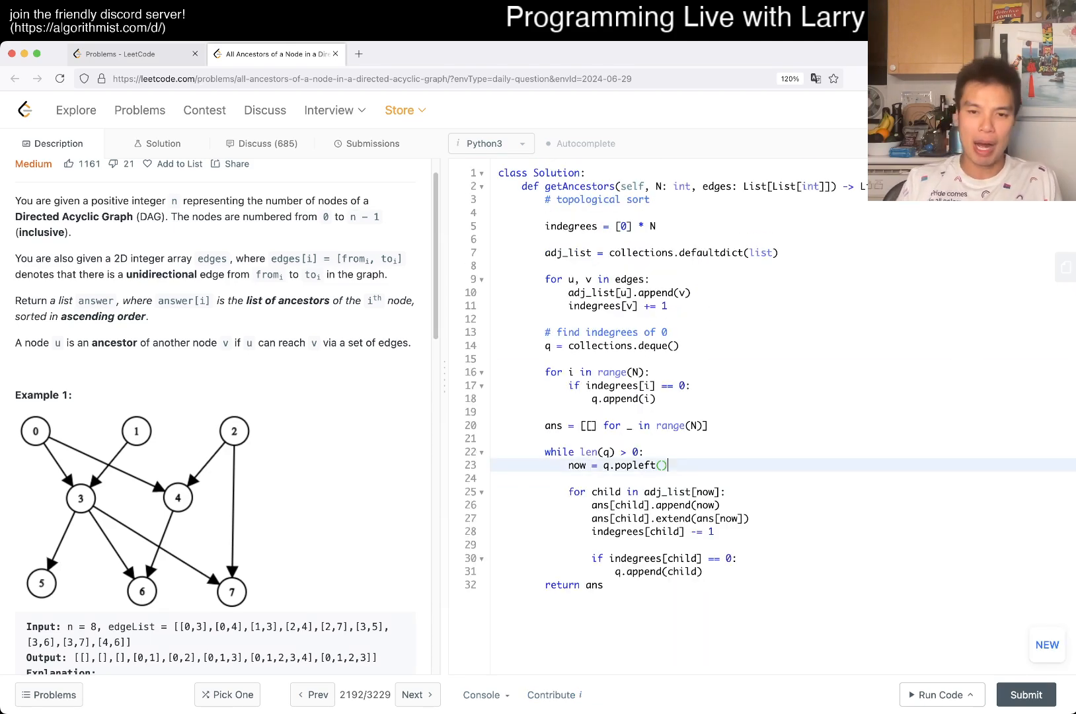
- Add ans[child].sort() after popleft and rerun, still getting Wrong Answer with duplicates
{"action": "type", "text": "ans[child."}
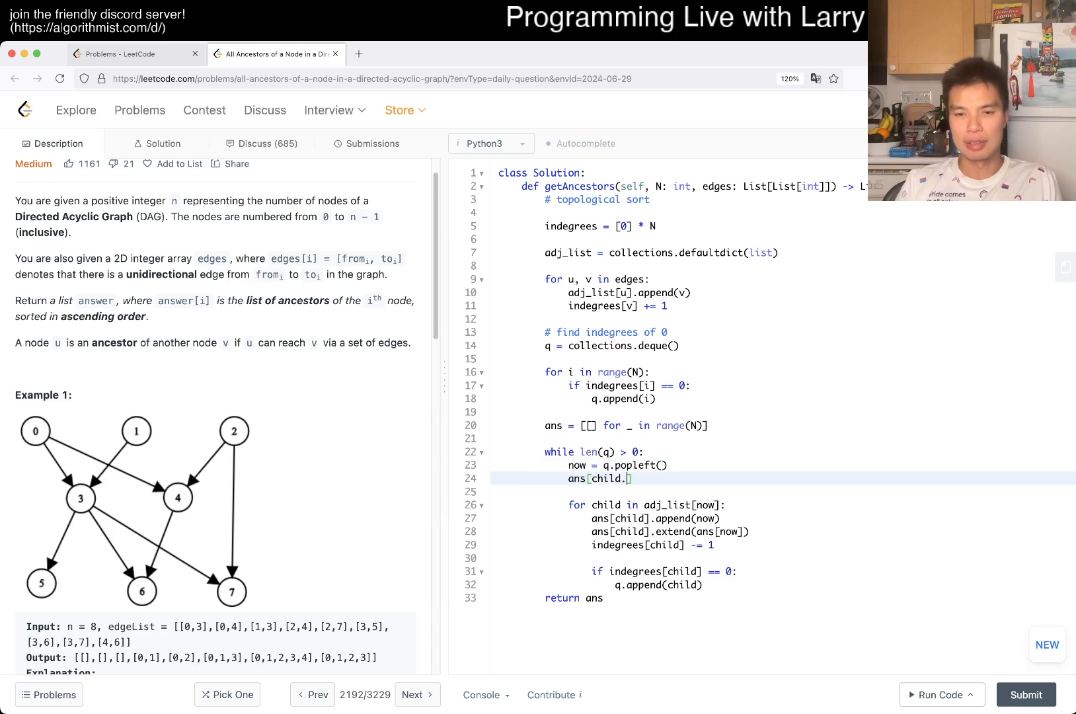
{"action": "type", "text": "].sort()"}
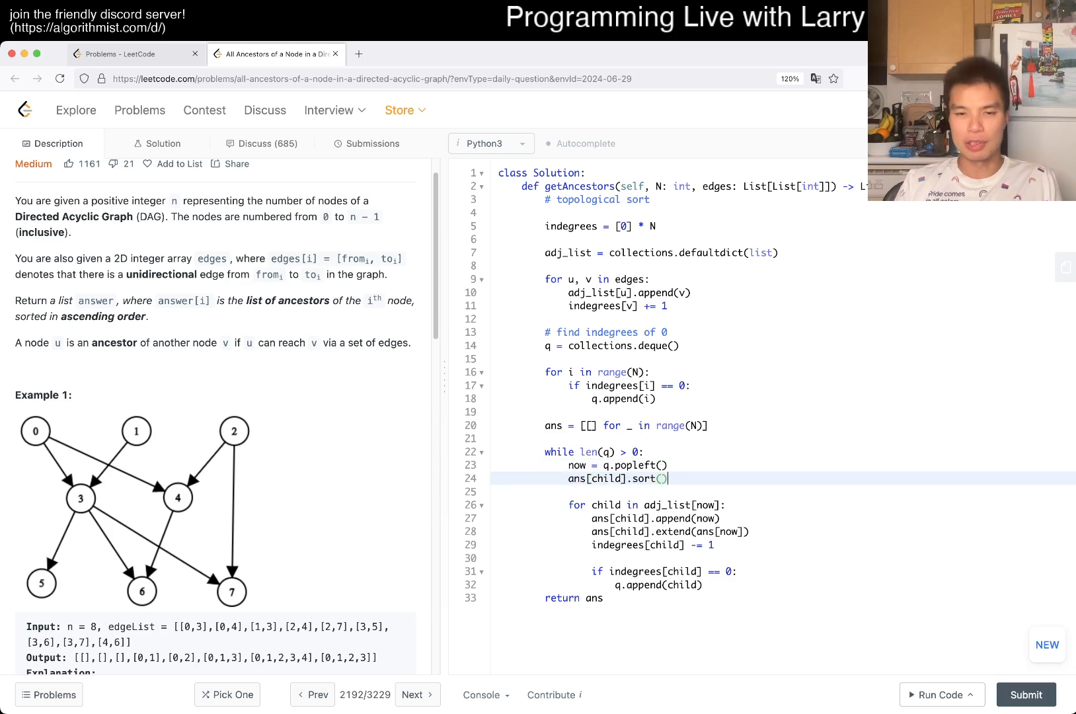
{"action": "left_click", "coordinate": [940, 694]}
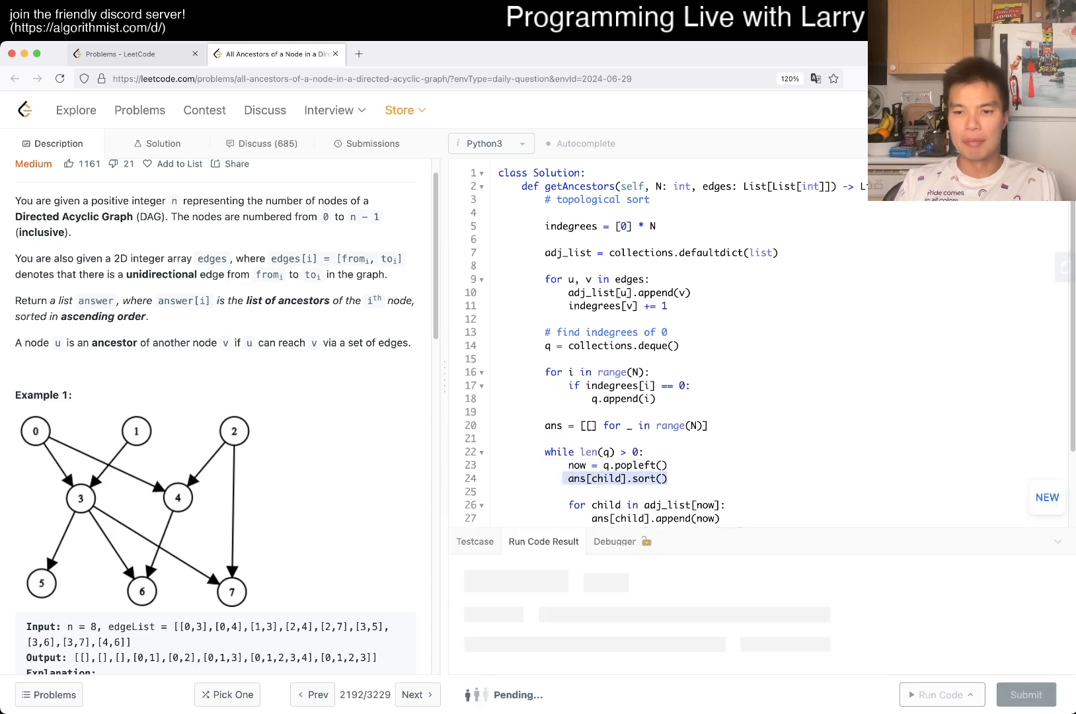
{"action": "left_click", "coordinate": [940, 694]}
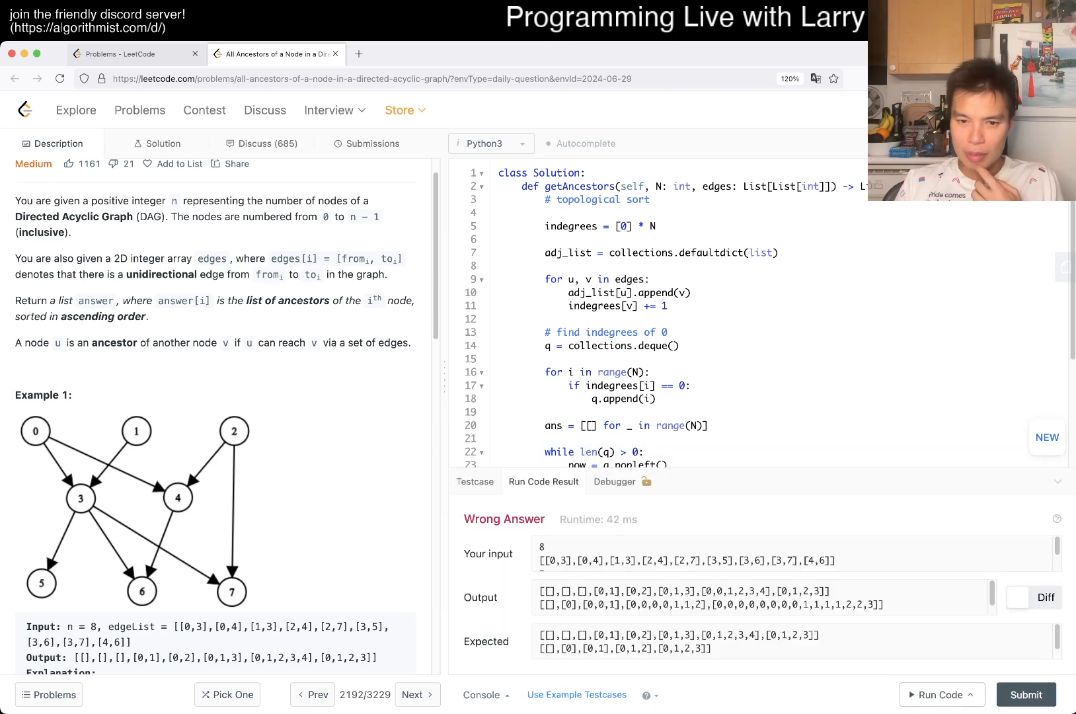
{"action": "scroll", "scroll_direction": "down", "scroll_amount": 3}
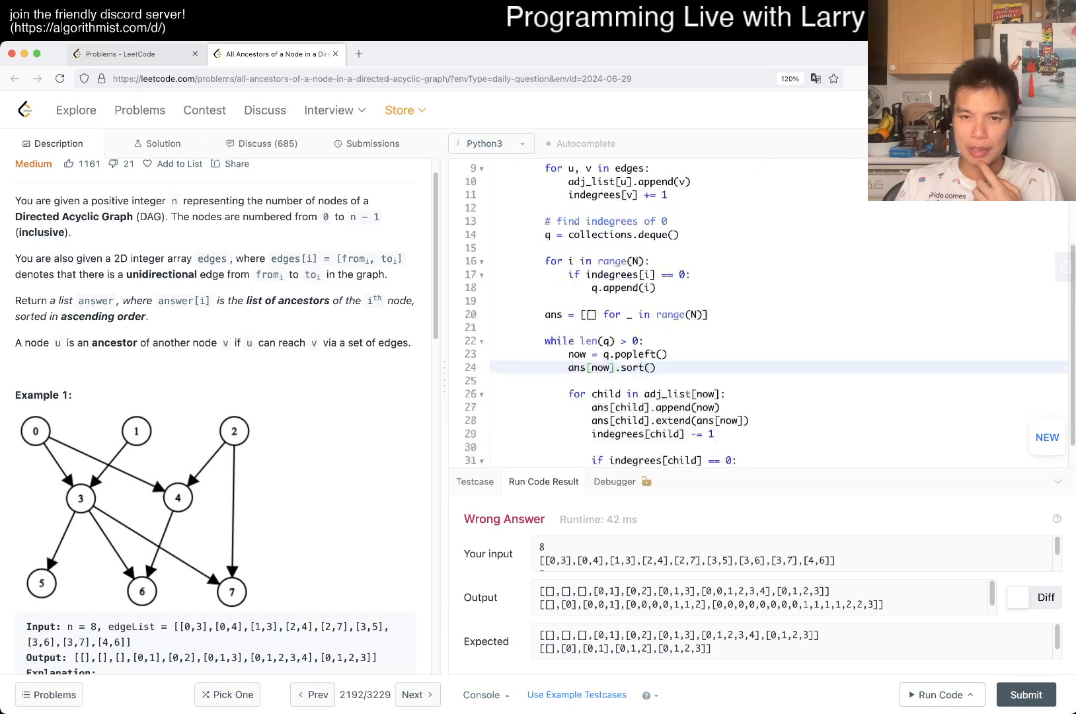
{"action": "scroll", "scroll_direction": "down", "scroll_amount": 3}
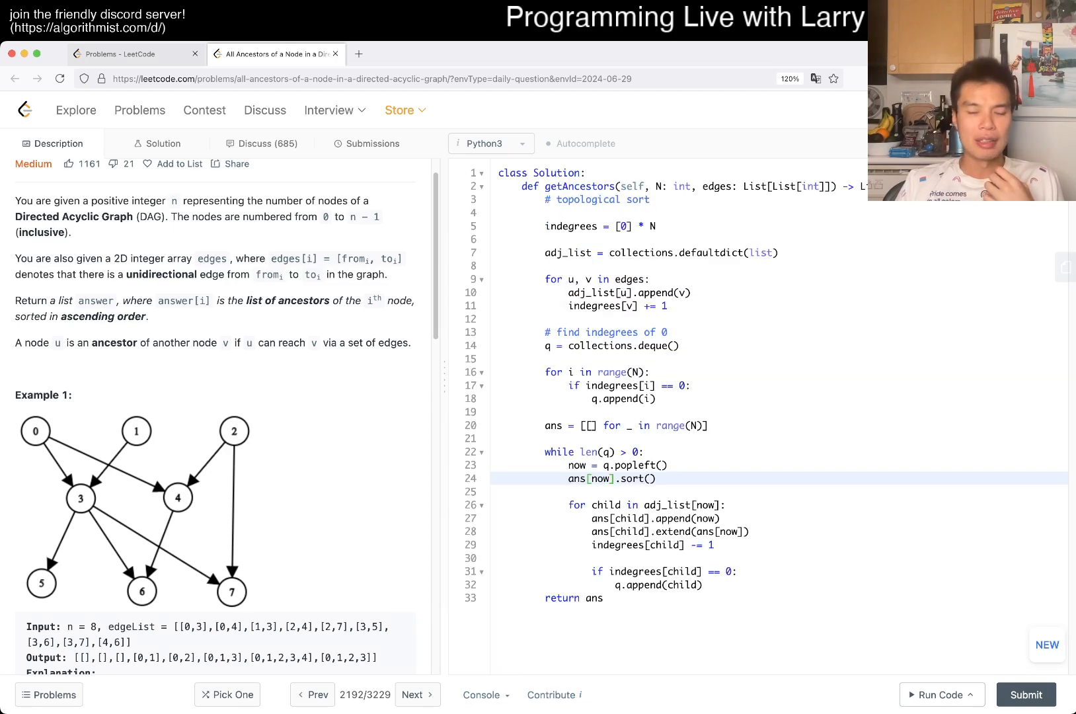
{"action": "scroll", "scroll_direction": "down", "scroll_amount": 3}
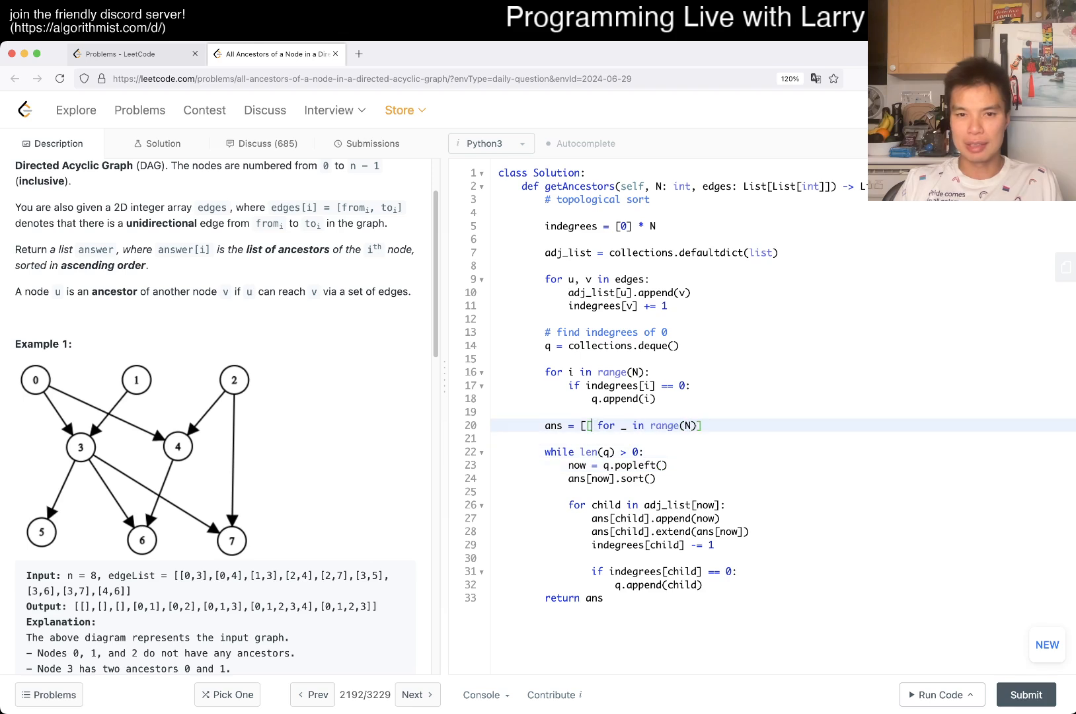
- Store ancestors as sets, using add and |=, and run the code
{"action": "type", "text": "set()"}
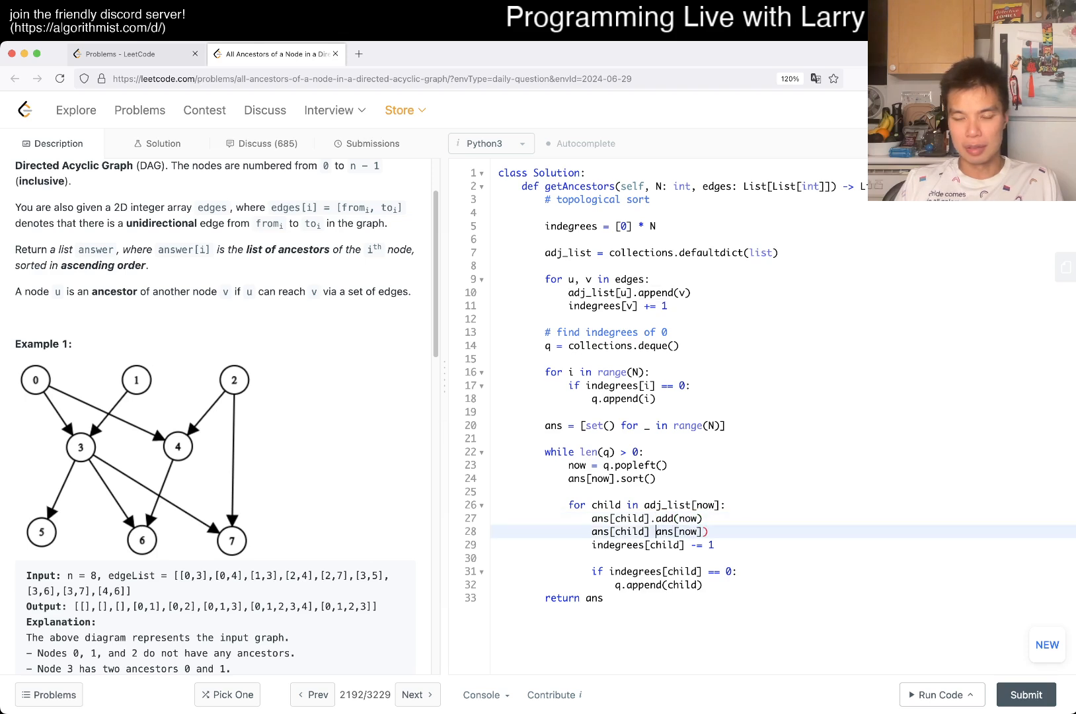
{"action": "type", "text": "|="}
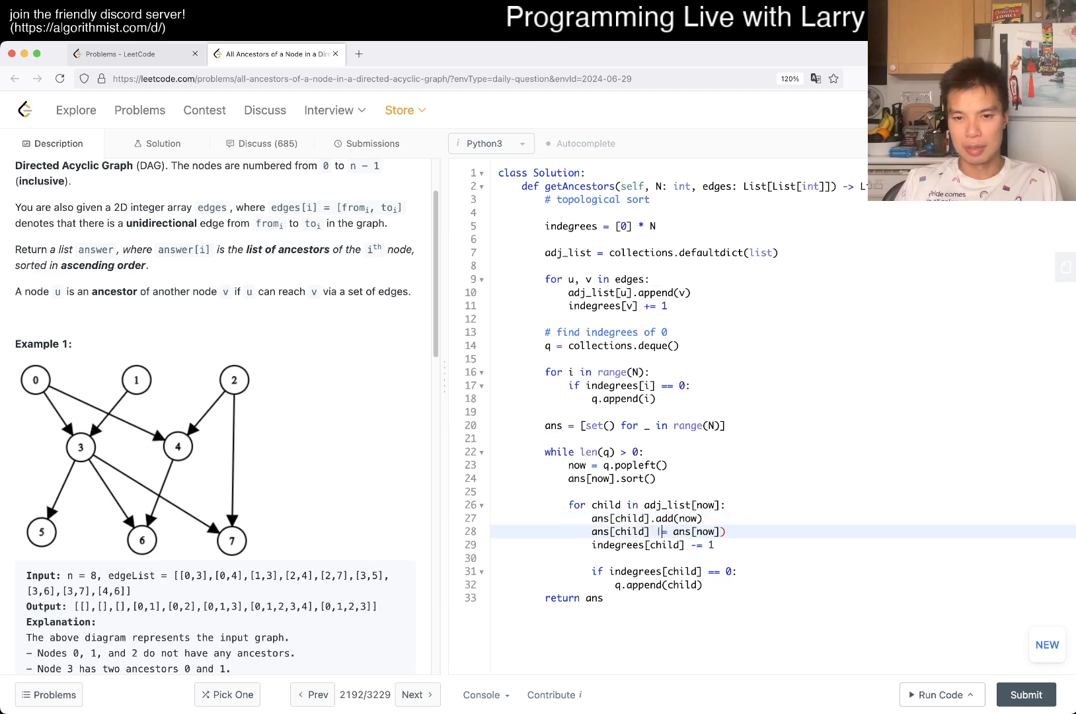
{"action": "left_click", "coordinate": [940, 694]}
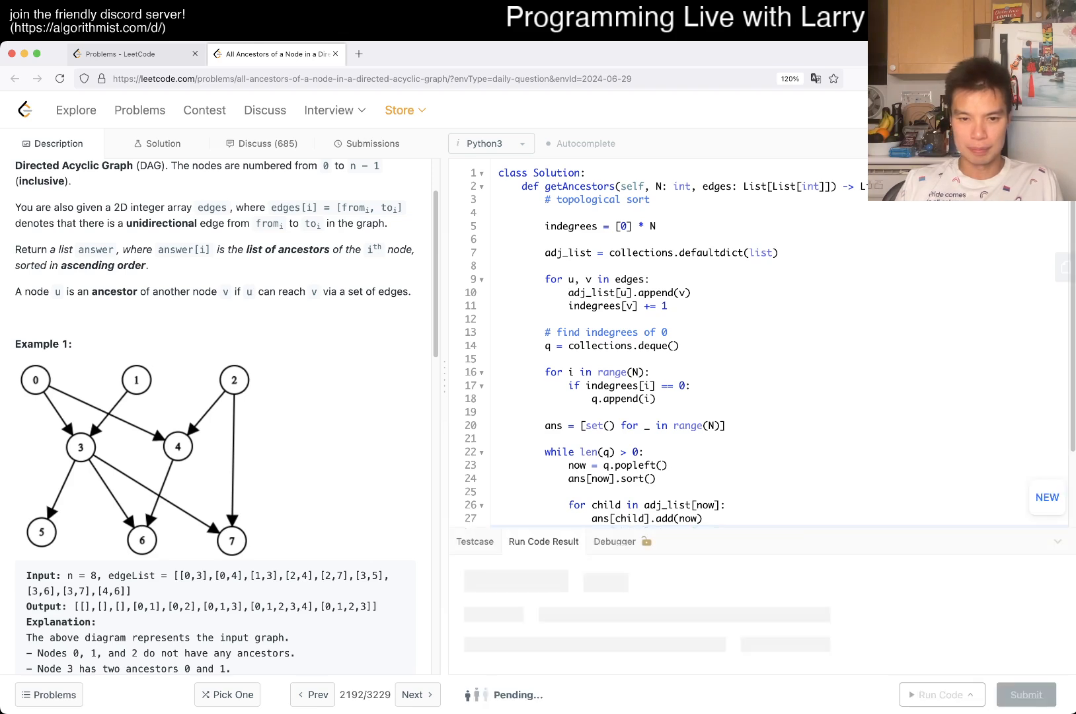
{"action": "left_click", "coordinate": [941, 695]}
{"action": "type", "text": "#"}
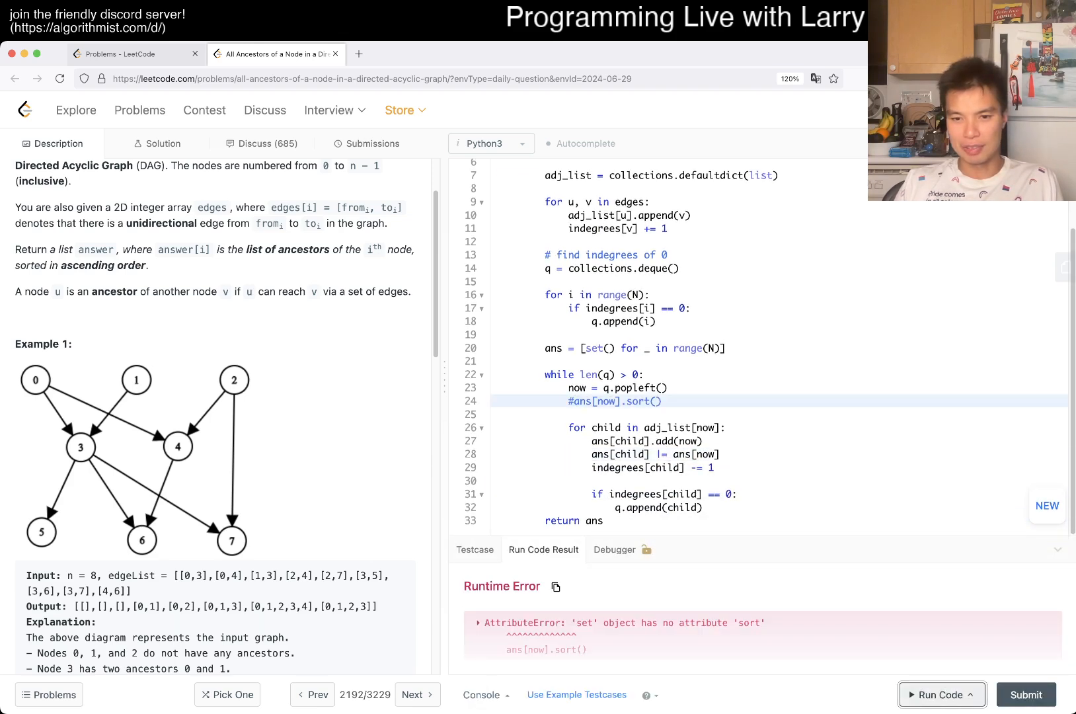
- Start rewriting the sort line as list(sorted(ans))
{"action": "left_click", "coordinate": [941, 695]}
{"action": "type", "text": " = "}
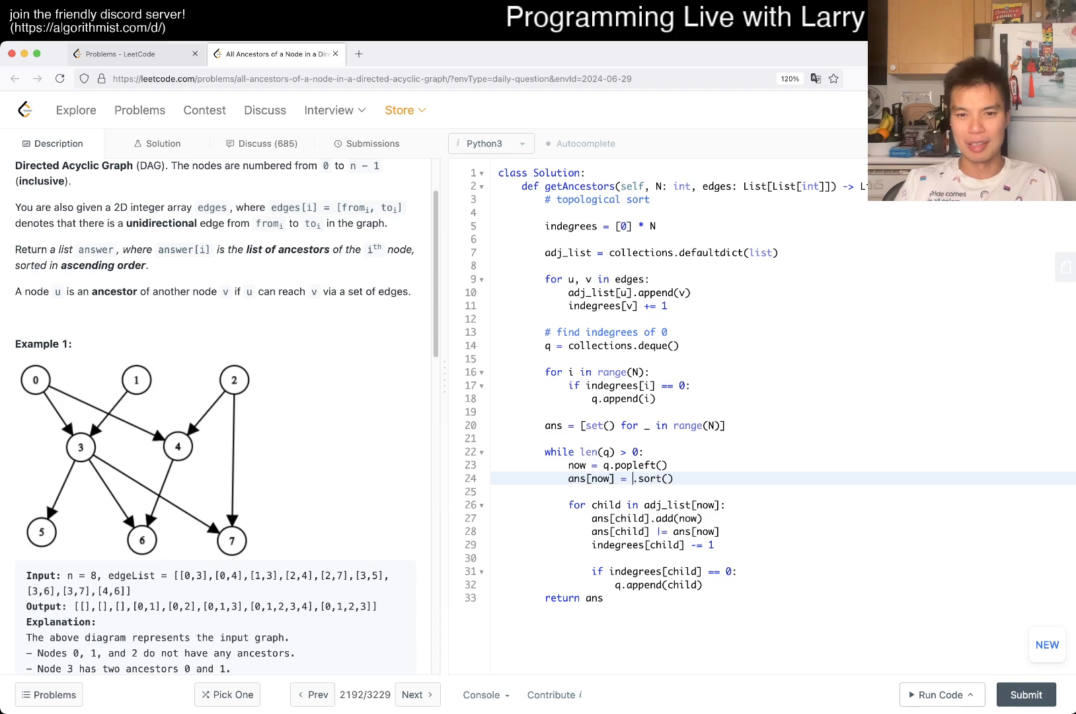
{"action": "type", "text": "list(ans"}
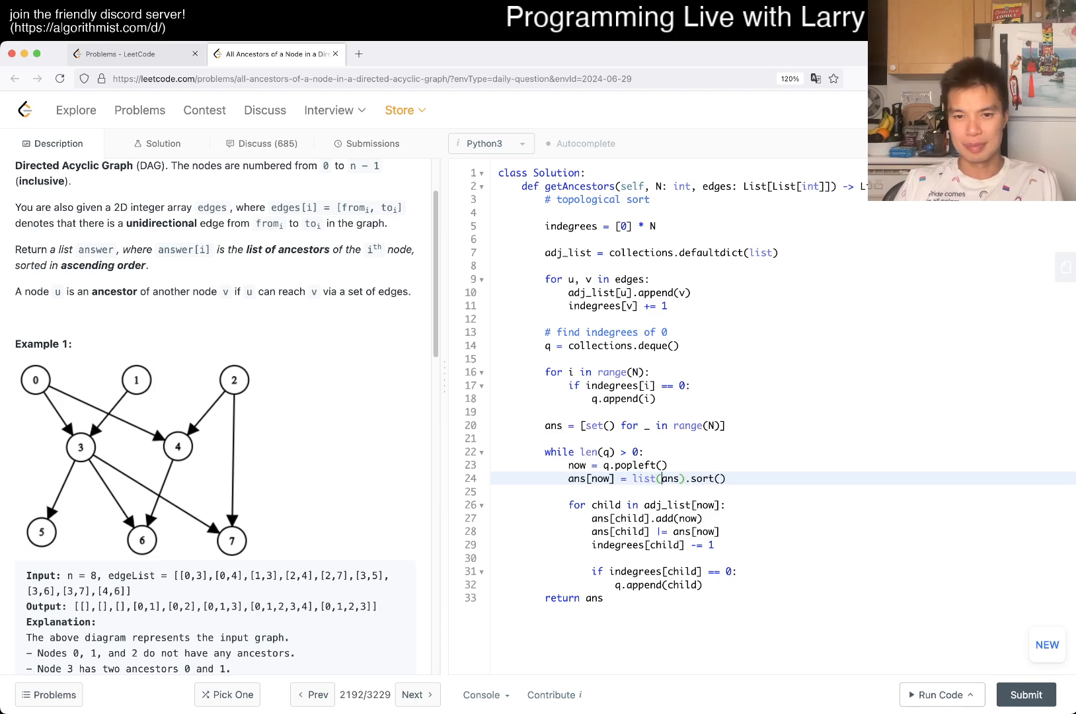
{"action": "type", "text": "sorted("}
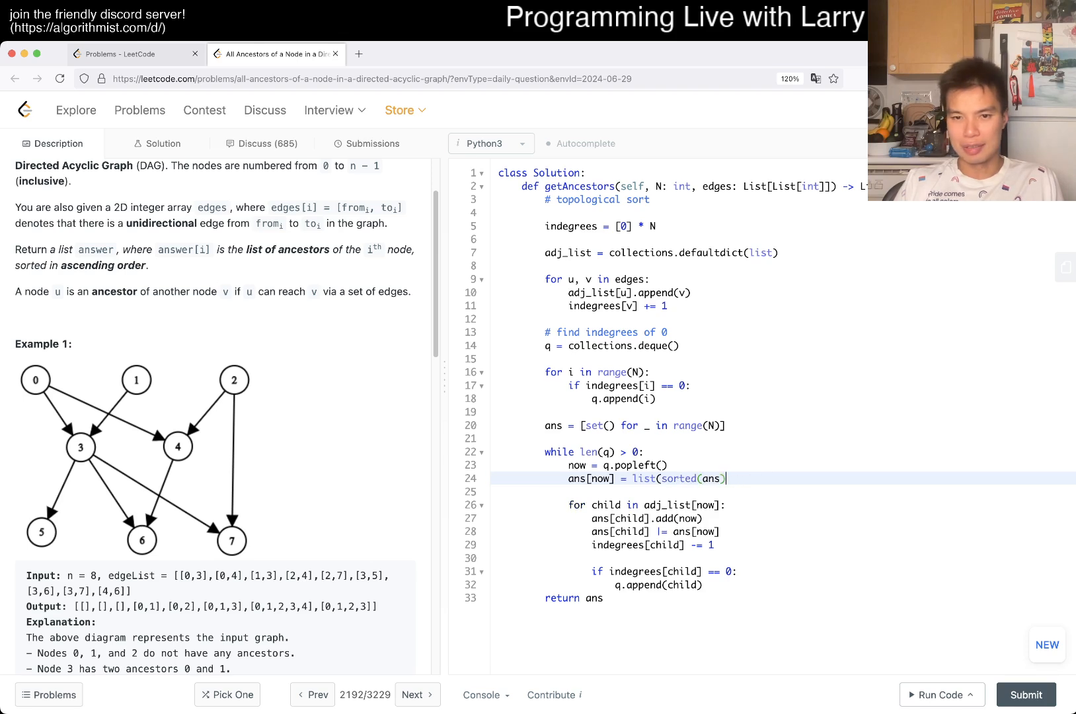
- Run the list(sorted(ans)) version, which raises a set-versus-list |= TypeError
{"action": "left_click", "coordinate": [938, 694]}
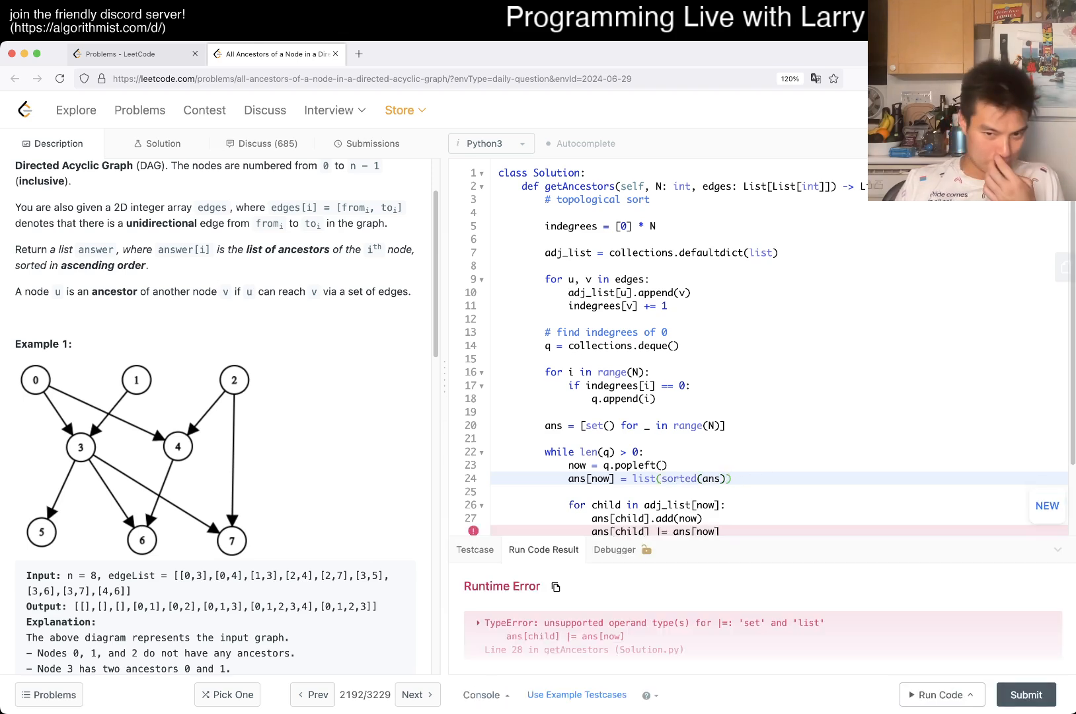
{"action": "scroll", "scroll_direction": "down", "scroll_amount": 3}
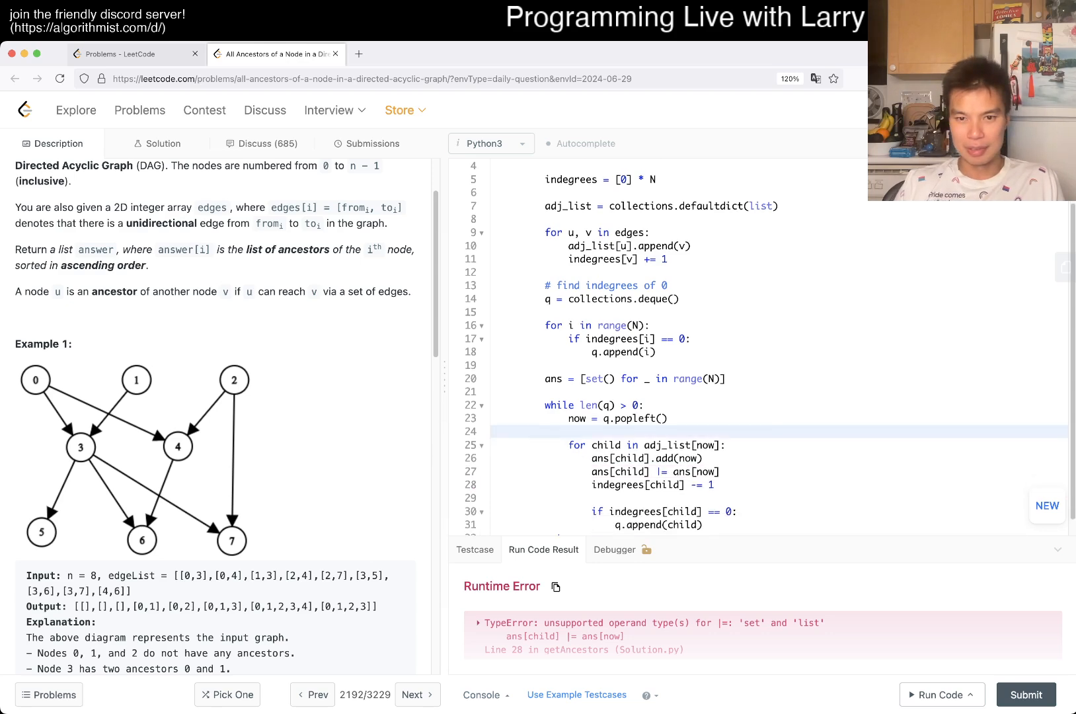
- Add a final loop converting each ans[i] set to list(sorted(ans[i])) and submit
{"action": "left_click", "coordinate": [941, 693]}
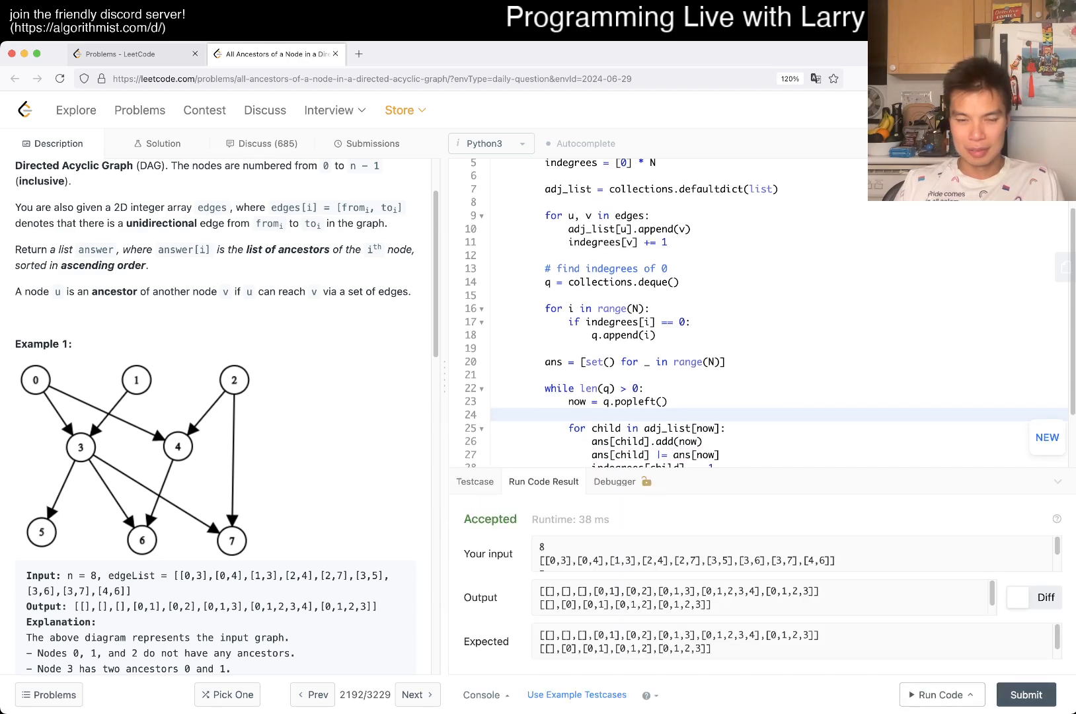
{"action": "scroll", "scroll_direction": "down", "scroll_amount": 3}
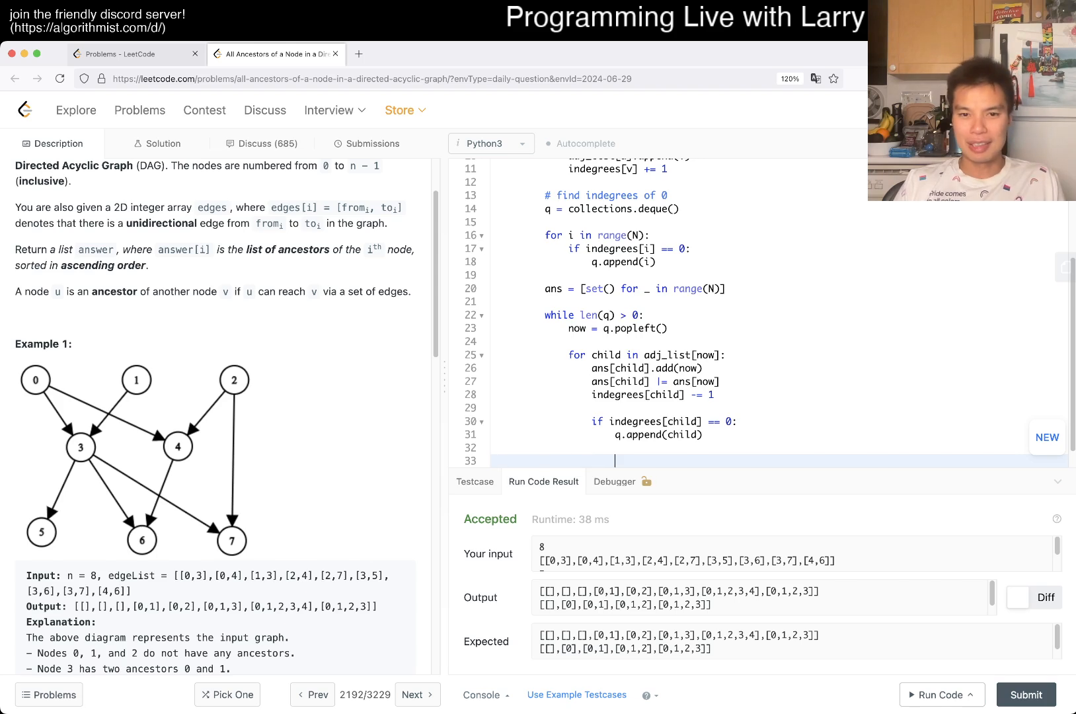
{"action": "type", "text": "for i in range(N):"}
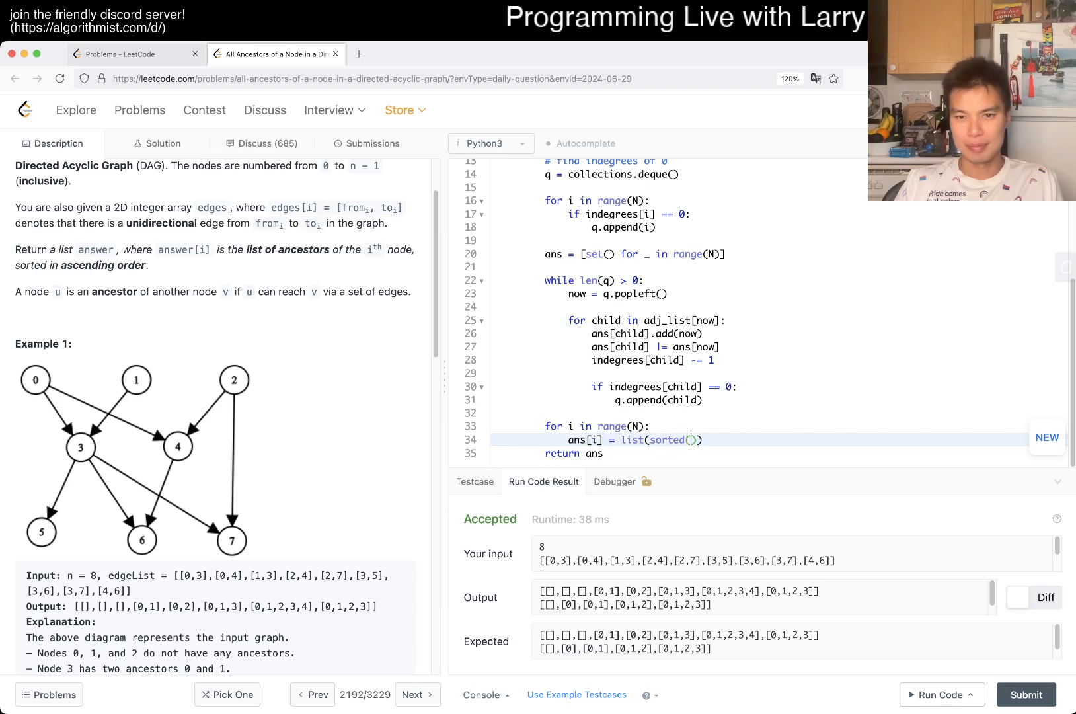
{"action": "type", "text": "ans[i]"}
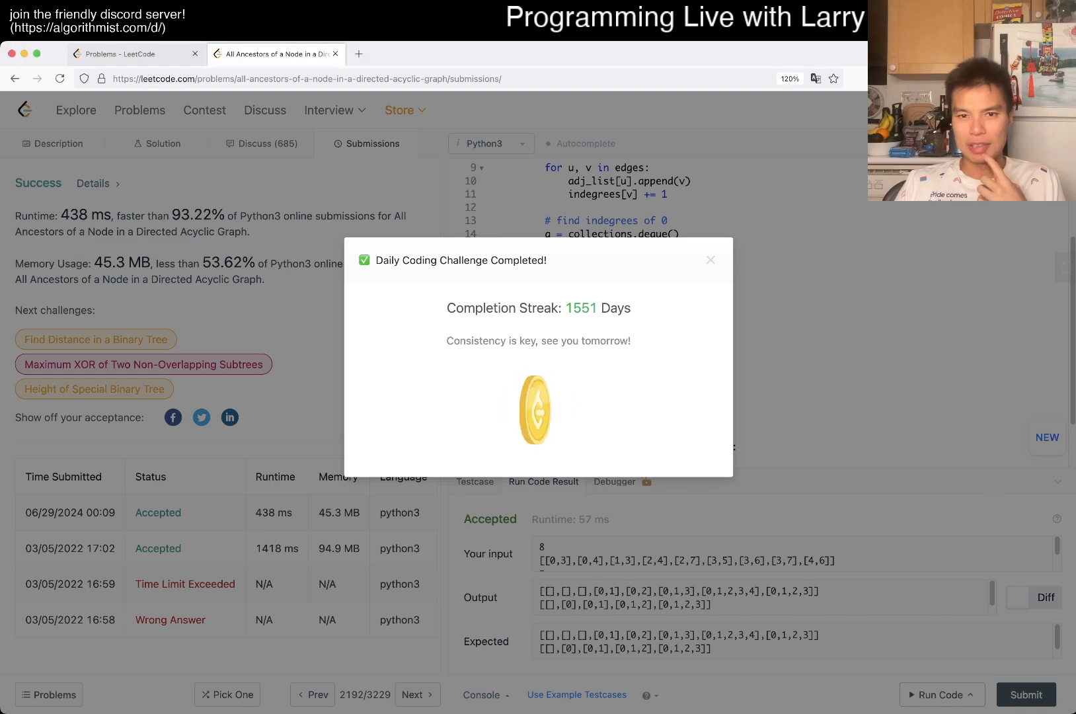
- Dismiss the Daily Coding Challenge Completed popup and scroll through the code
{"action": "left_click", "coordinate": [710, 260]}
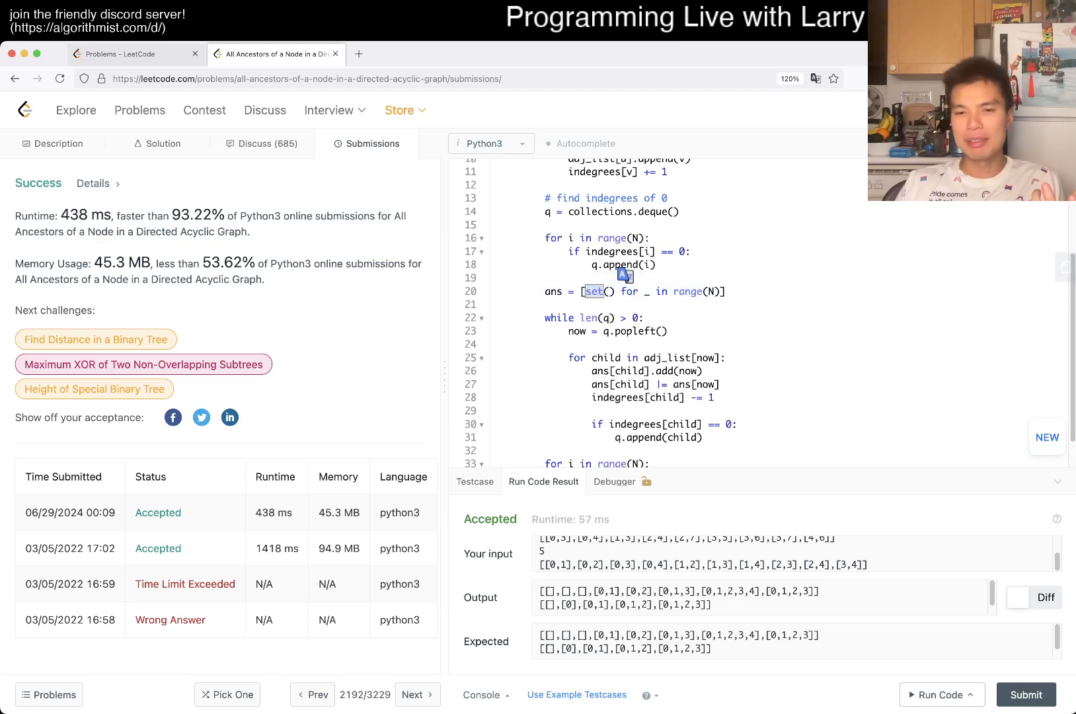
{"action": "scroll", "scroll_direction": "down", "scroll_amount": 3}
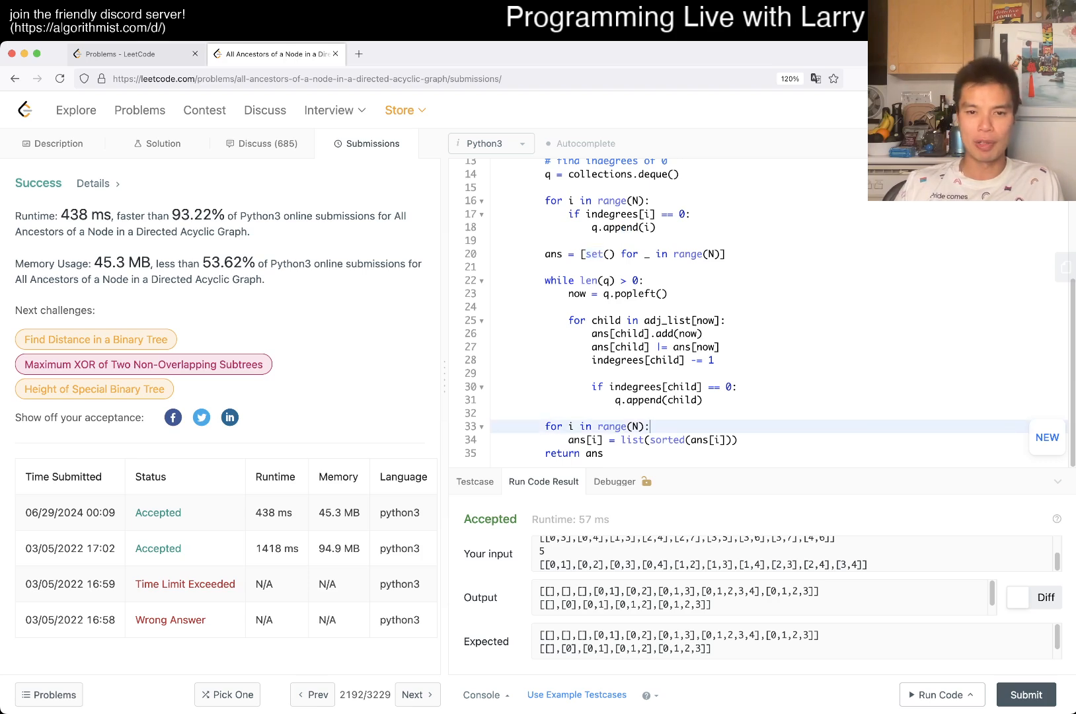
{"action": "type", "text": "#"}
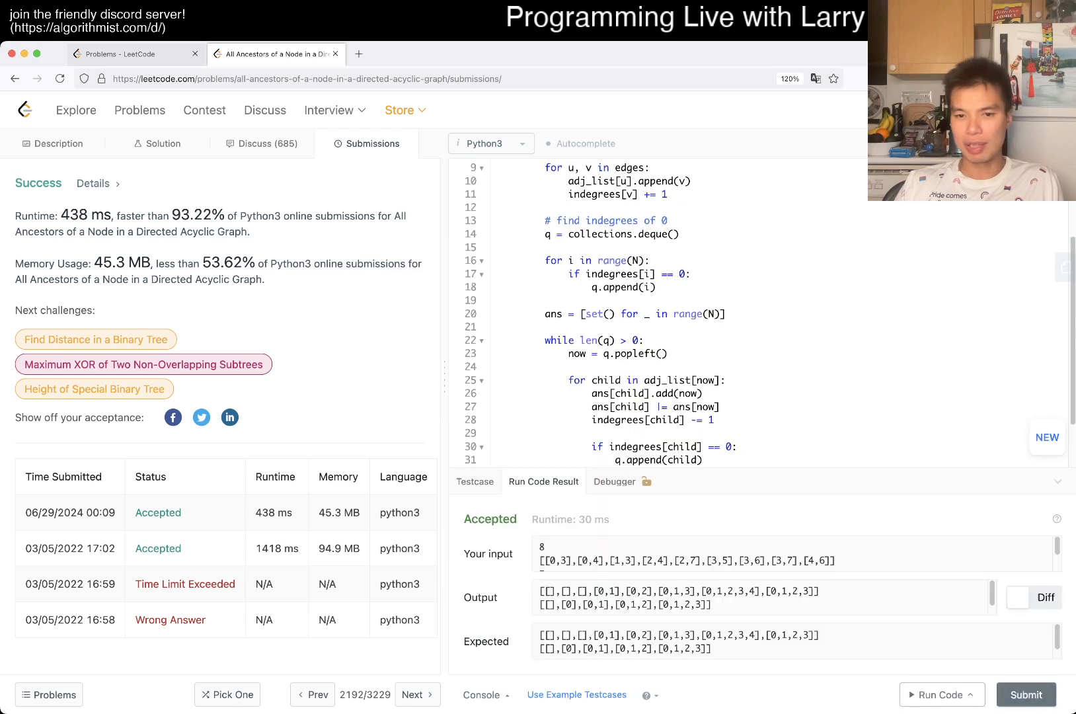
- Resubmit twice, getting Wrong Answer then Accepted at 450 ms, and return to Description
{"action": "left_click", "coordinate": [1026, 693]}
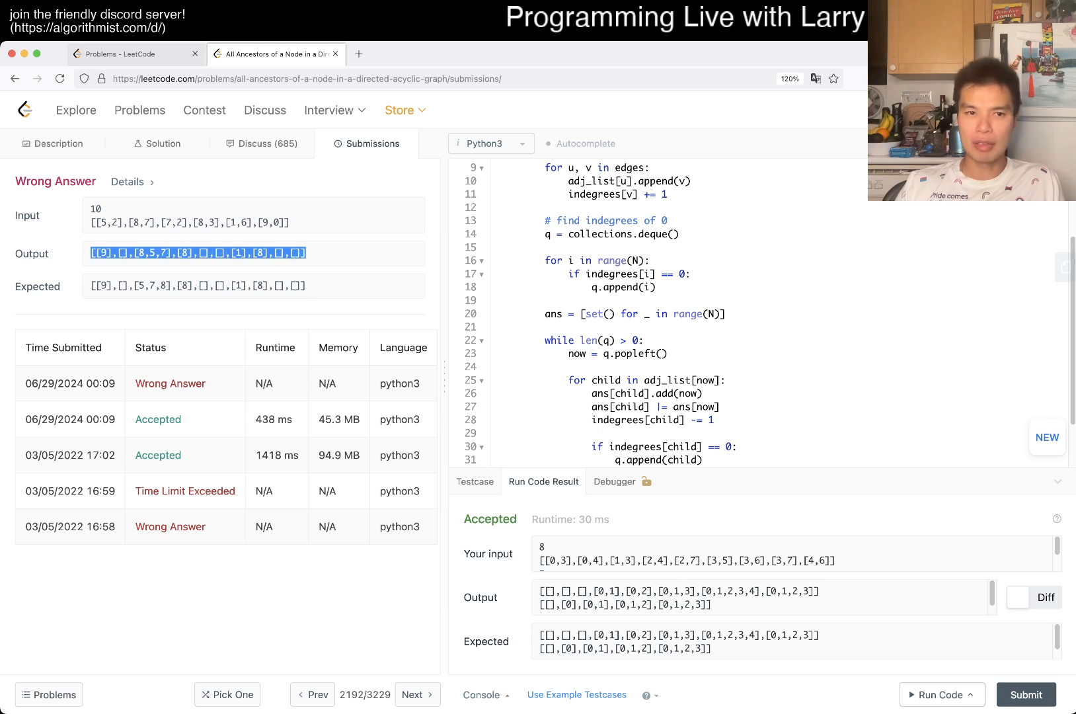
{"action": "scroll", "scroll_direction": "down", "scroll_amount": 3}
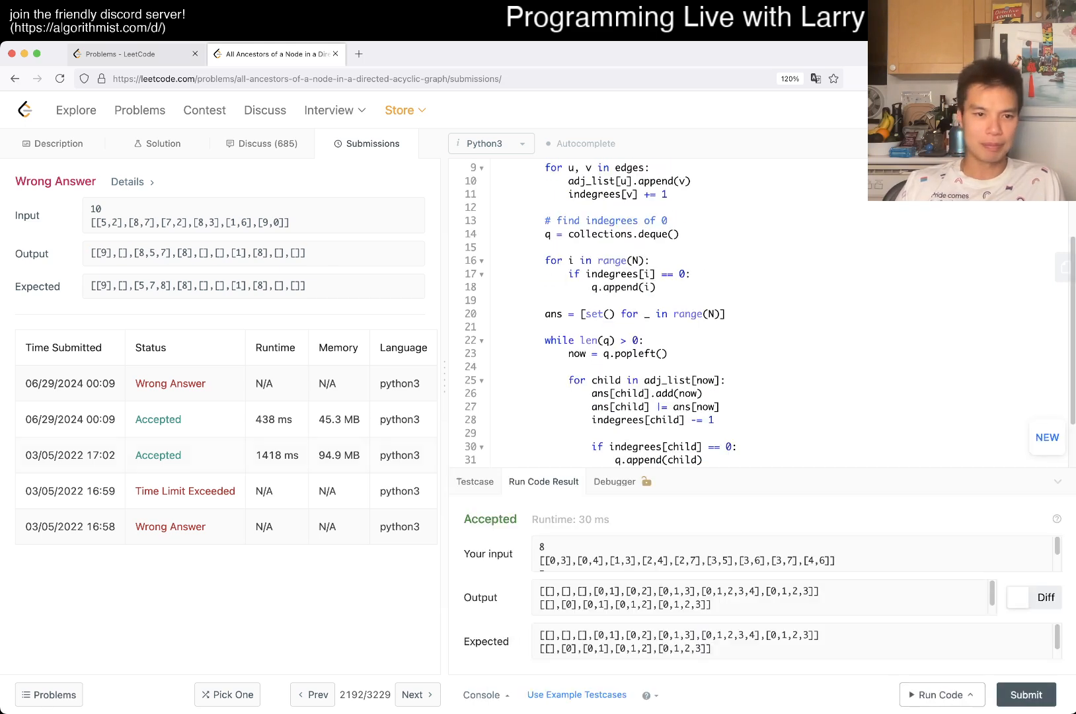
{"action": "left_click", "coordinate": [1025, 695]}
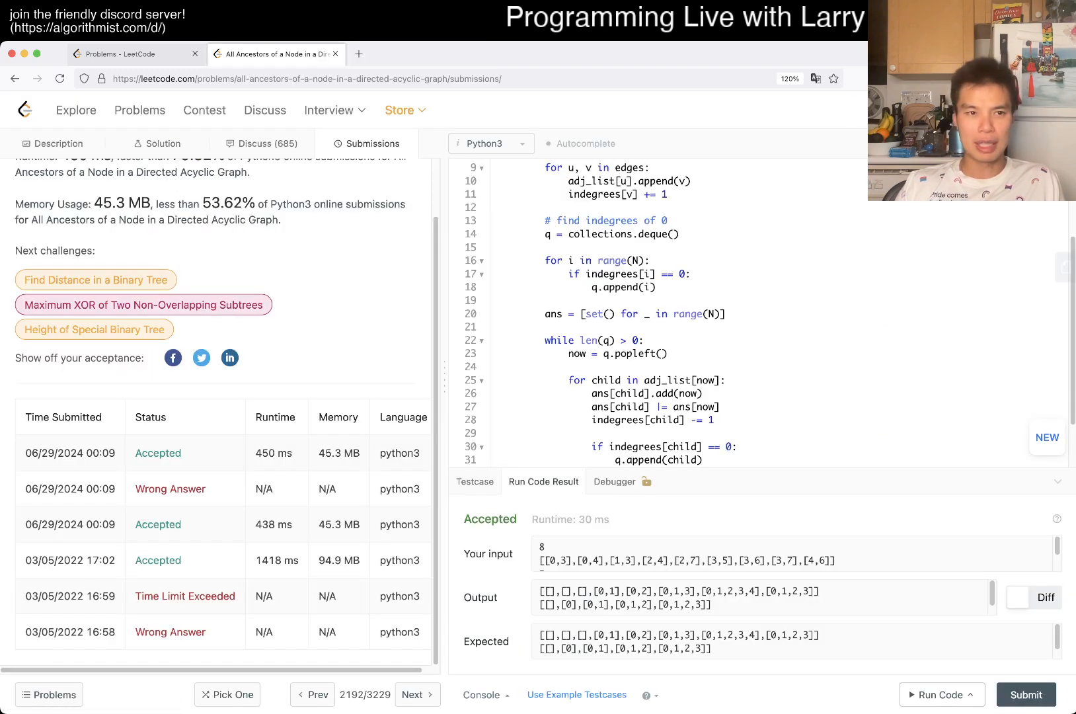
{"action": "left_click", "coordinate": [52, 143]}
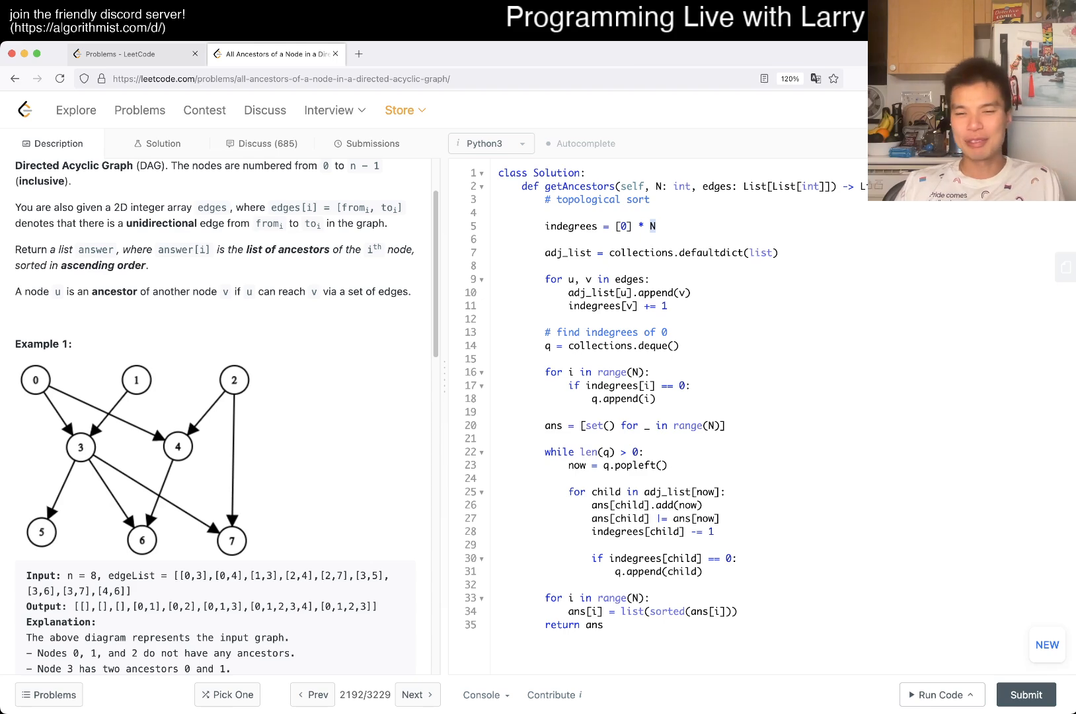
{"action": "scroll", "scroll_direction": "up", "scroll_amount": 3}
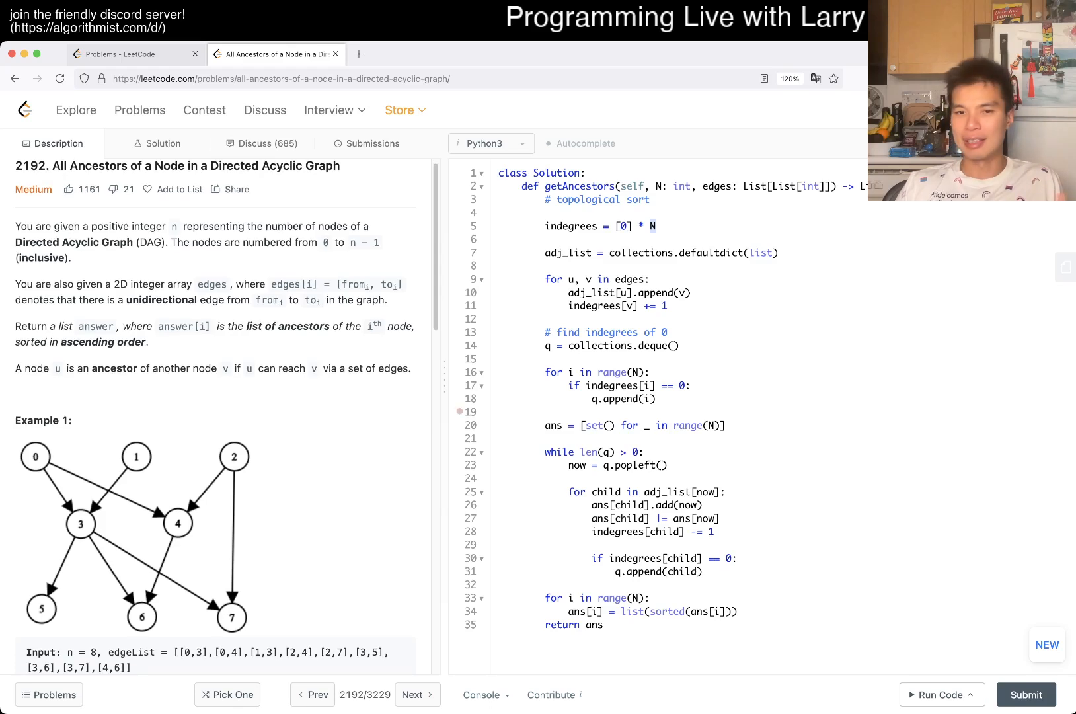
{"action": "left_click_drag", "start_coordinate": [543, 372], "coordinate": [655, 399]}
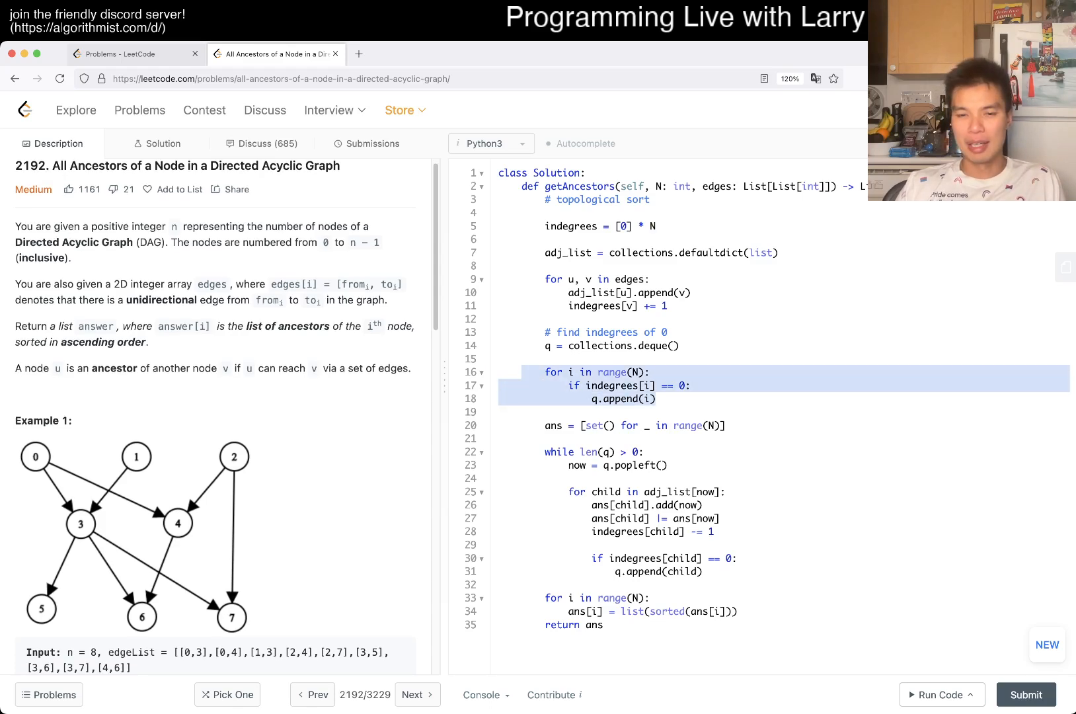
{"action": "left_click", "coordinate": [655, 398]}
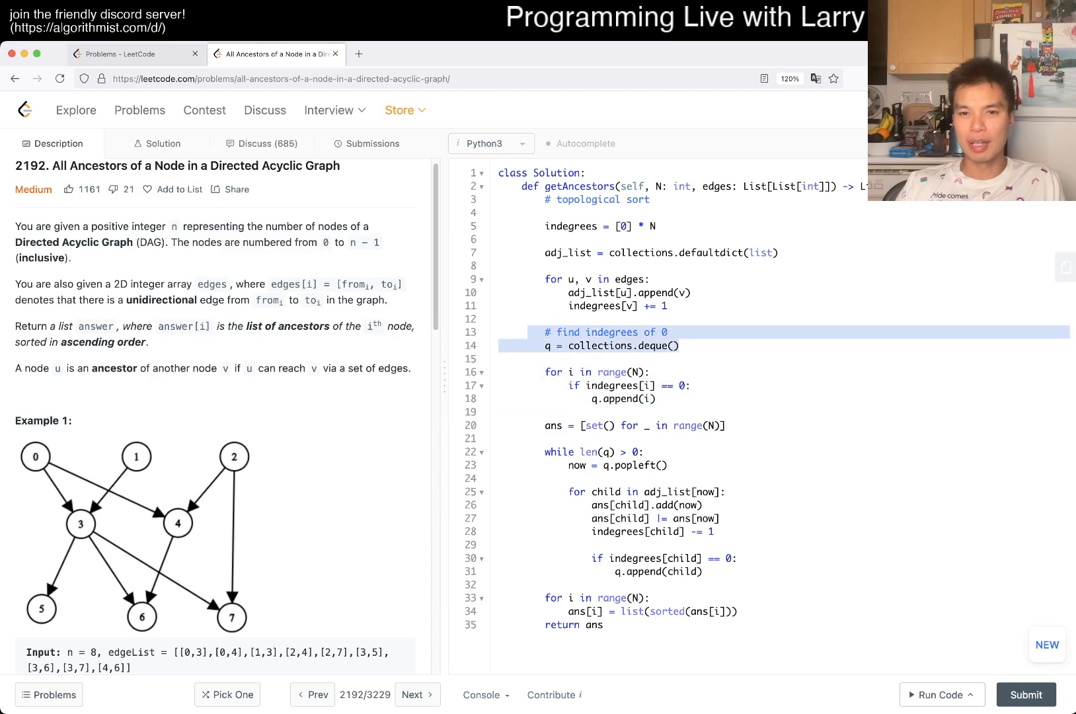
{"action": "left_click", "coordinate": [461, 279]}
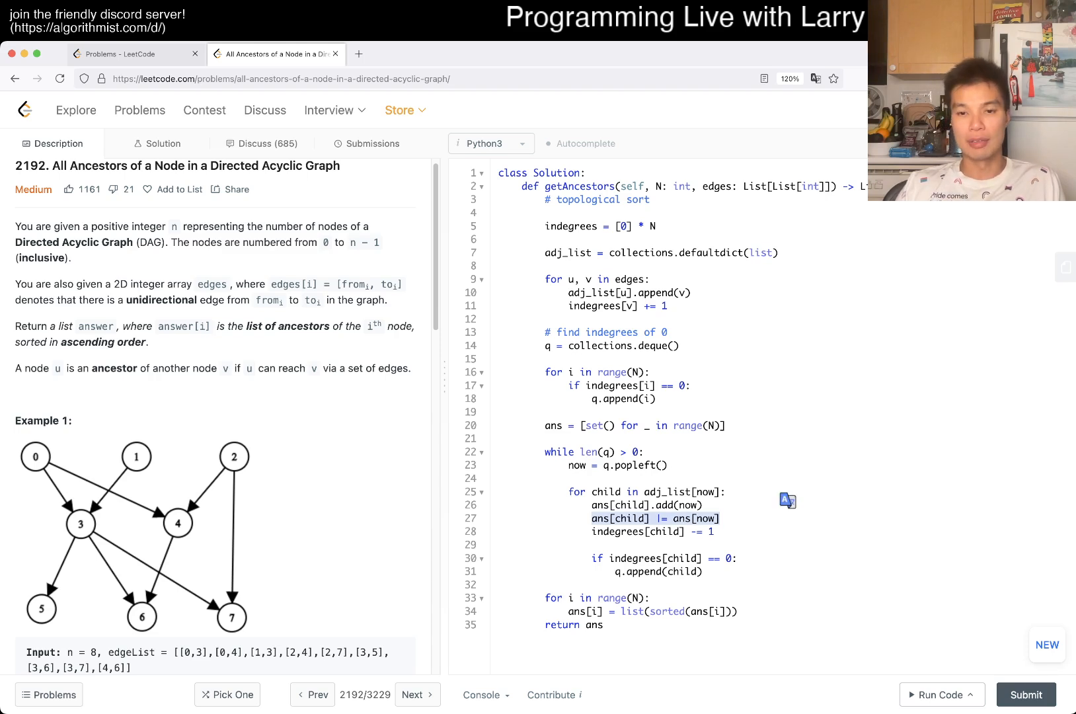
- Add a custom testcase with edge list [[0,1],[1,2],[2,3],[3,4]] below the examples
{"action": "scroll", "scroll_direction": "down", "scroll_amount": 3}
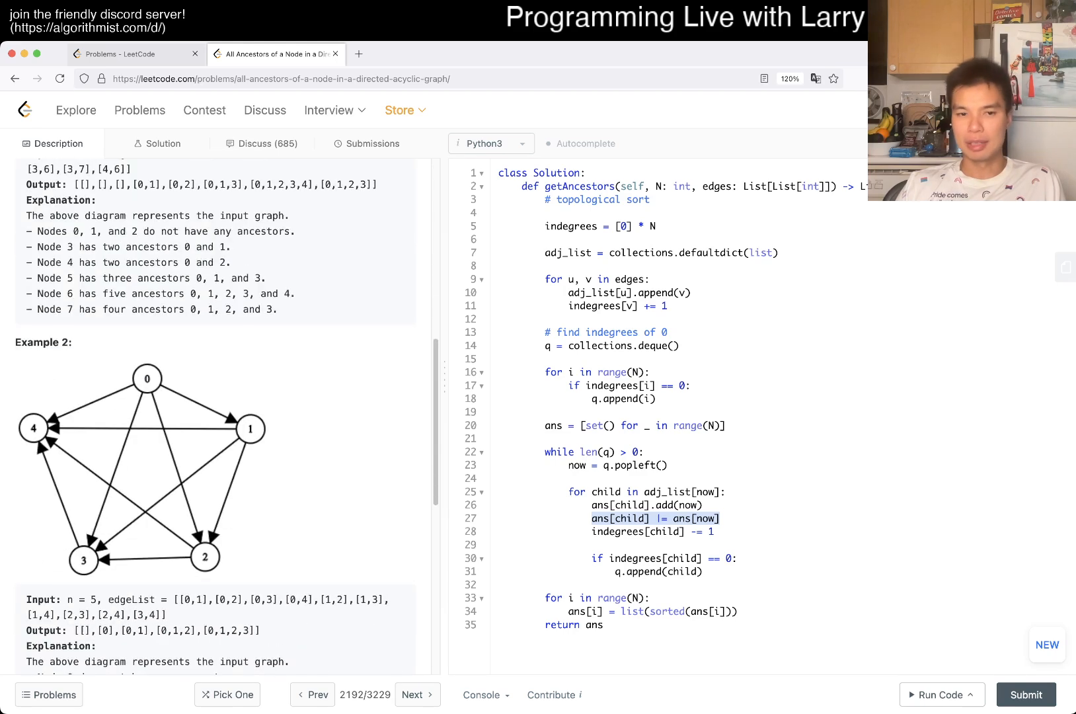
{"action": "scroll", "scroll_direction": "down", "scroll_amount": 3}
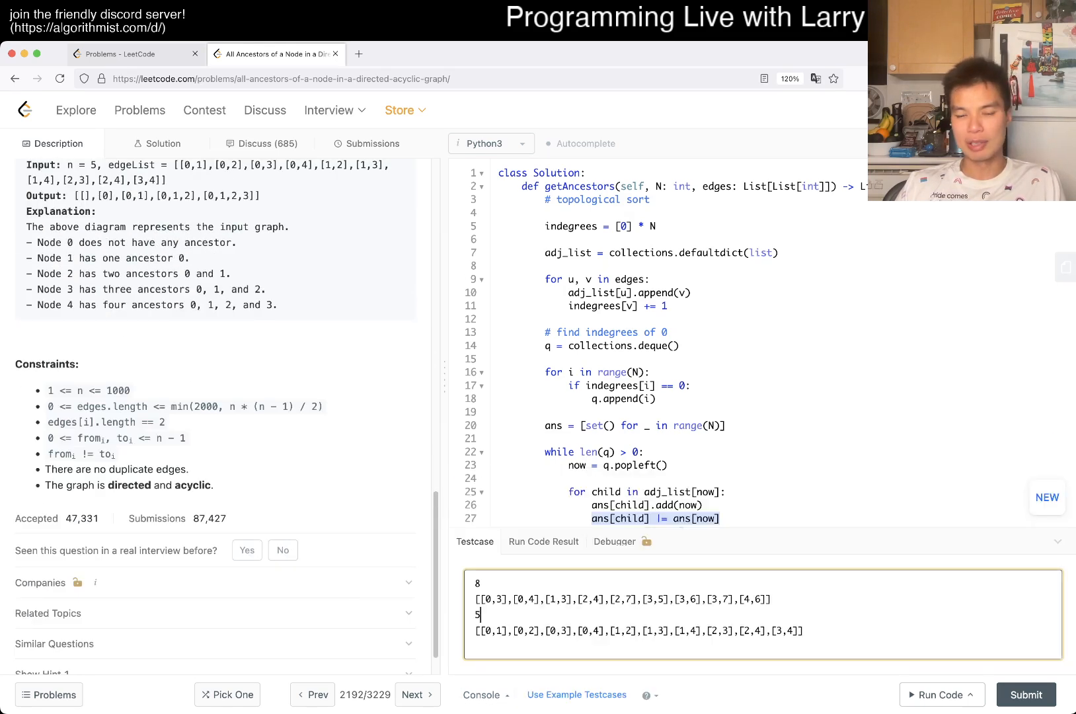
{"action": "type", "text": "10"}
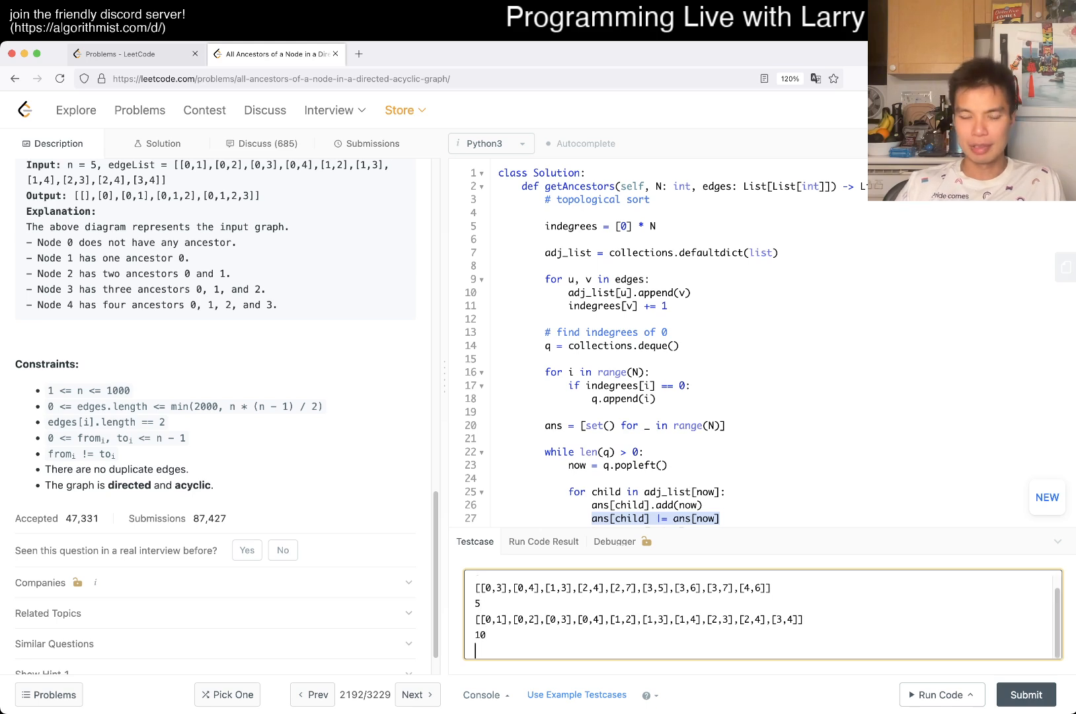
{"action": "type", "text": "[[0,1"}
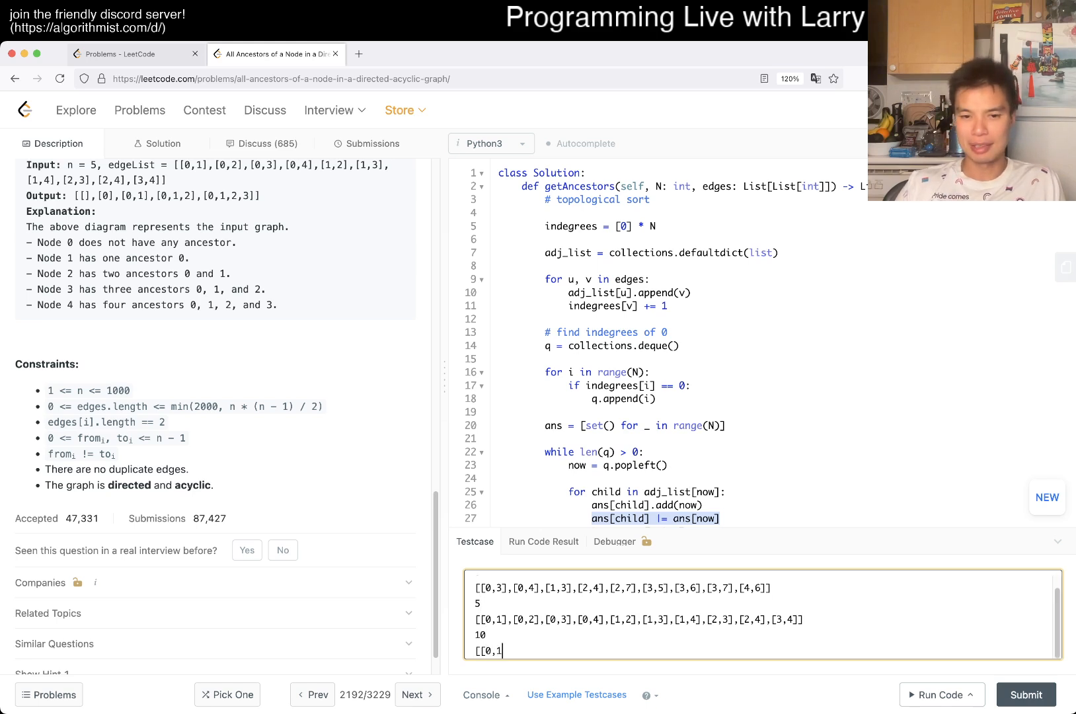
{"action": "type", "text": ","}
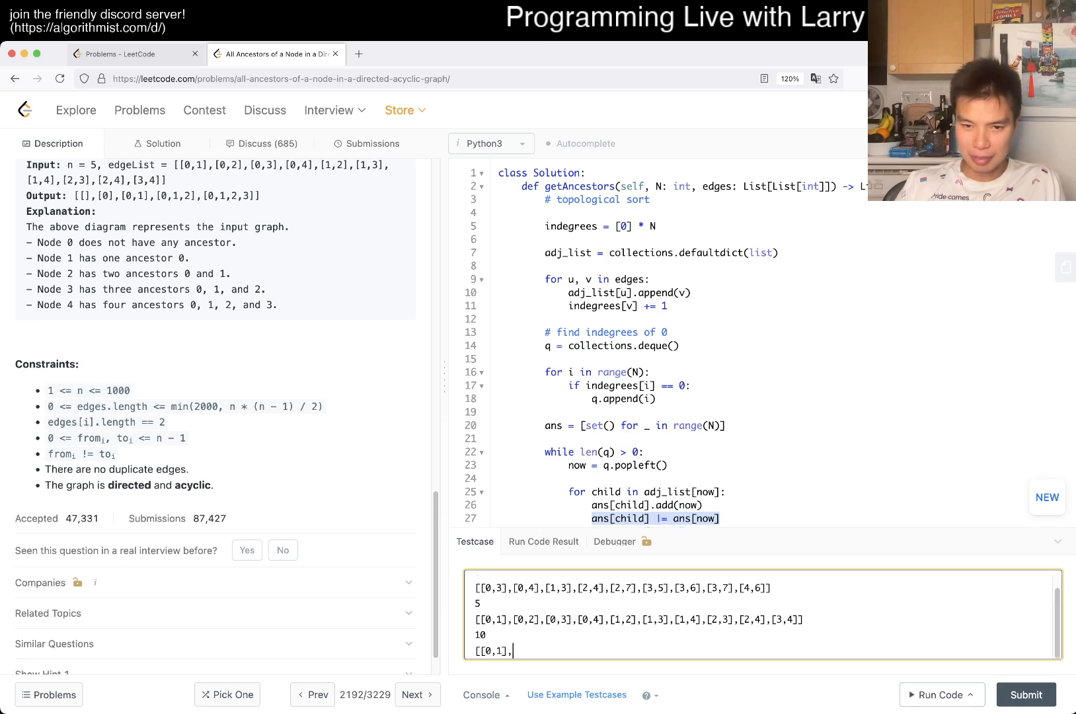
{"action": "type", "text": "[0,2]"}
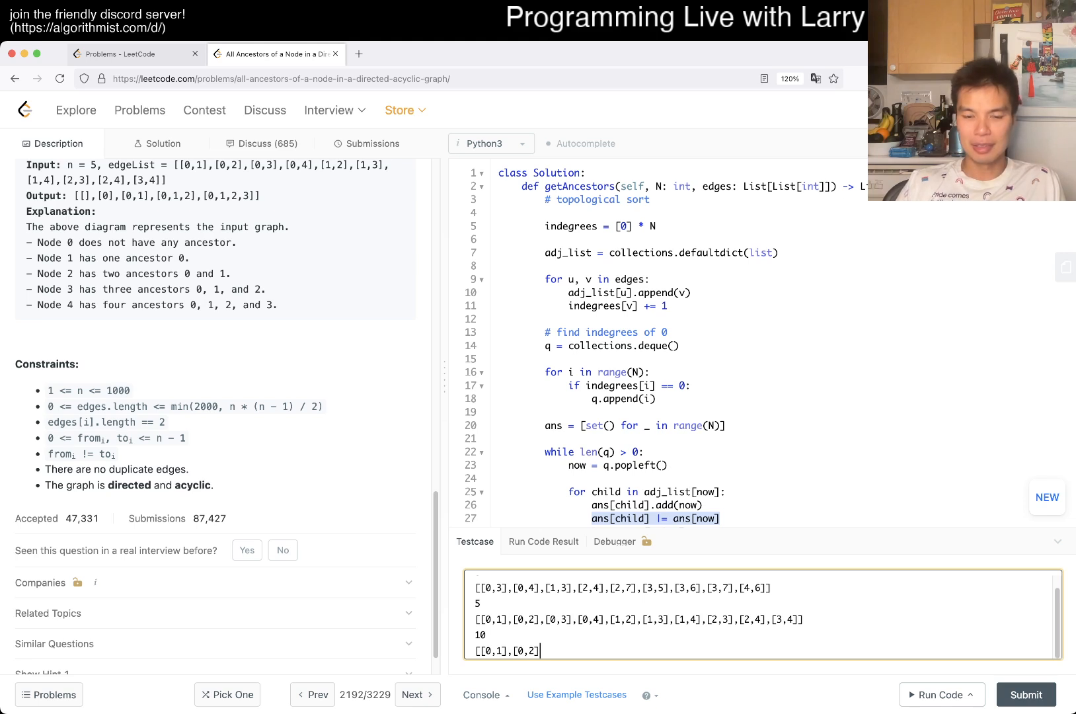
{"action": "type", "text": "1,"}
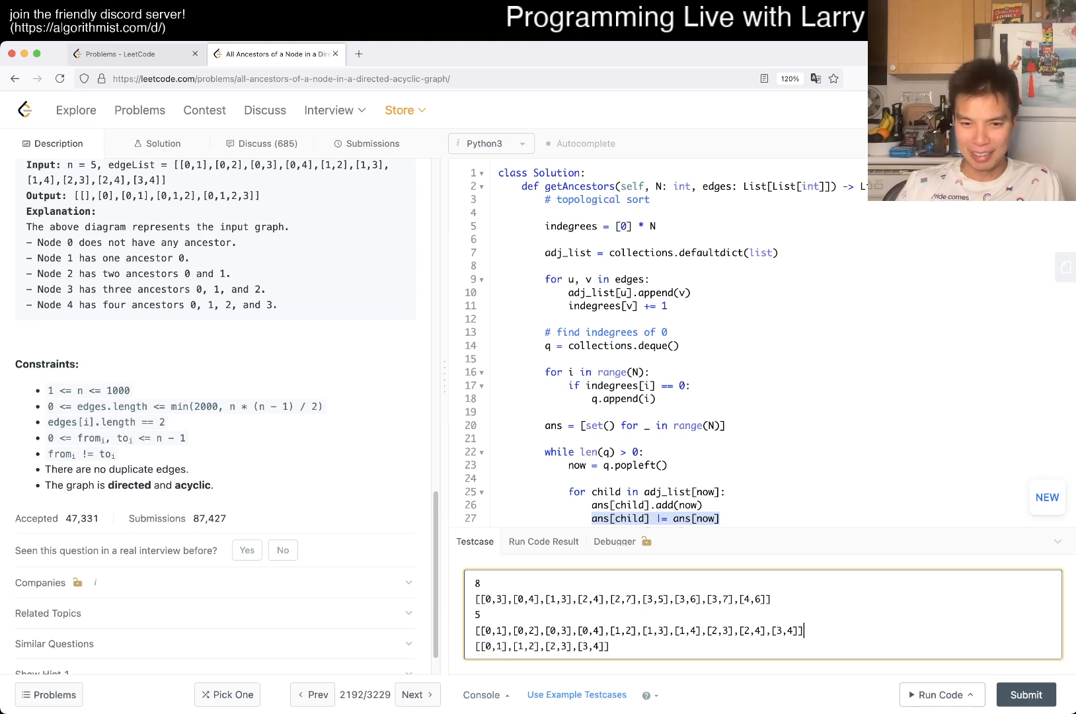
- Run the code on the custom testcases, getting Accepted in 33 ms
{"action": "left_click", "coordinate": [940, 694]}
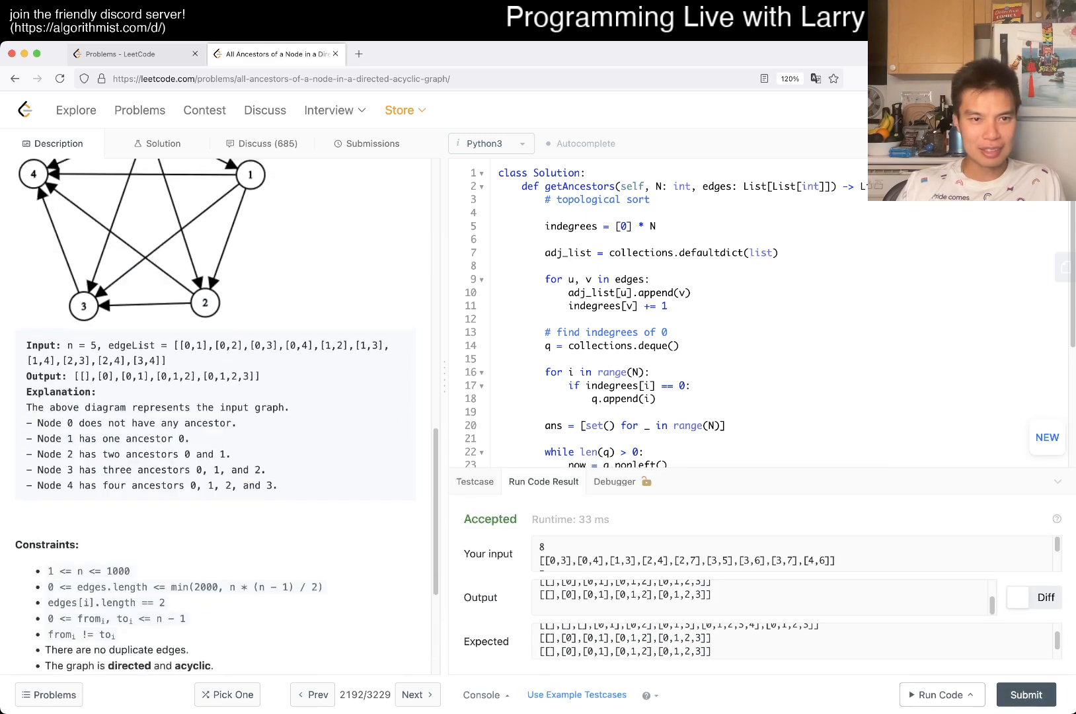
{"action": "scroll", "scroll_direction": "down", "scroll_amount": 3}
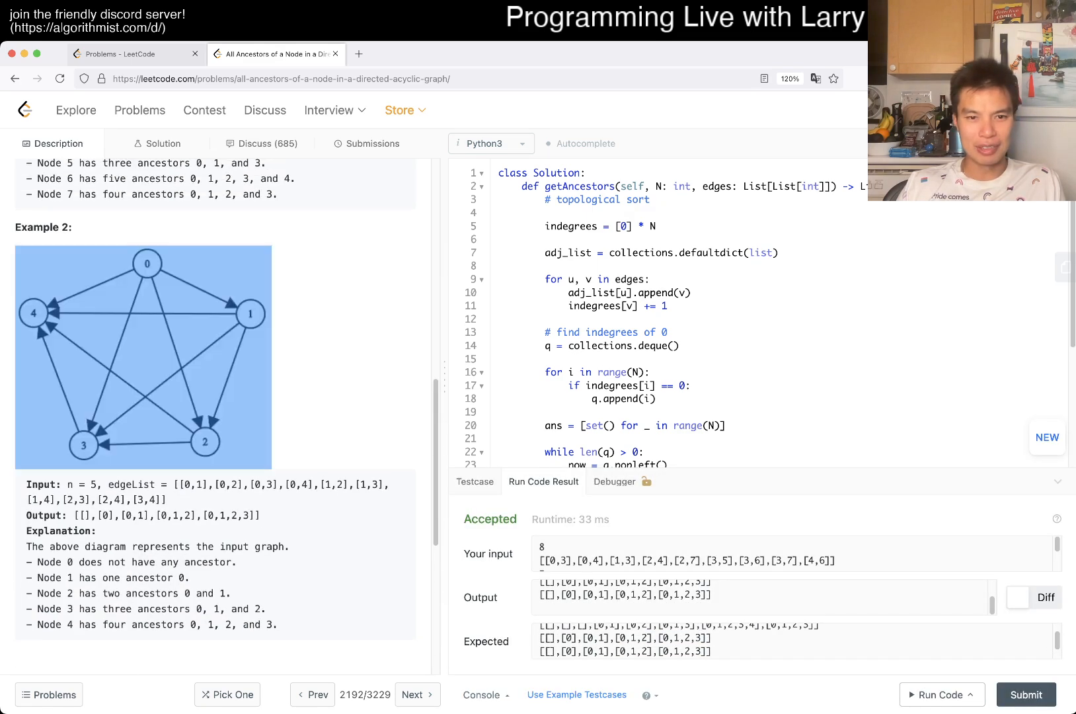